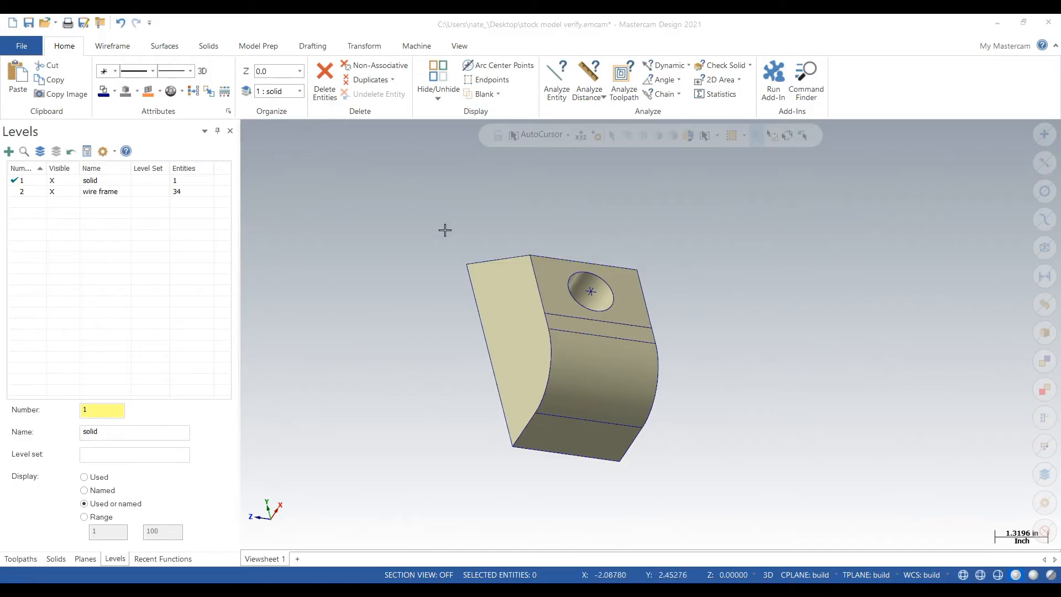
mouse_move(642, 227)
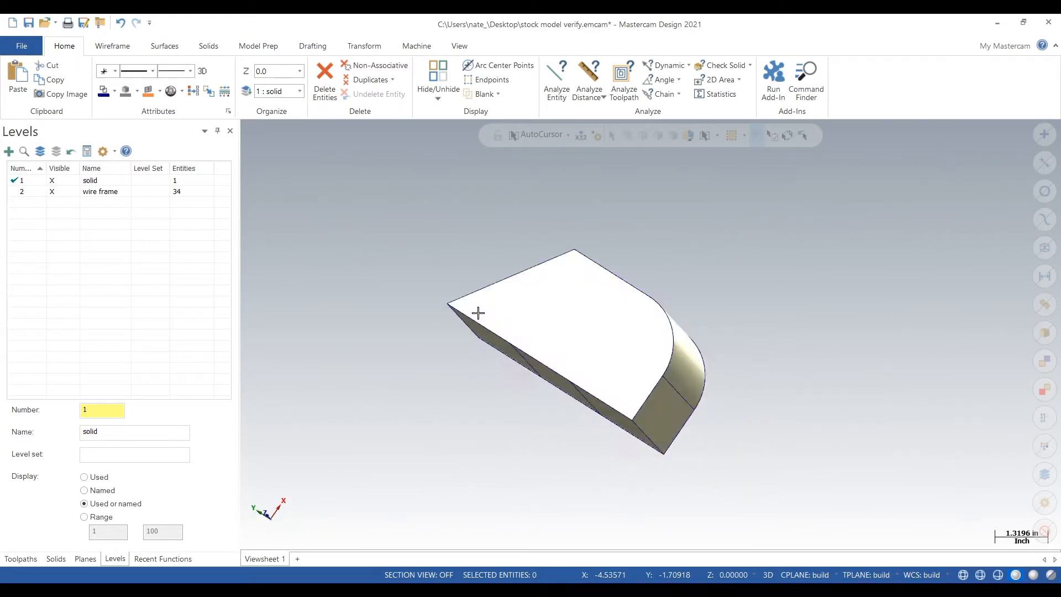
Orbit the part, set the build plane Z origin to 0, and view down that plane
left_click_drag(480, 314, 602, 362)
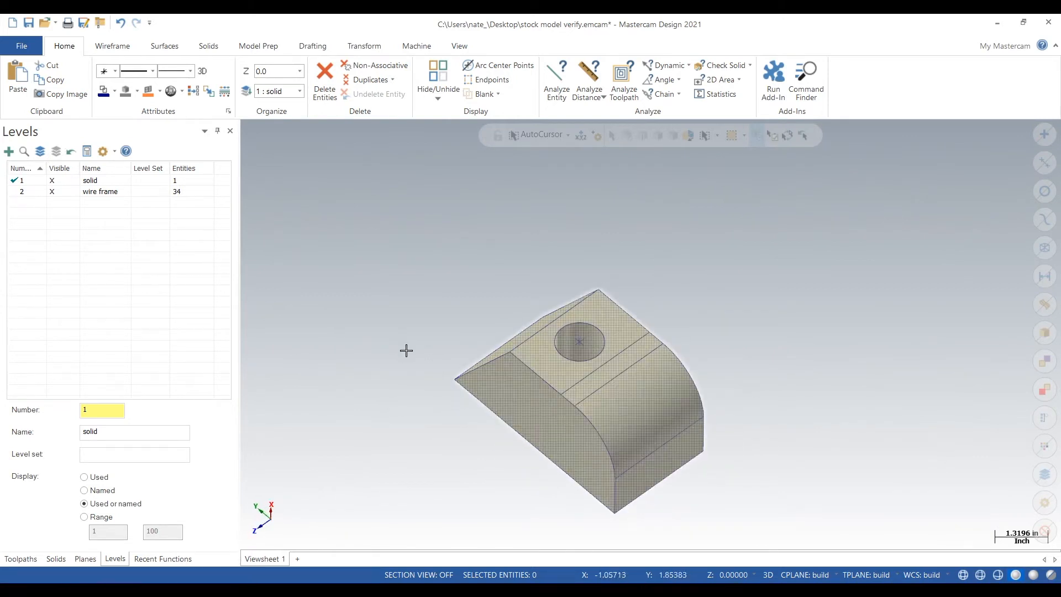
left_click_drag(406, 350, 715, 431)
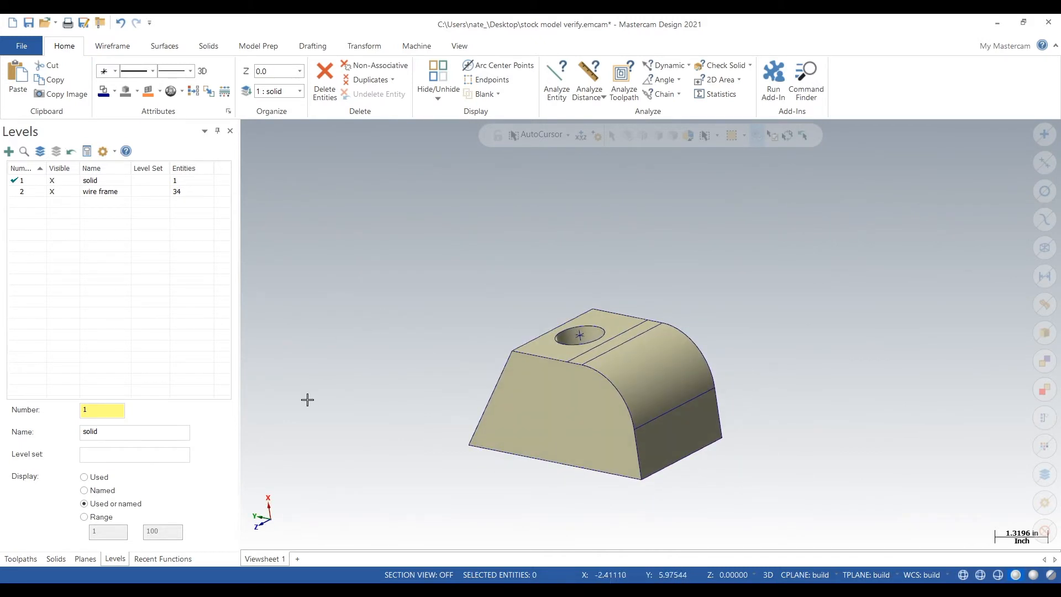
left_click(85, 557)
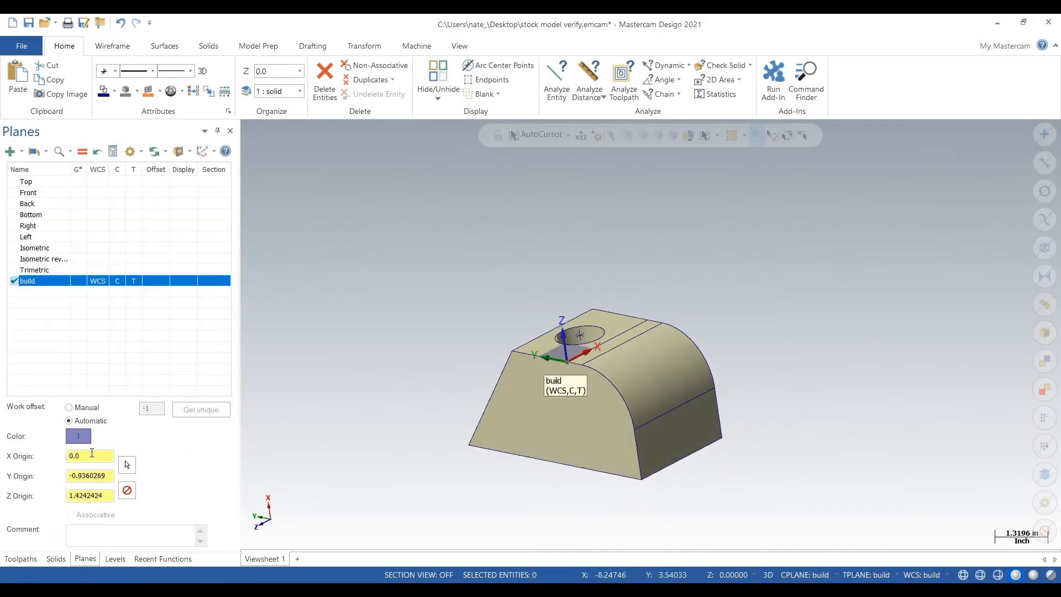
right_click(27, 280)
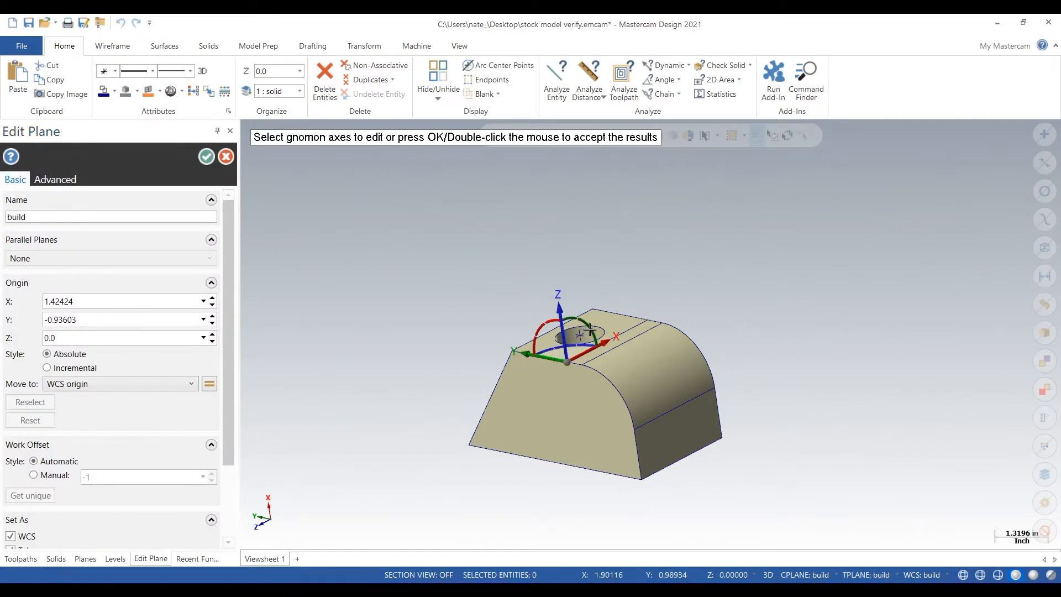
mouse_move(606, 328)
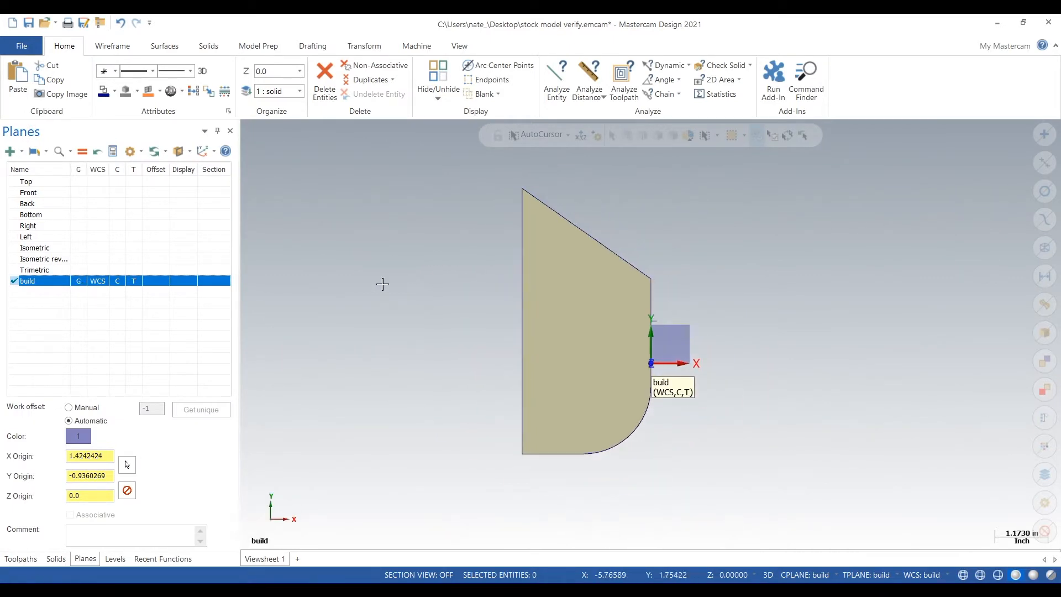
left_click(114, 558)
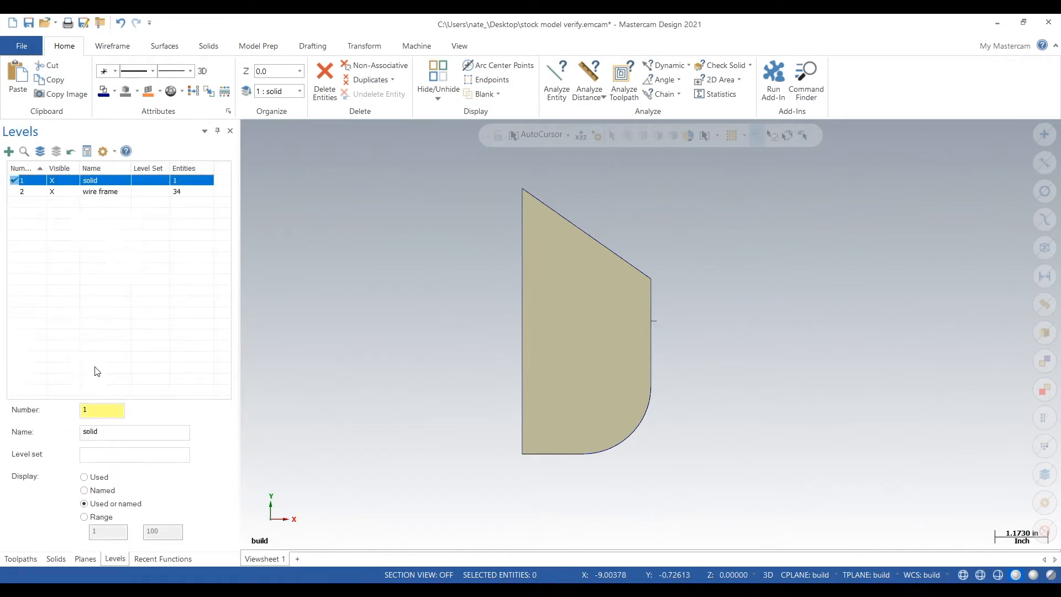
left_click(100, 192)
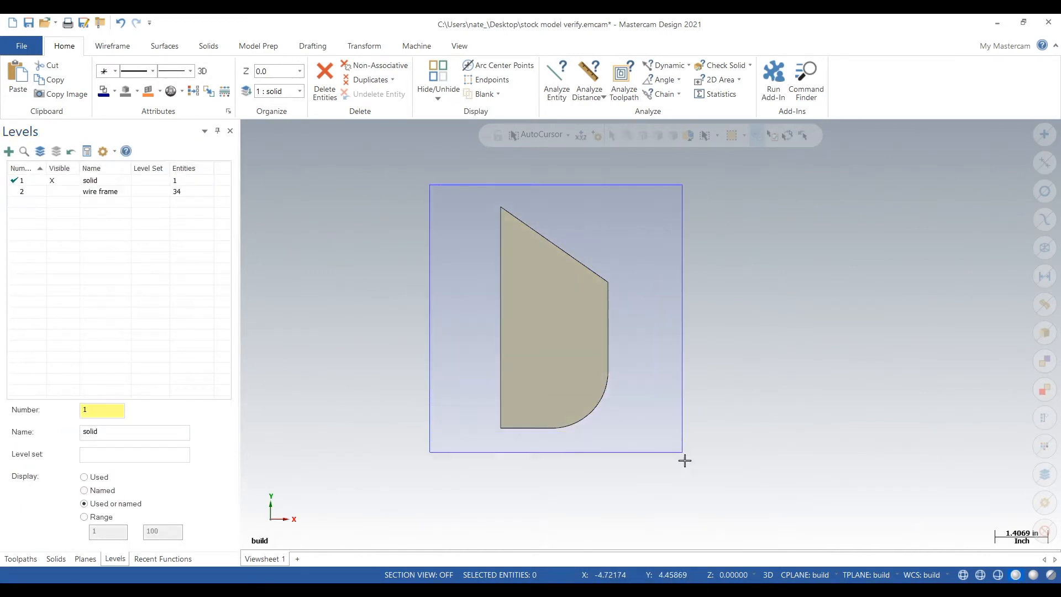
Generate silhouette boundary curves from the selected solid
left_click(552, 318)
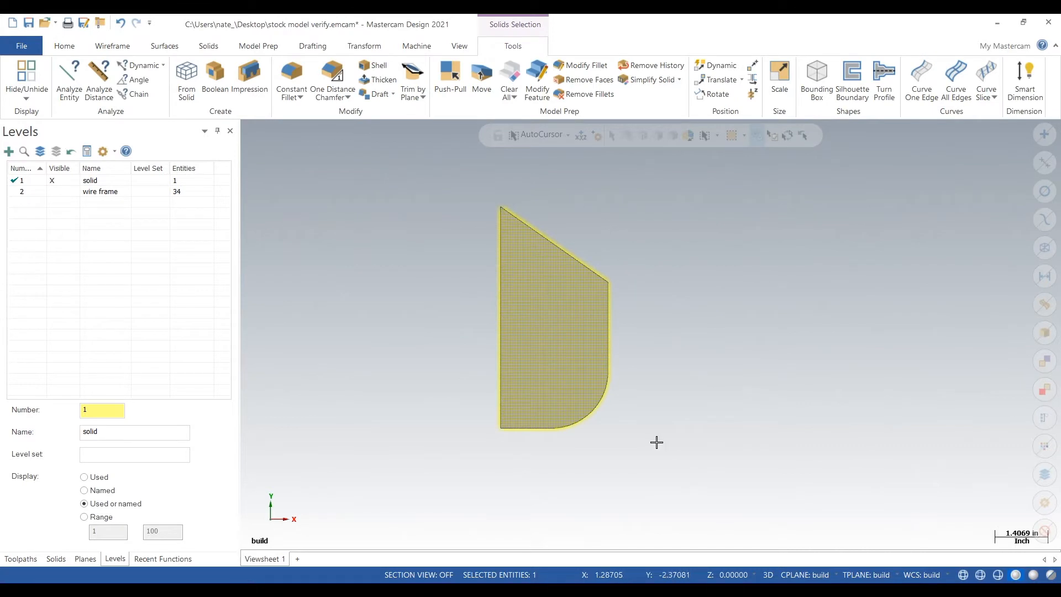
left_click(112, 46)
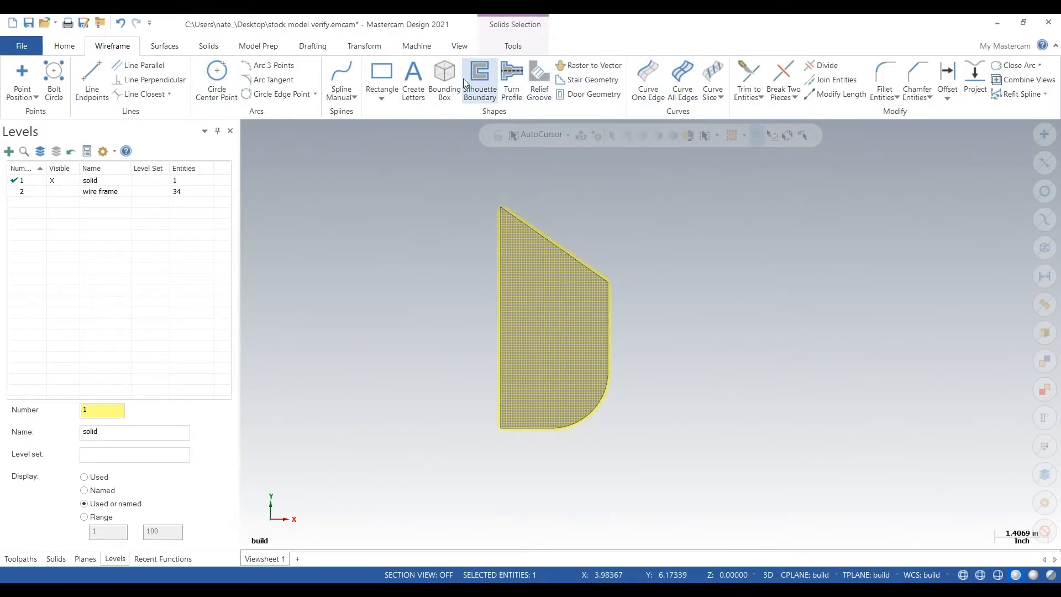
left_click(478, 75)
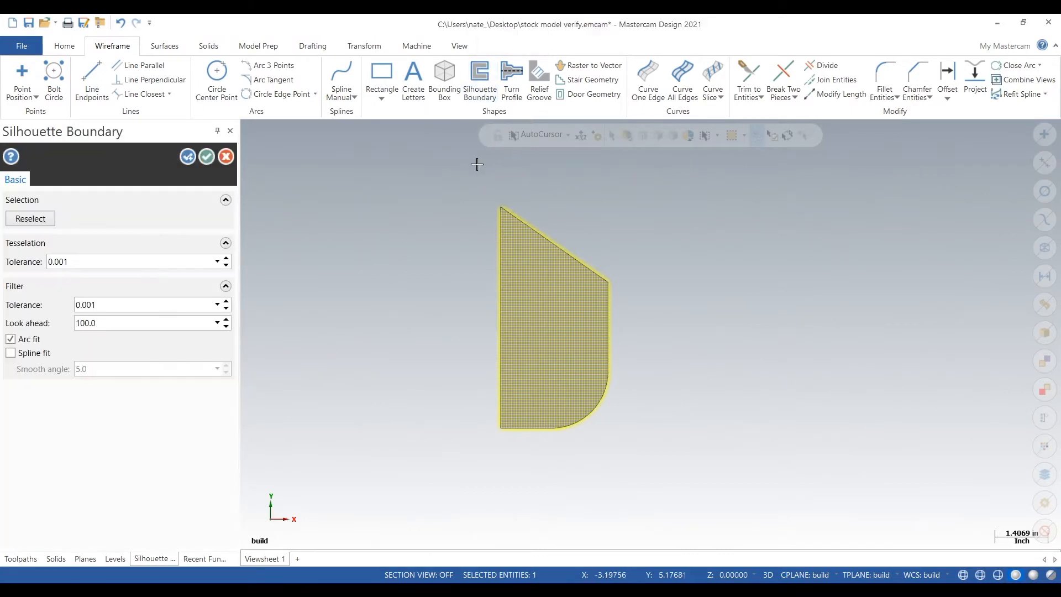
left_click(206, 157)
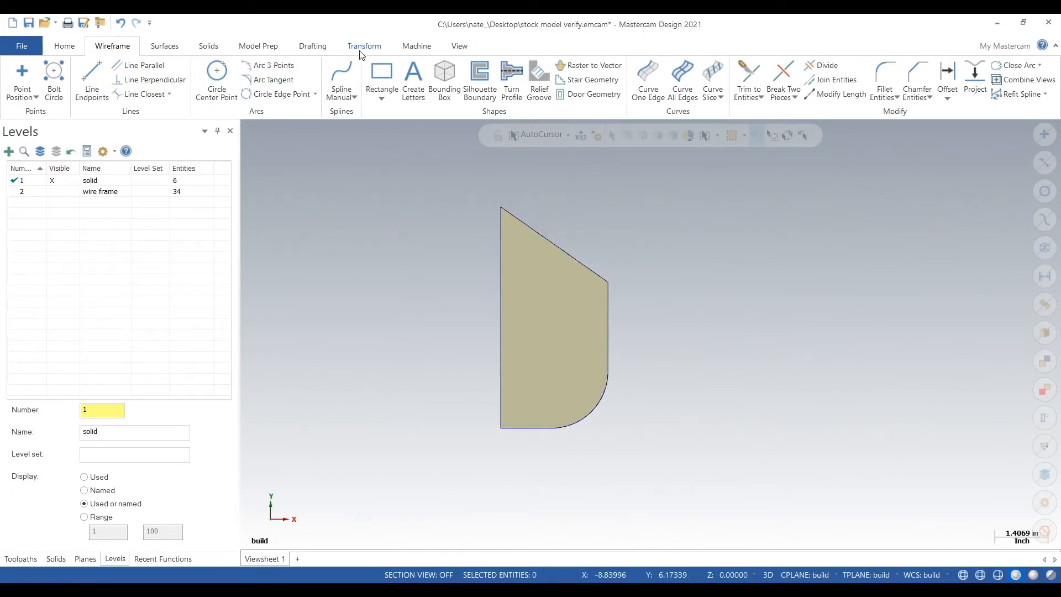
Offset the silhouette chain 0.1 to the outside with Offset Chains
left_click(364, 46)
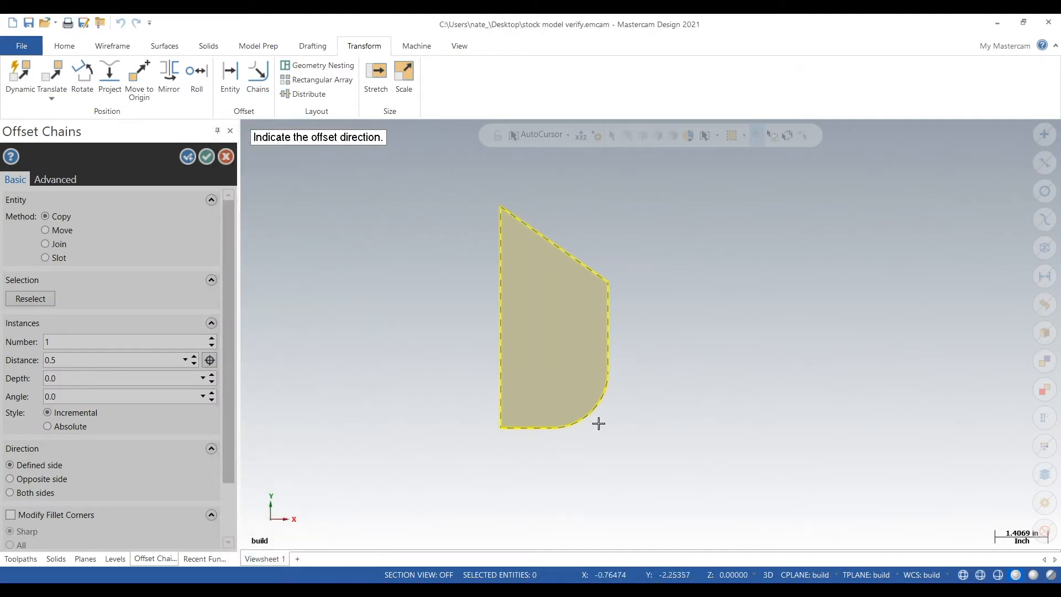
left_click(598, 424)
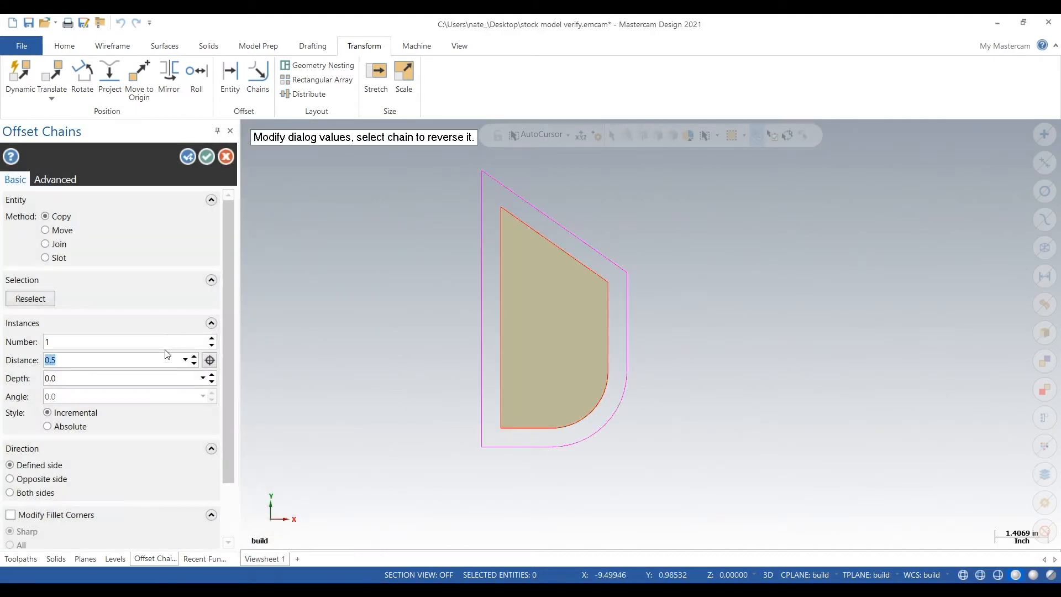
mouse_move(110, 359)
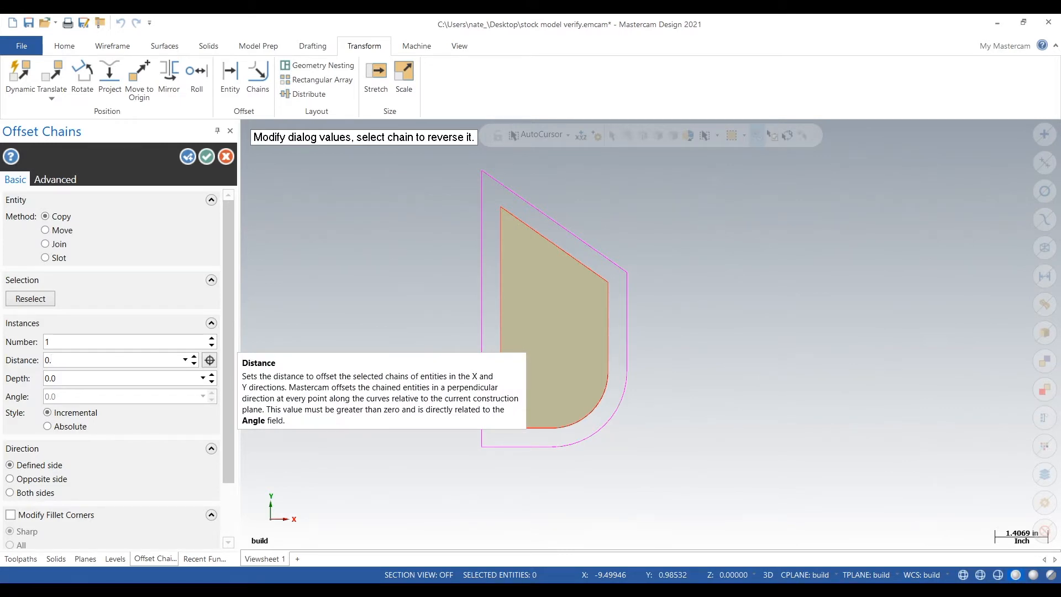
type("0.1")
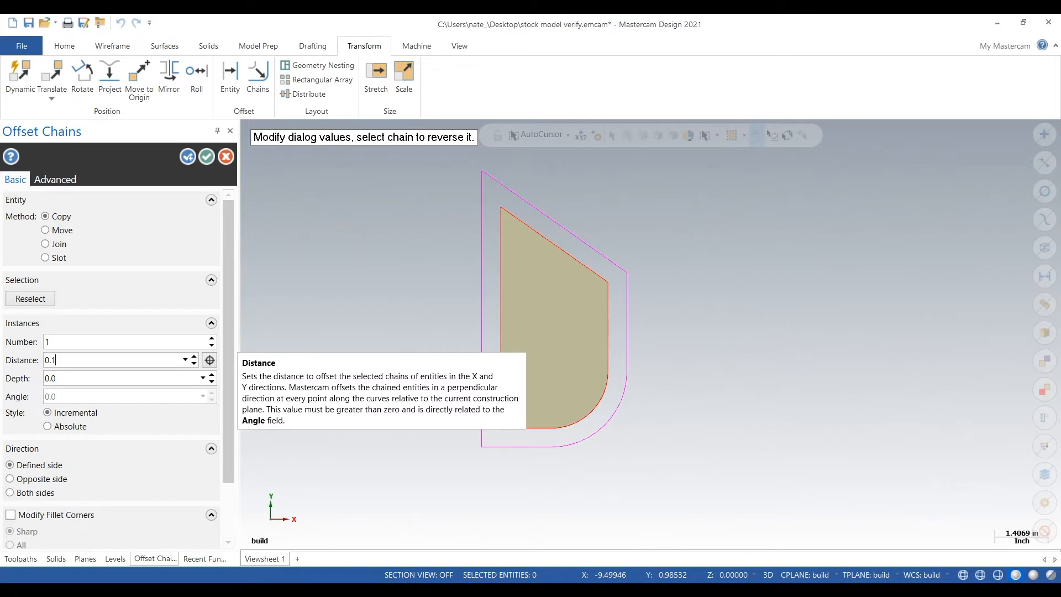
left_click(206, 156)
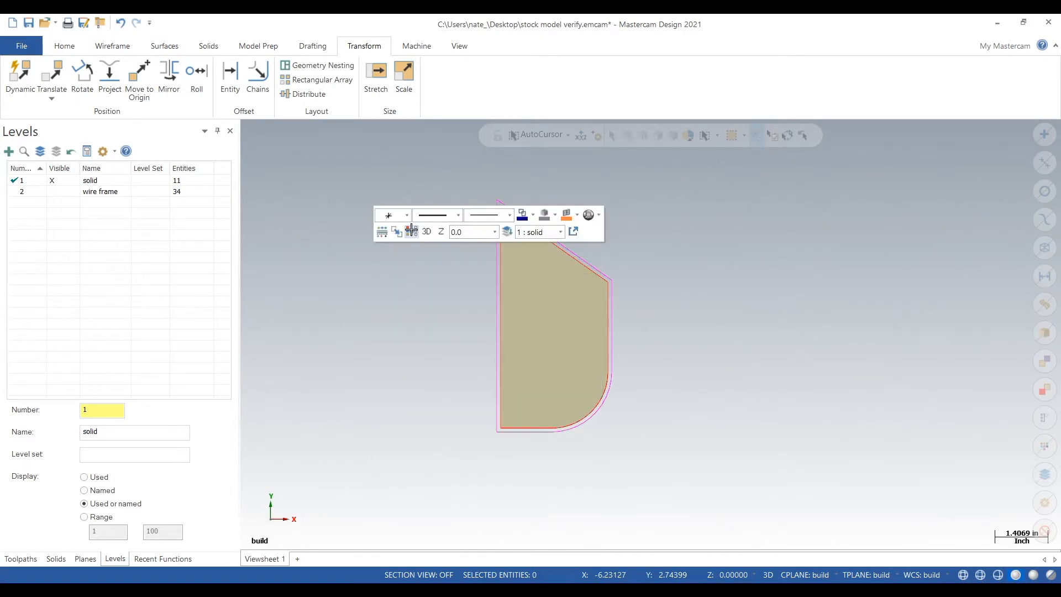
left_click(208, 45)
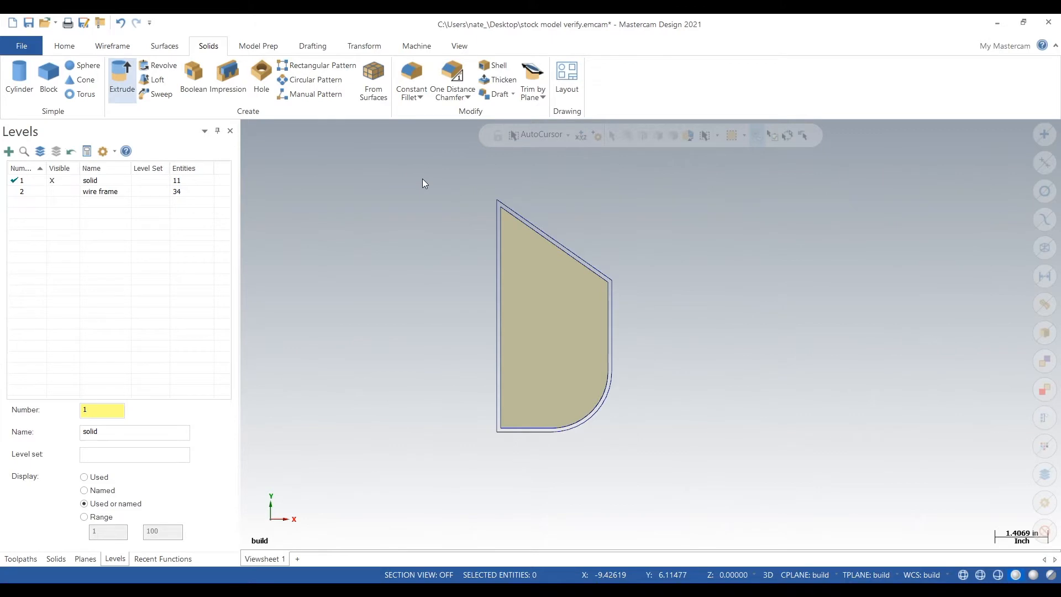
Extrude the offset outline 3.1, then extrude a second 0.1 slab
left_click(122, 74)
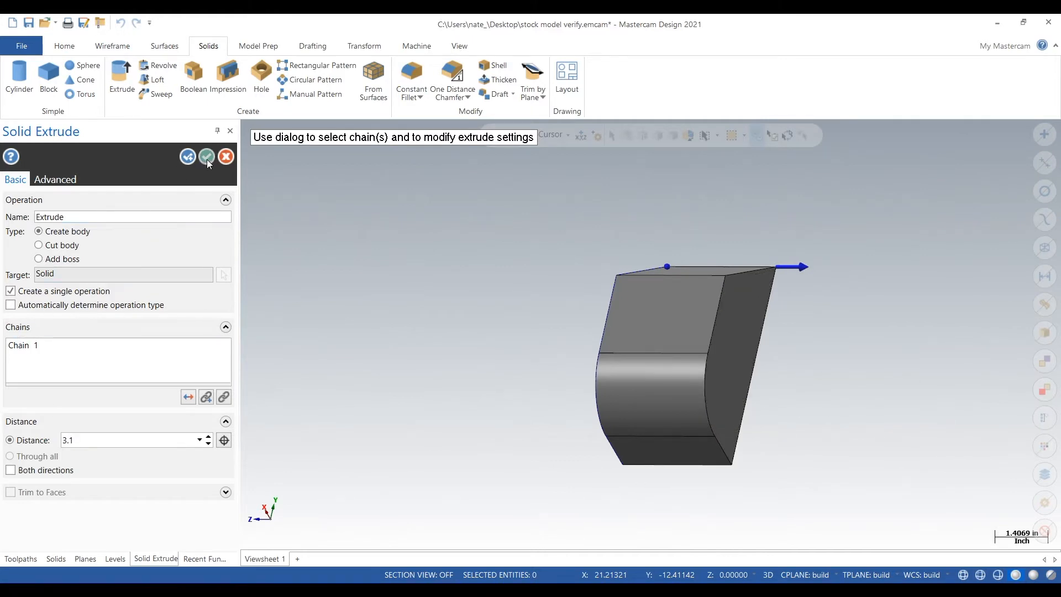
left_click(206, 157)
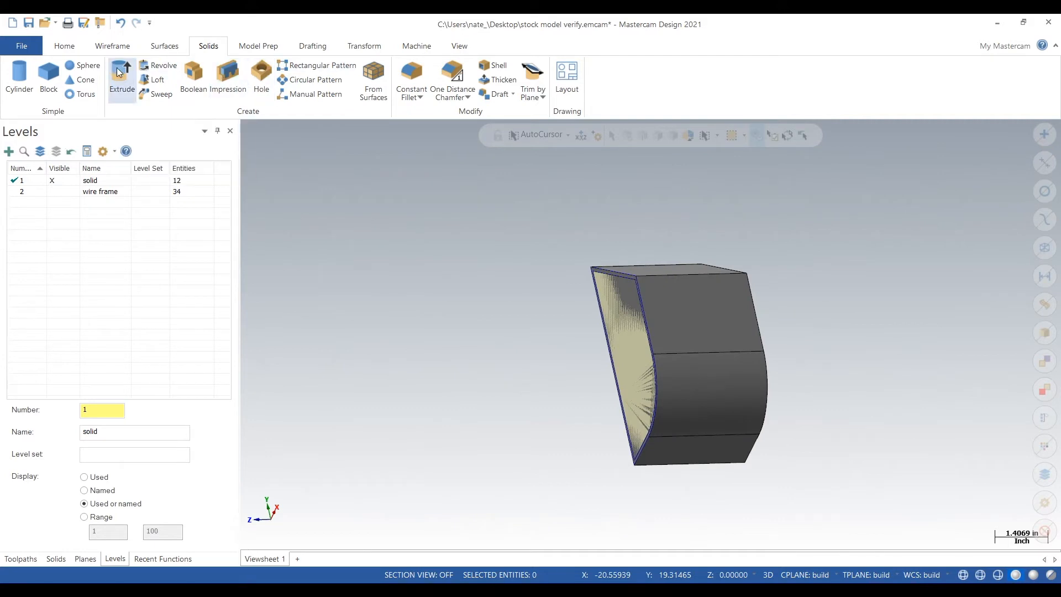
left_click(121, 74)
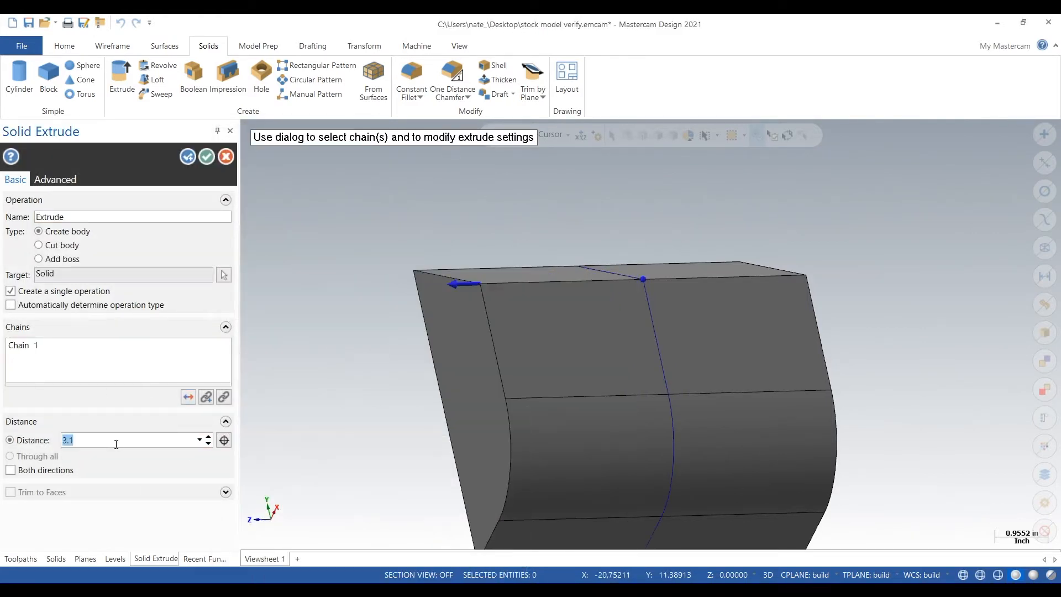
type("0.1")
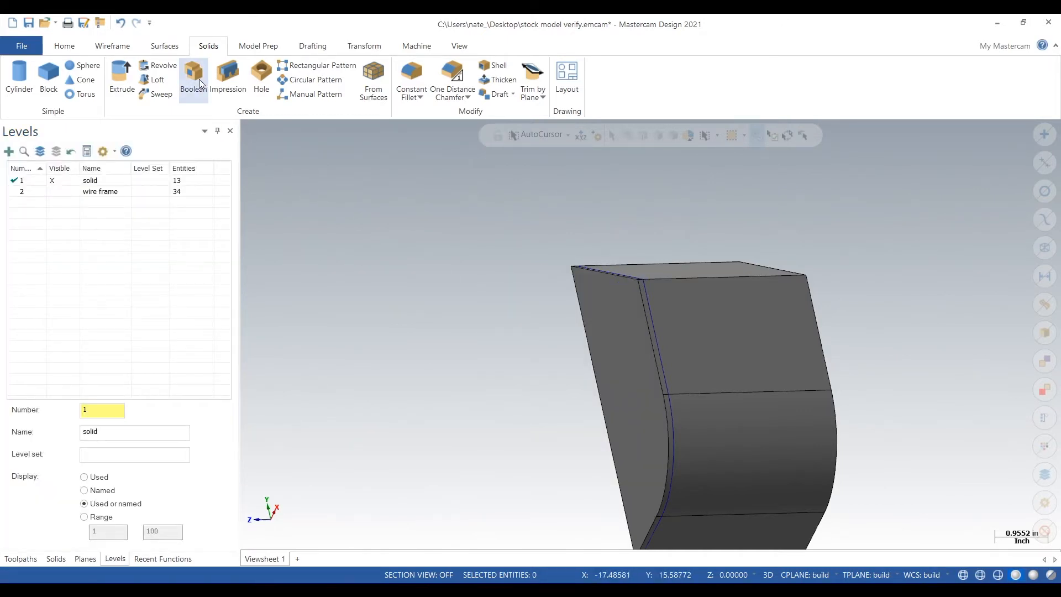
Boolean-add the thin slab to the main stock body
left_click(193, 76)
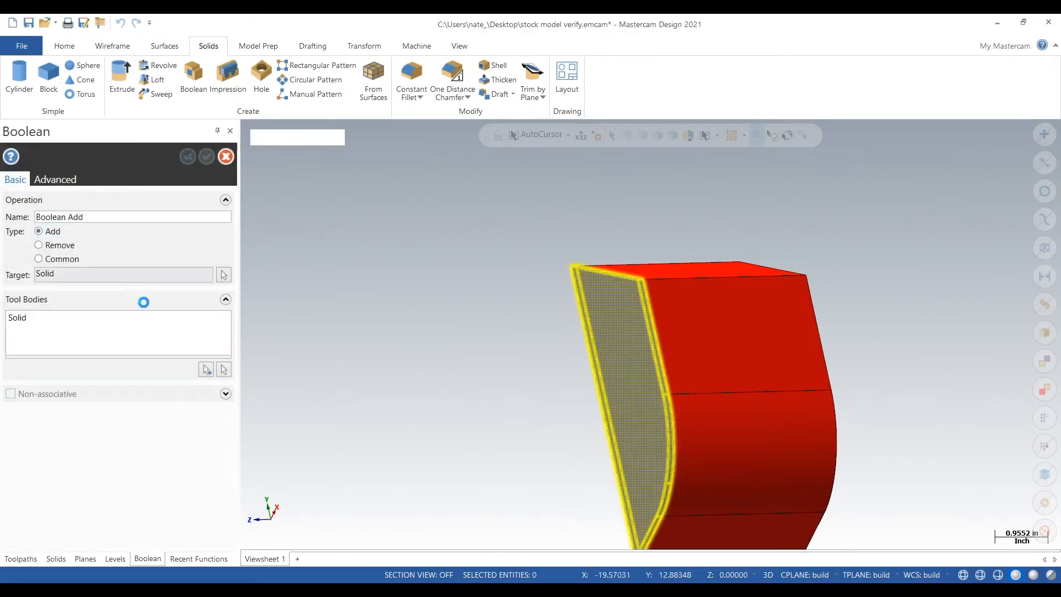
left_click(114, 558)
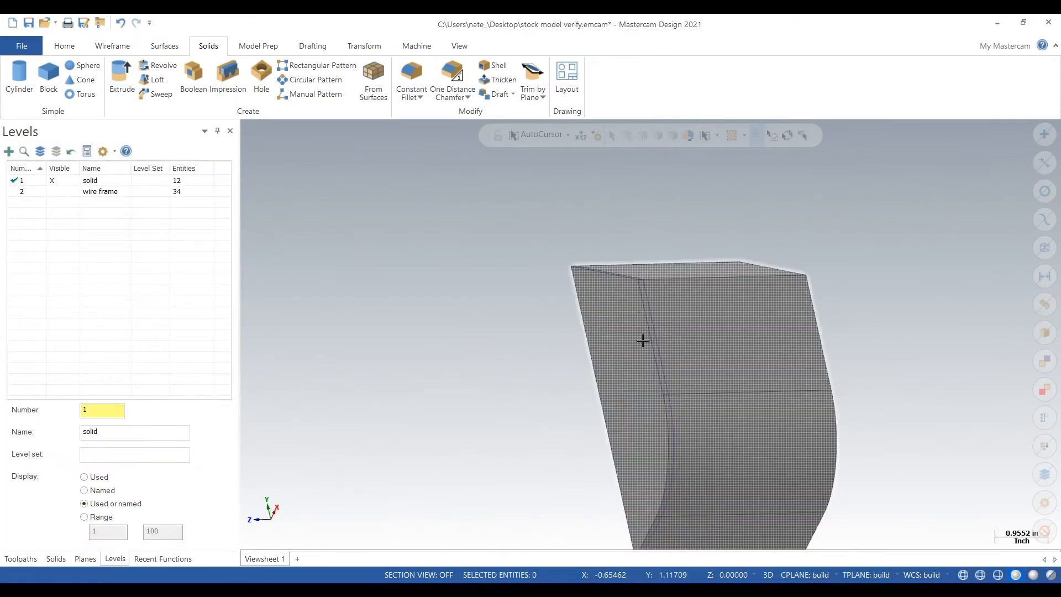
Colour the combined stock solid tan
left_click(642, 340)
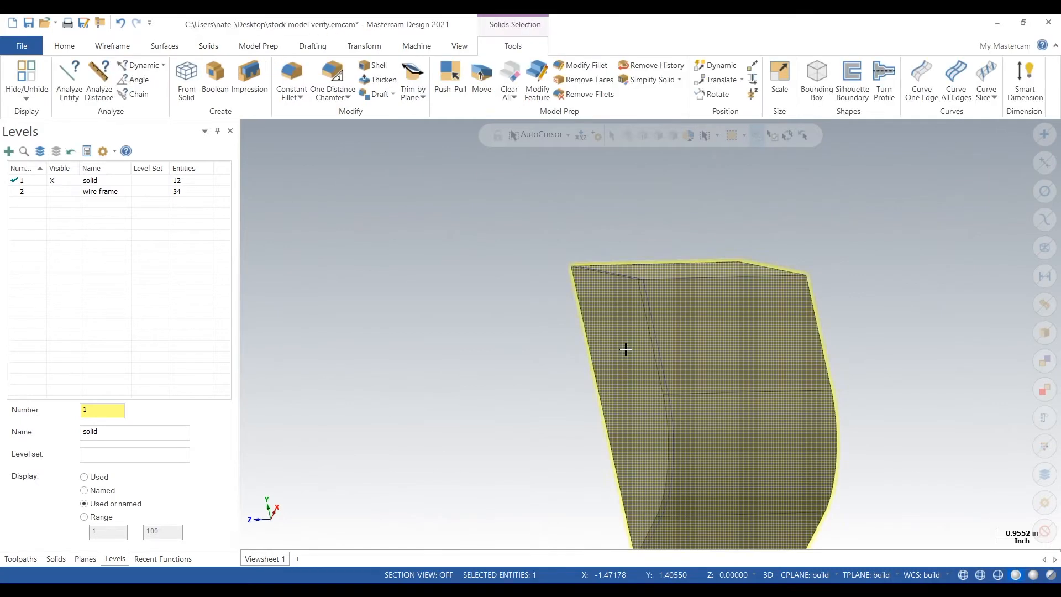
right_click(624, 350)
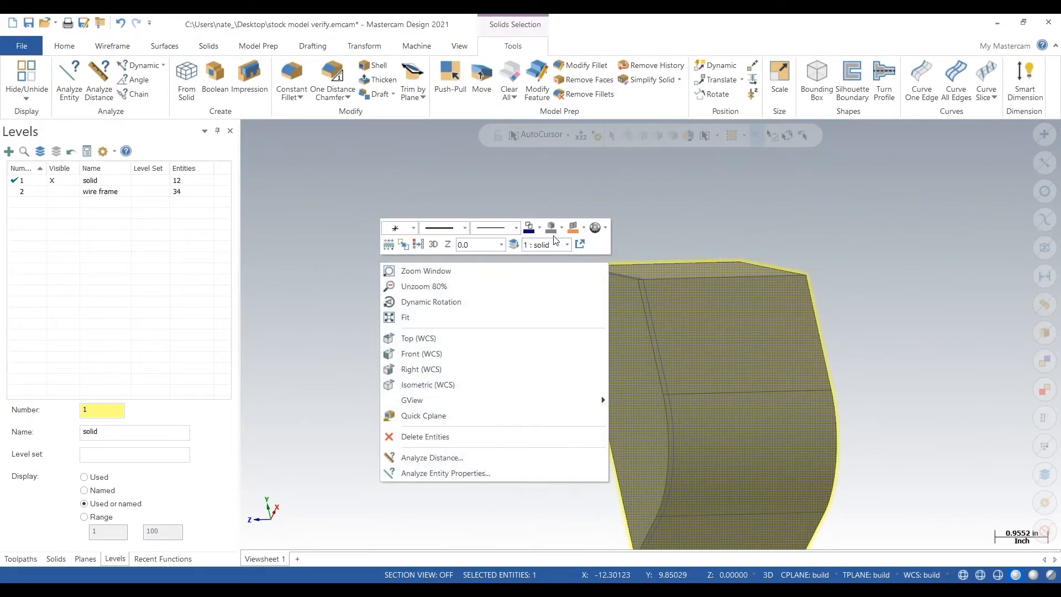
left_click(553, 227)
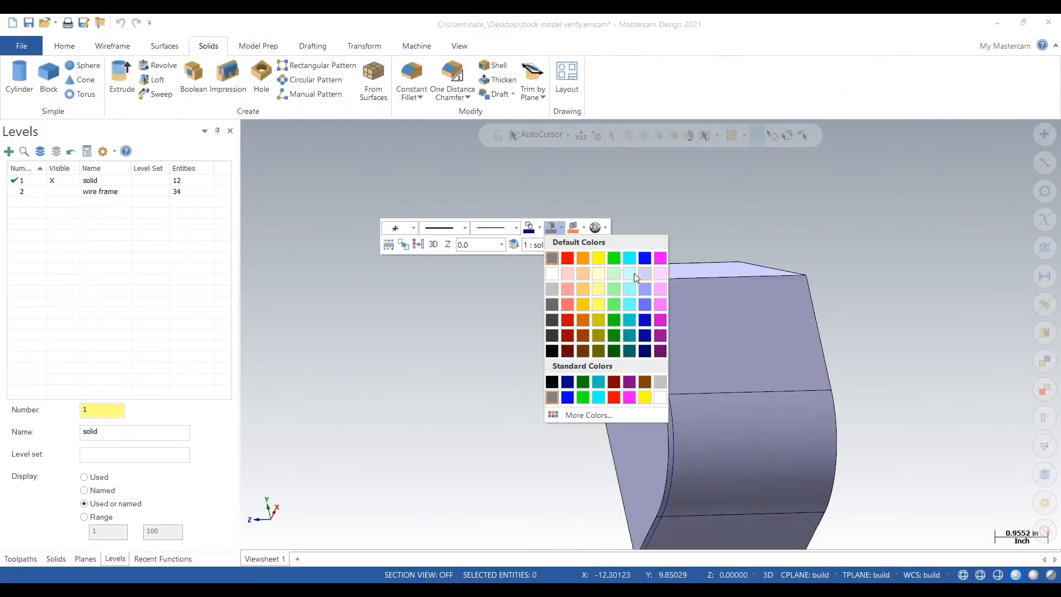
left_click(636, 274)
type("3")
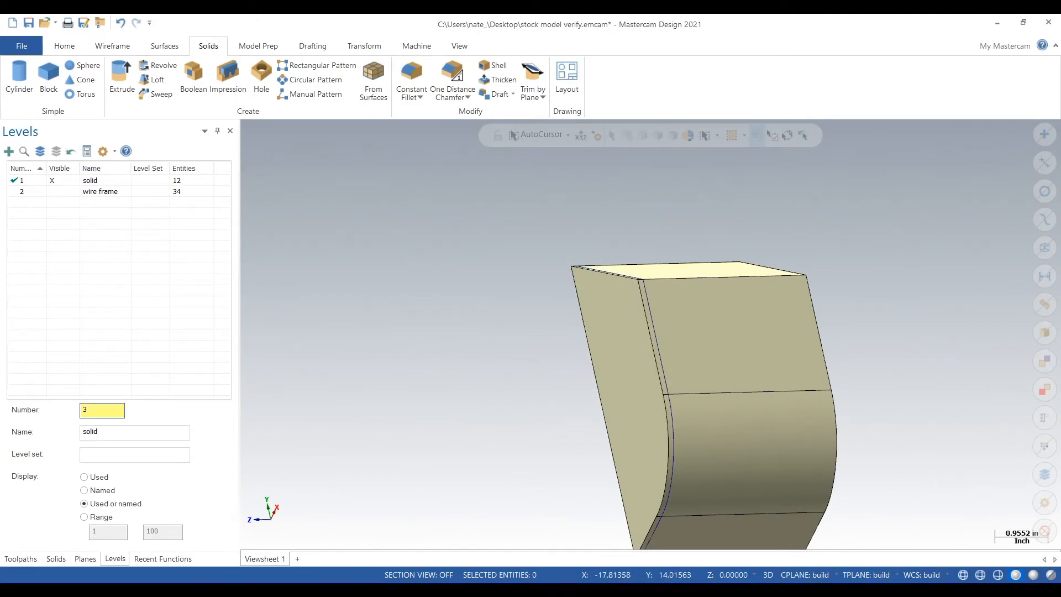
Move the solid to new level 3 'stock model' and show the solid level
type("stock mode")
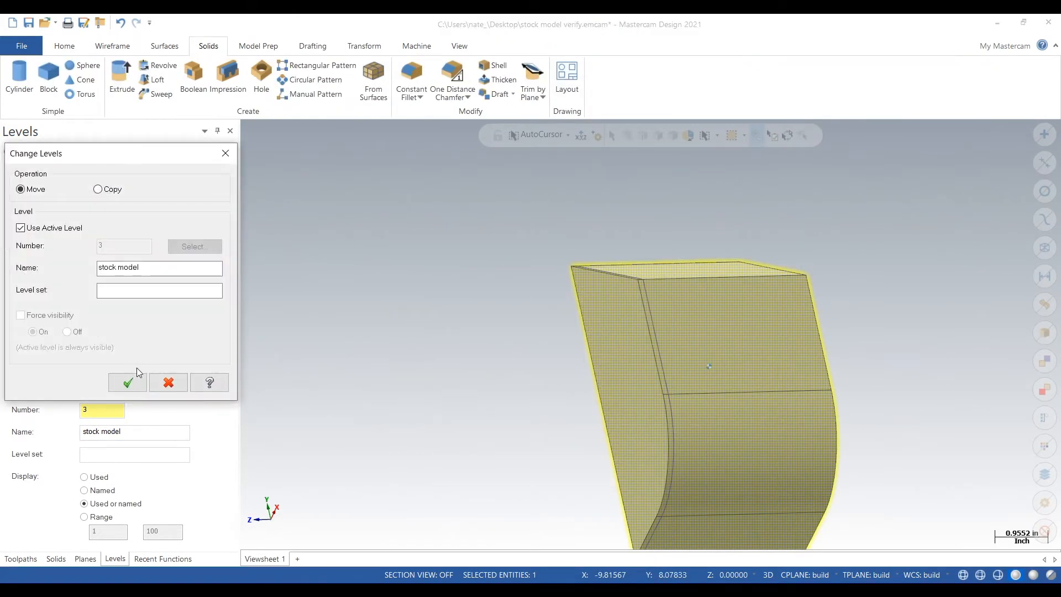
left_click(127, 382)
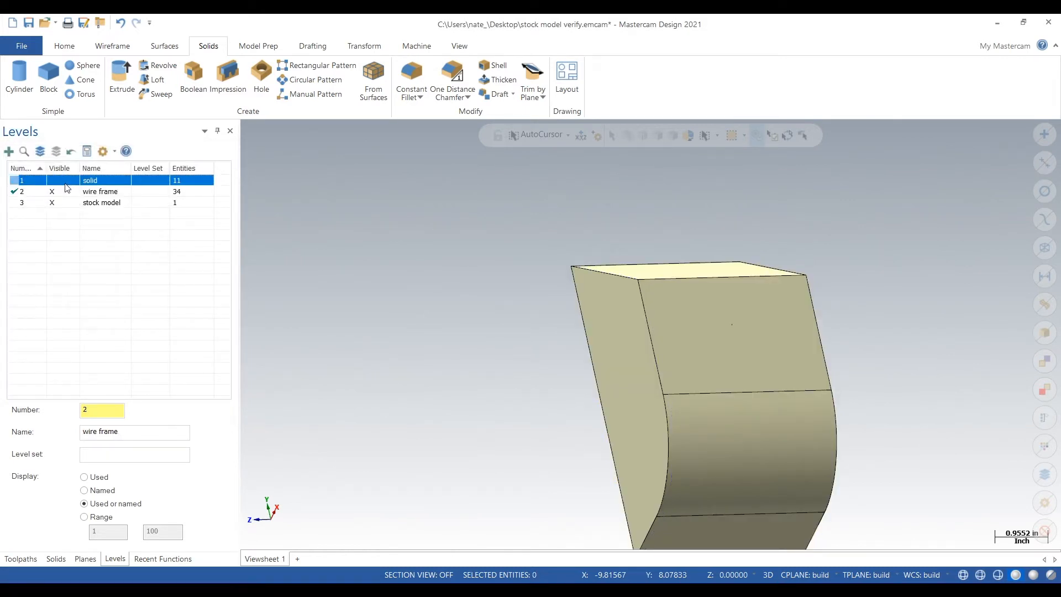
left_click(51, 180)
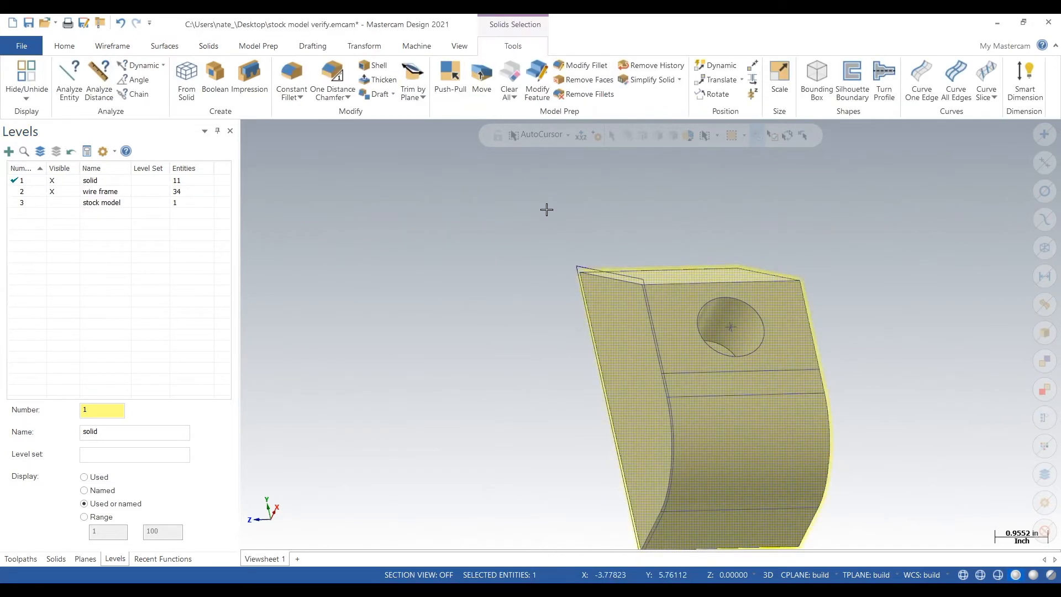
Deselect the stock solid, inspect the part, and check the Planes manager
left_click(729, 174)
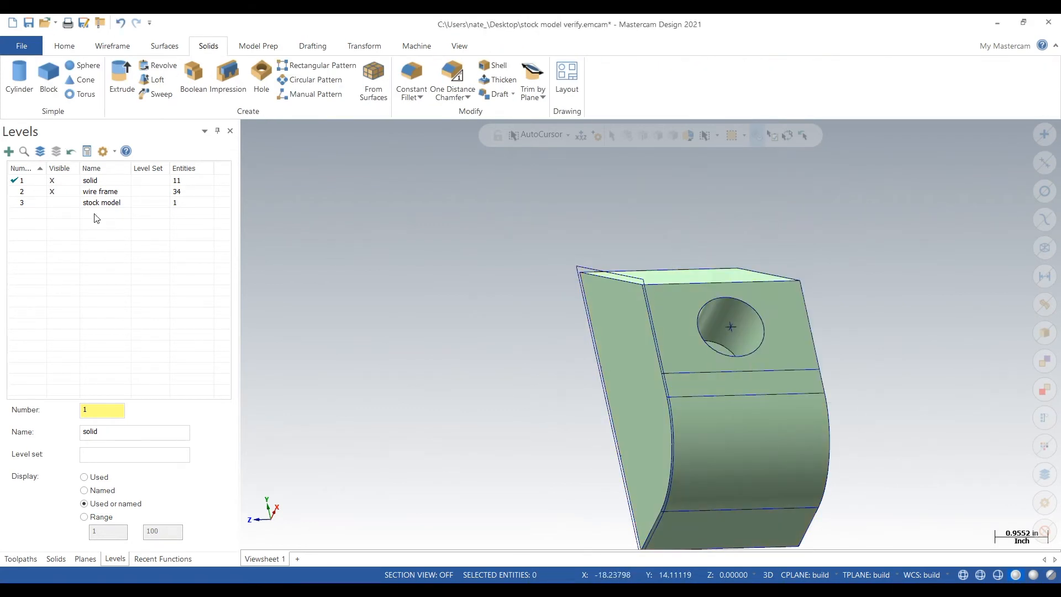
left_click(102, 202)
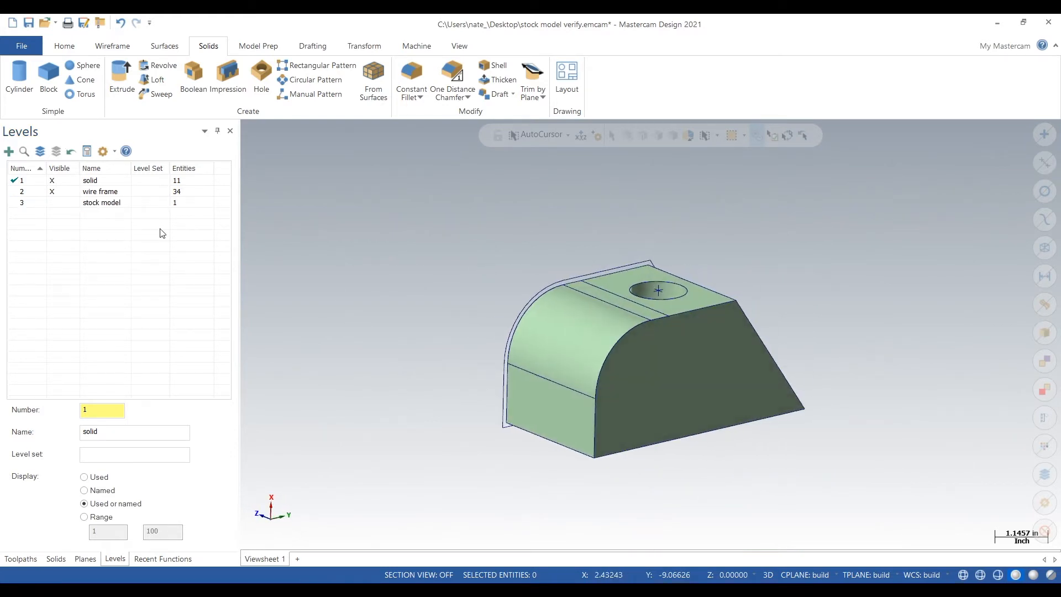
left_click(101, 202)
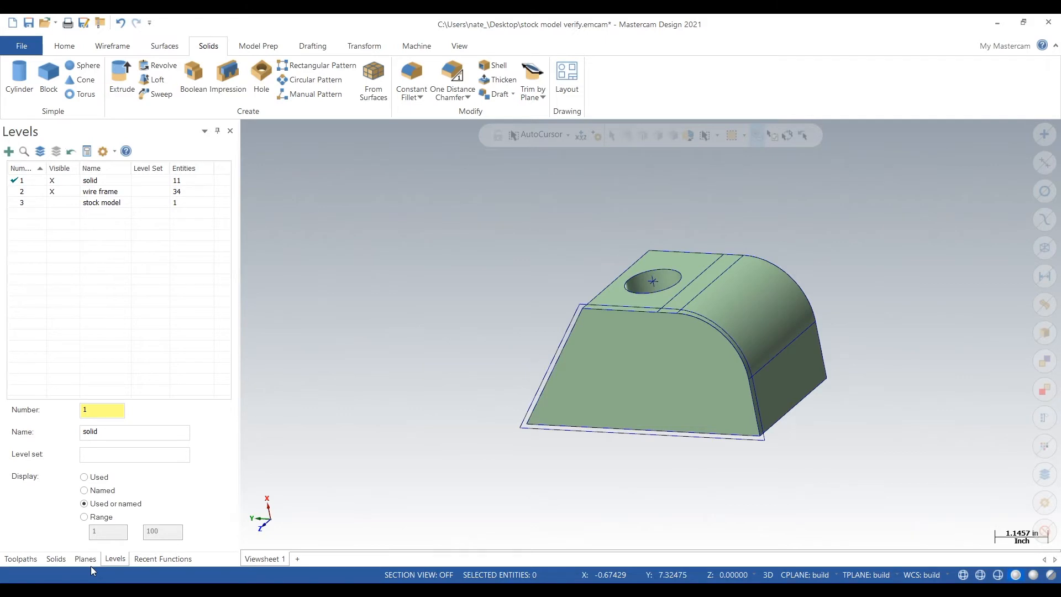
left_click(85, 558)
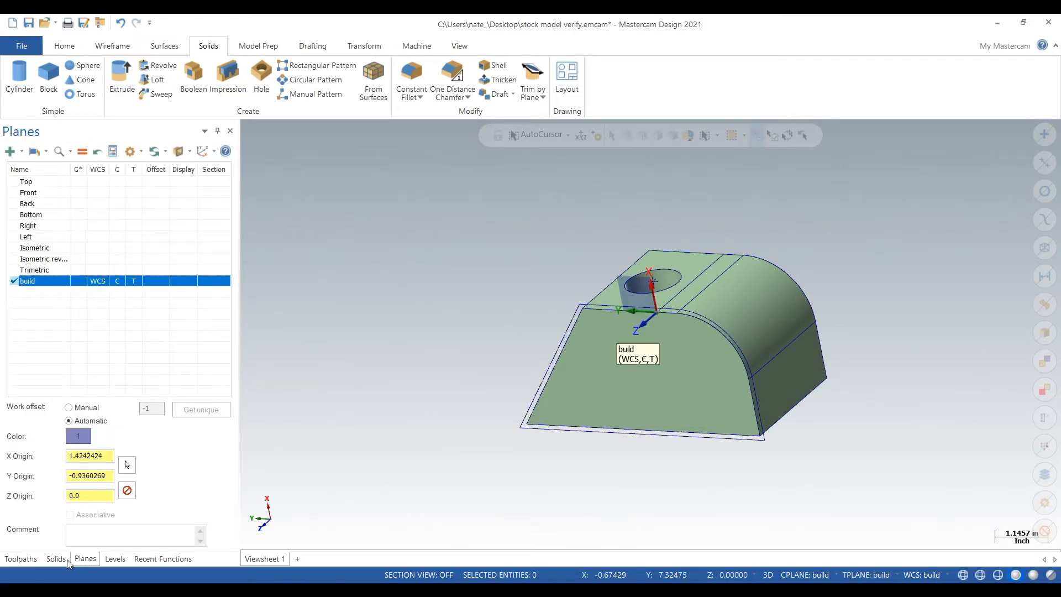
left_click(20, 558)
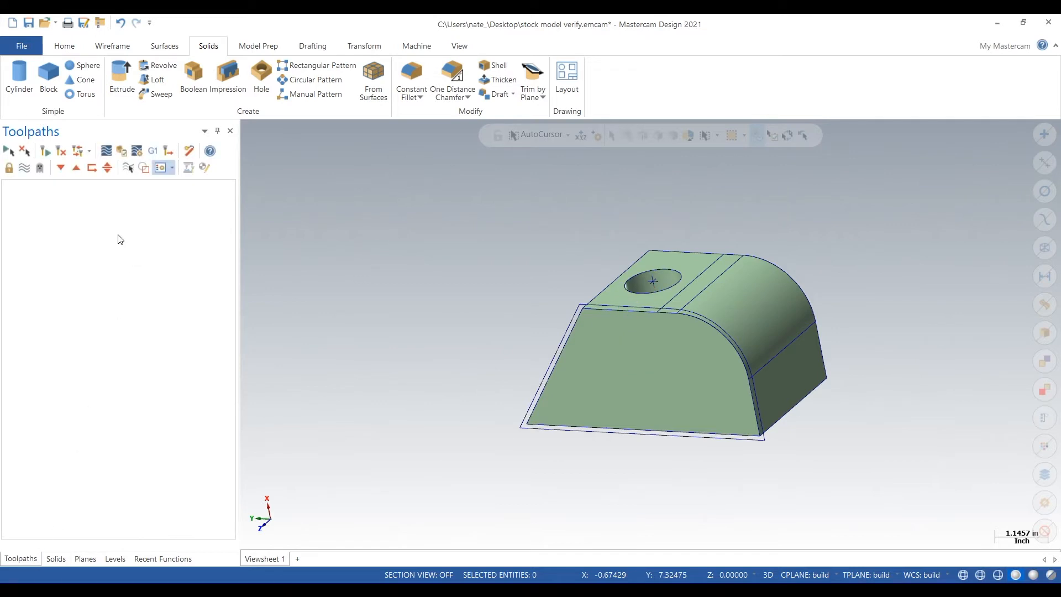
Add a Mill Default machine group and start a Stock Model operation
left_click(416, 45)
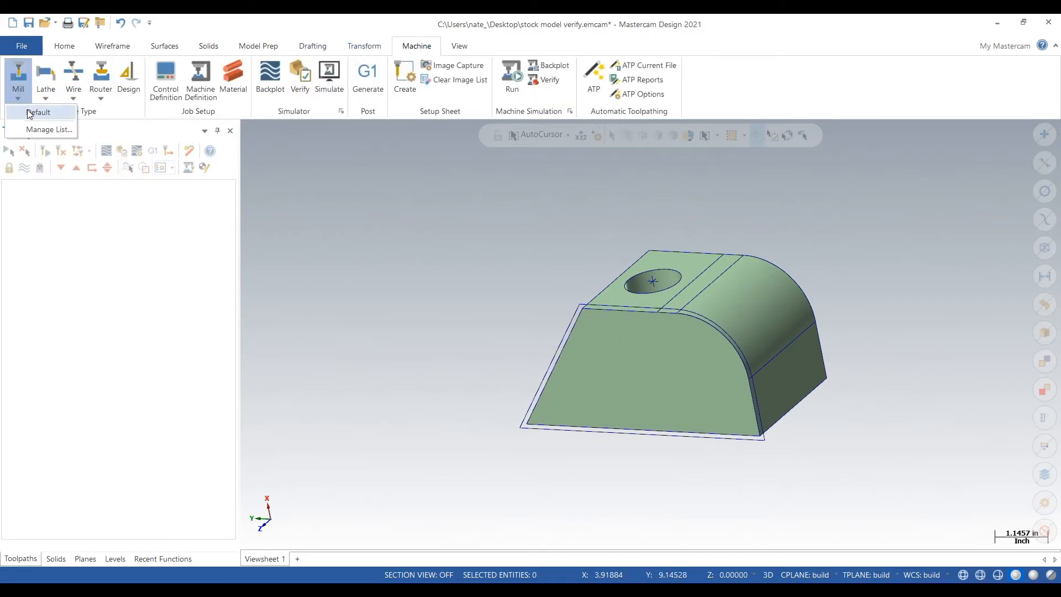
left_click(38, 112)
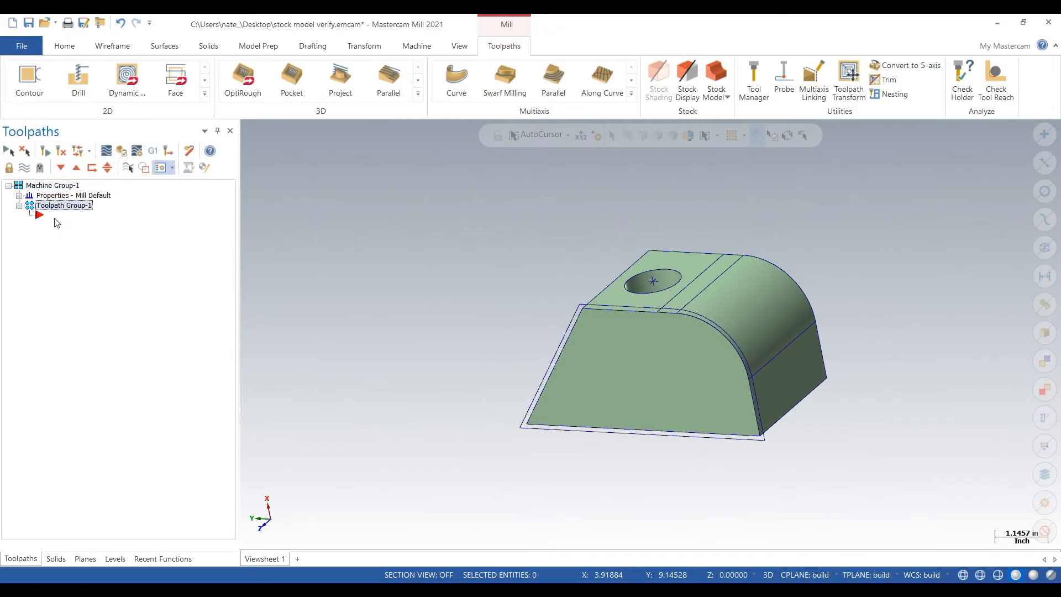
mouse_move(49, 226)
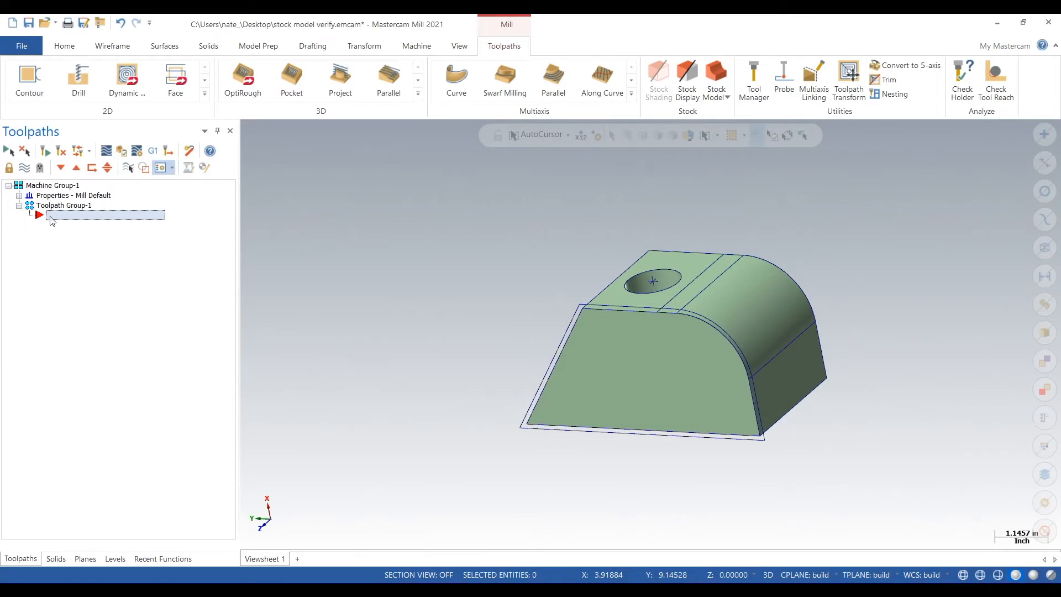
right_click(101, 215)
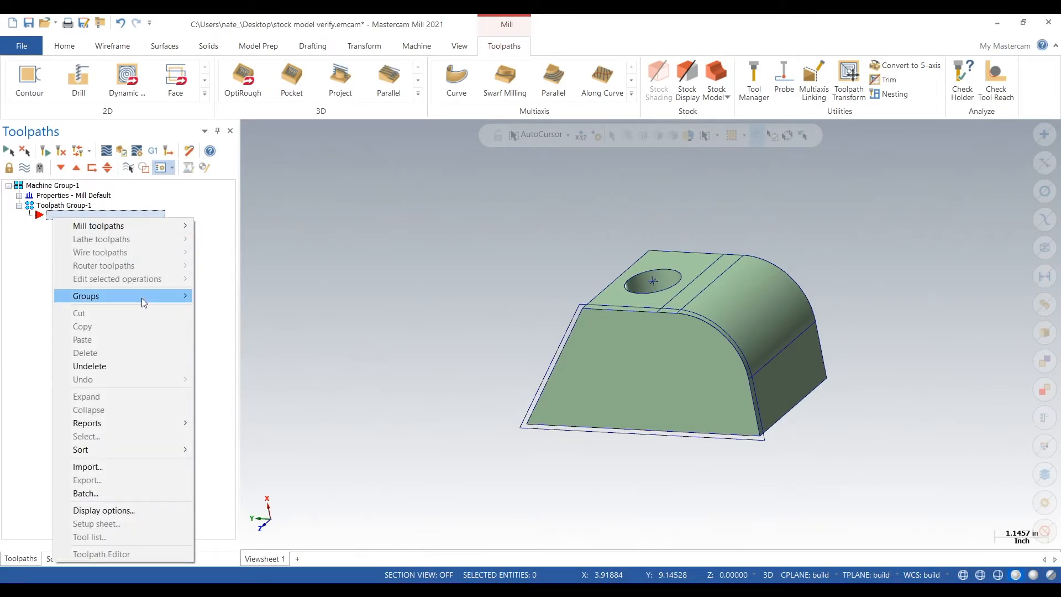
mouse_move(98, 225)
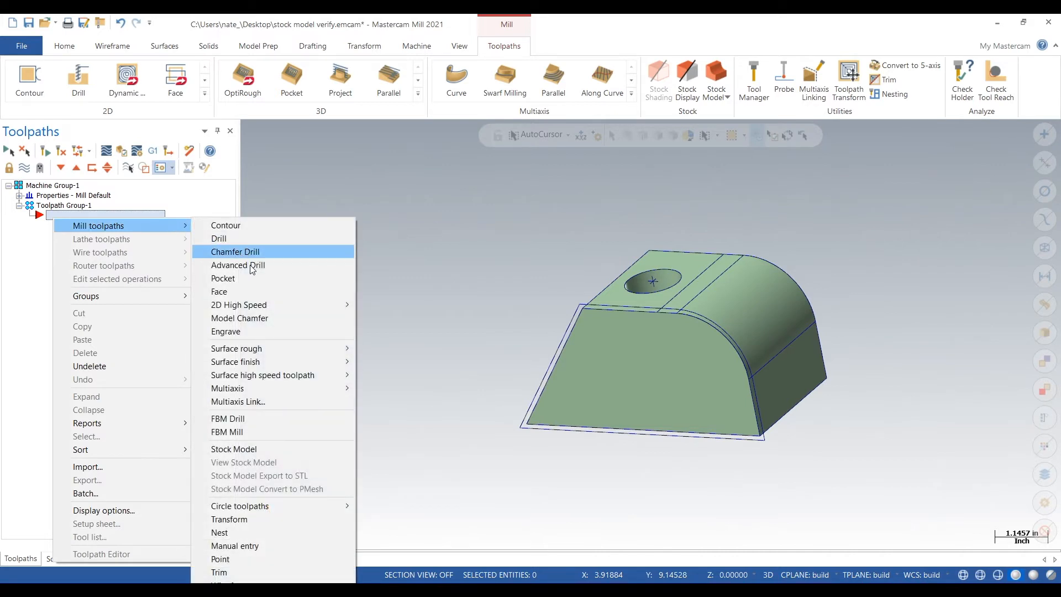
left_click(234, 448)
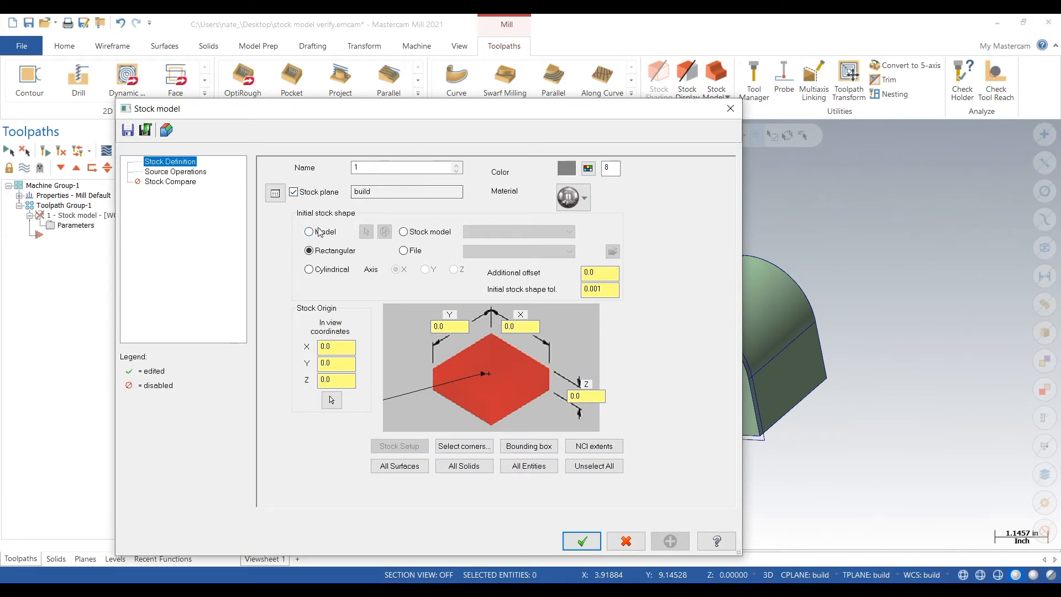
Base the stock model on the tan stock solid from level 3
left_click(309, 231)
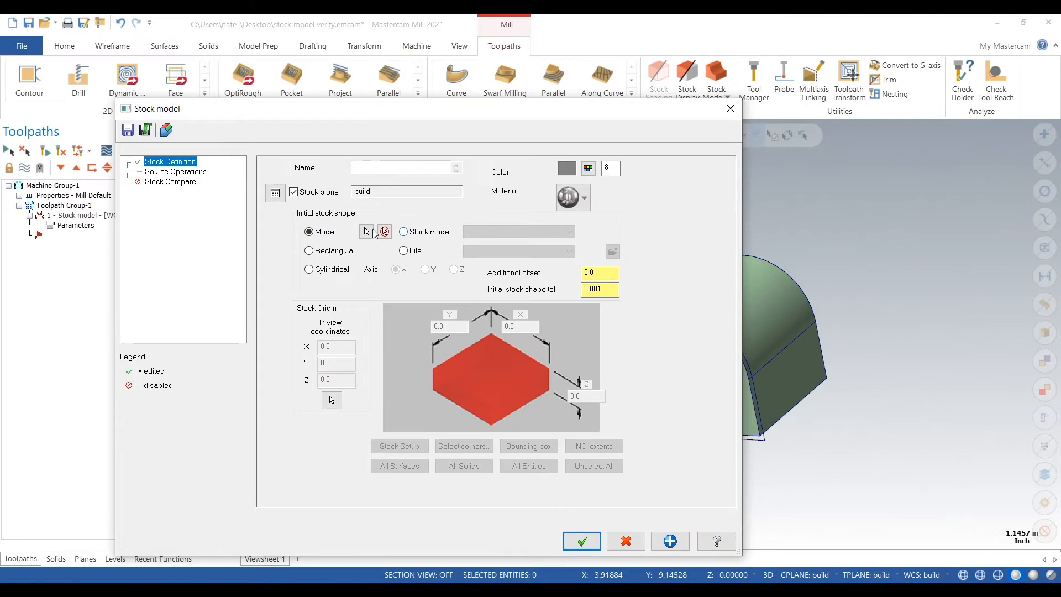
left_click(366, 231)
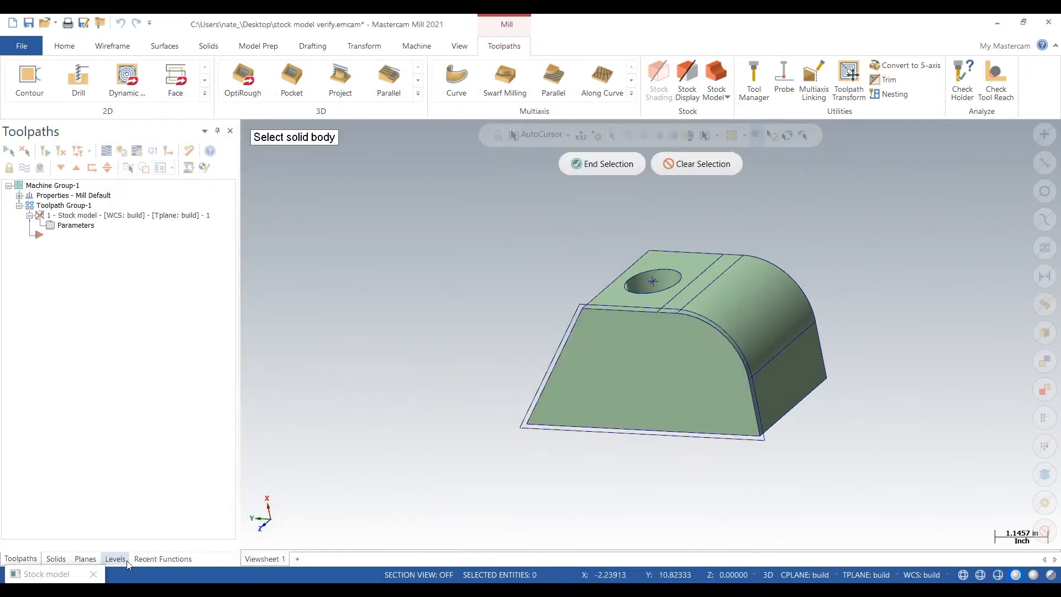
left_click(115, 558)
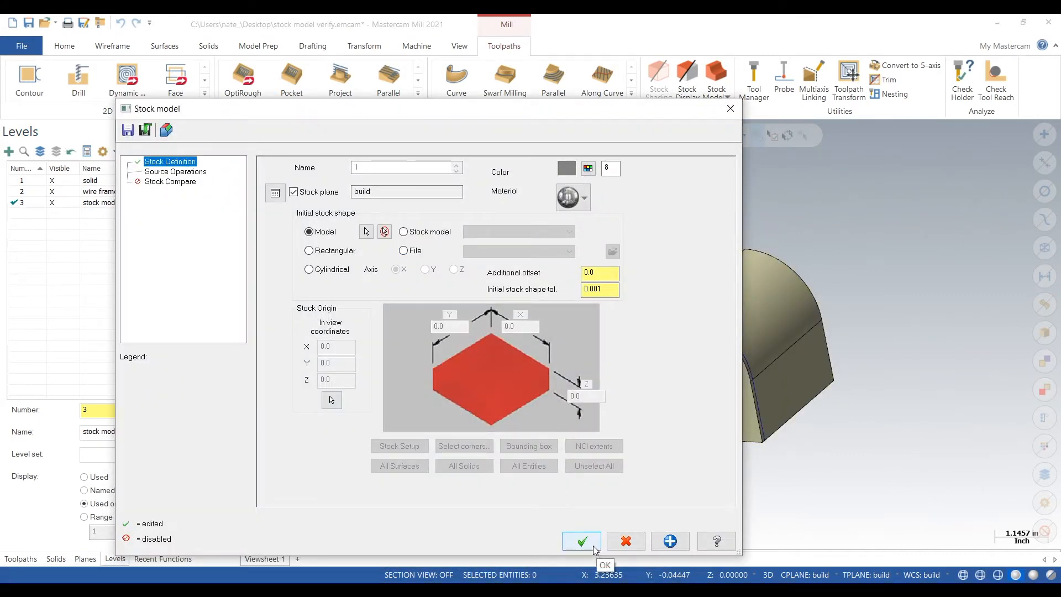
left_click(581, 540)
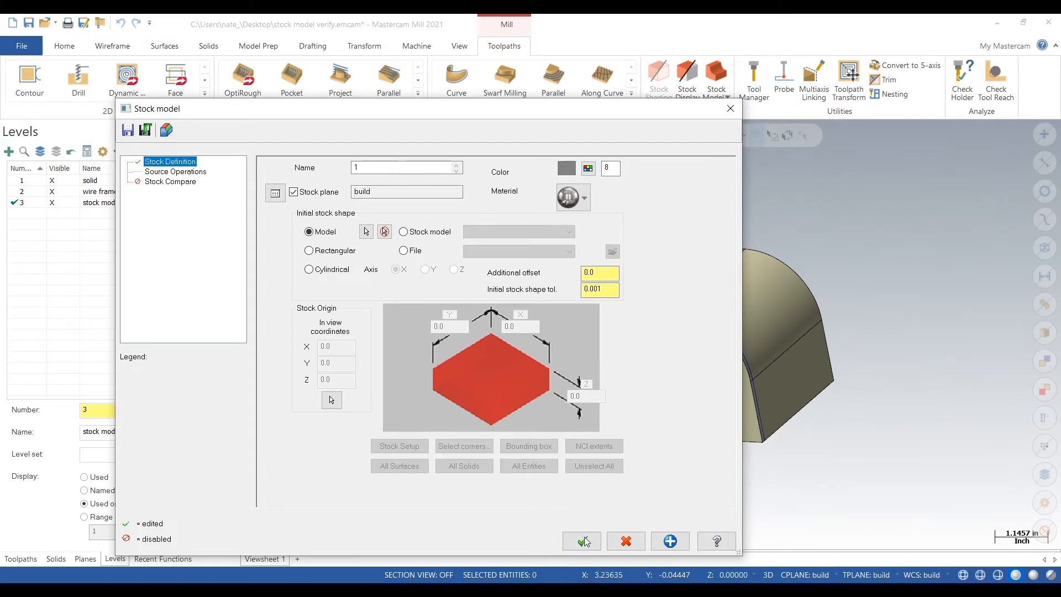
left_click(581, 540)
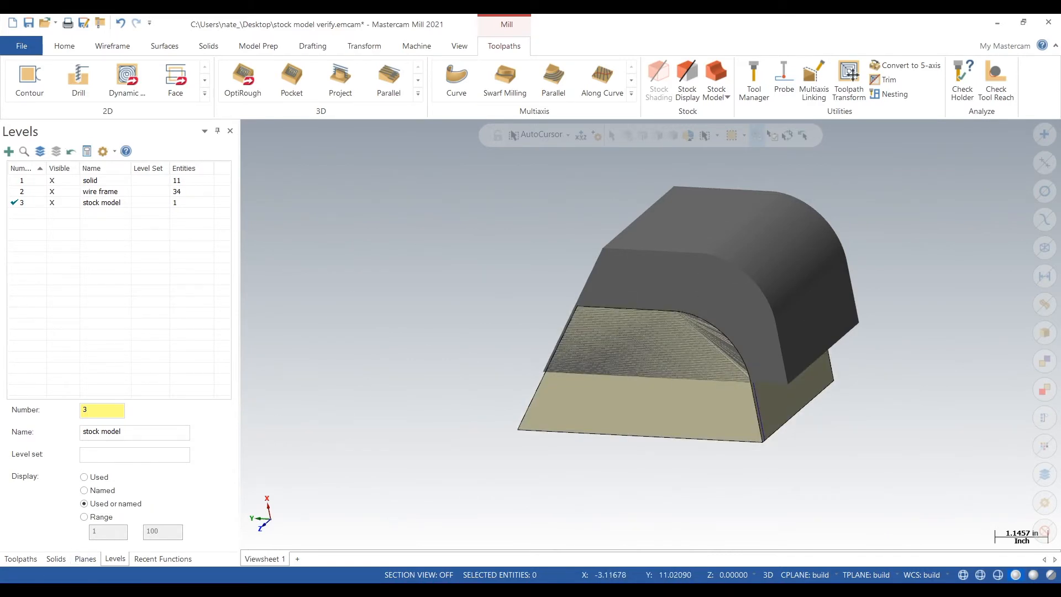
left_click(20, 558)
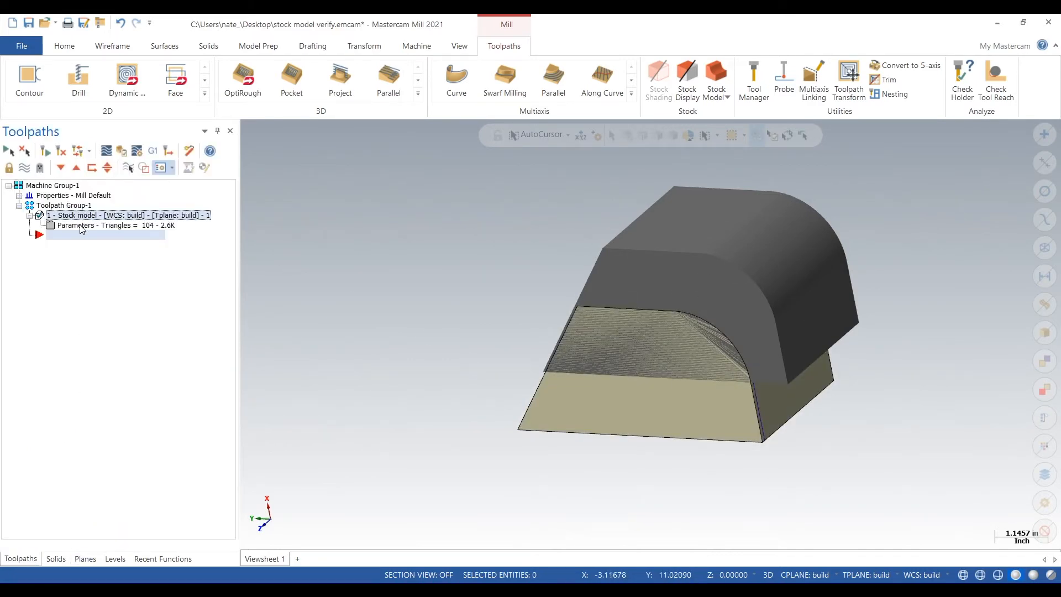
Change the stock model's stock plane to Top
double_click(99, 225)
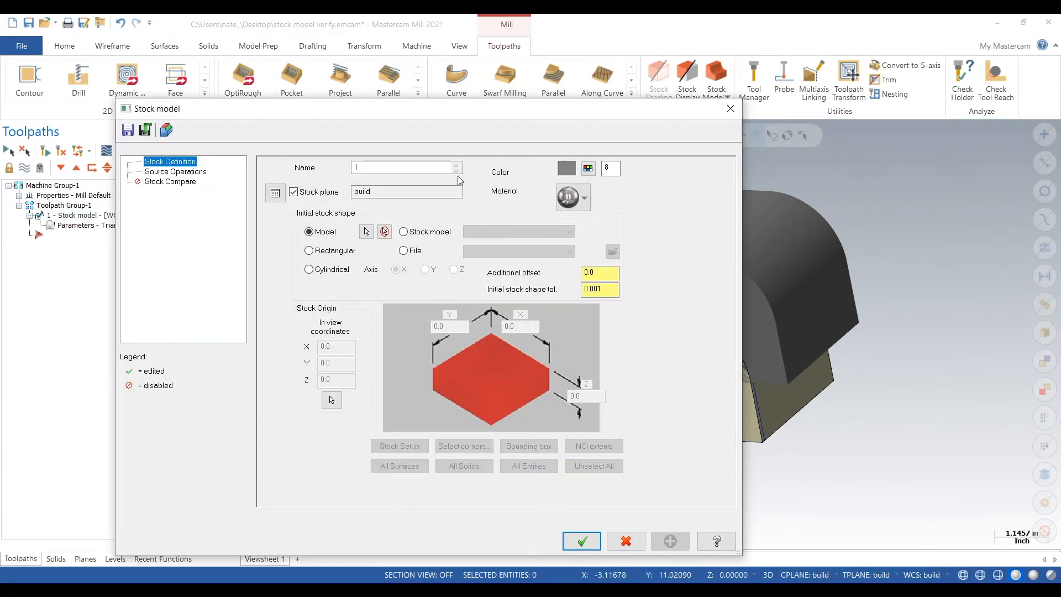
left_click(580, 540)
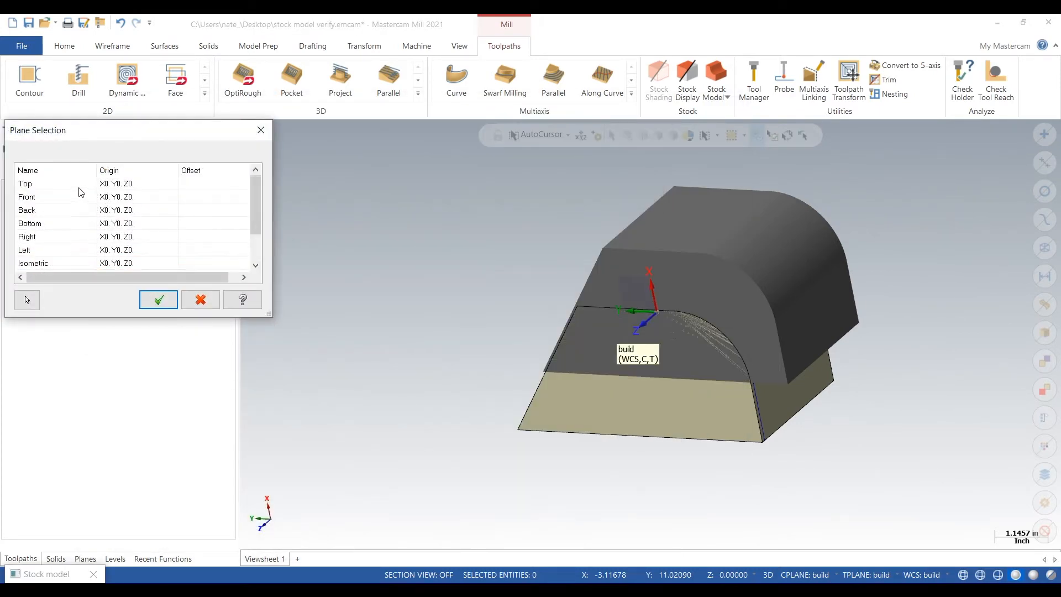
left_click(157, 299)
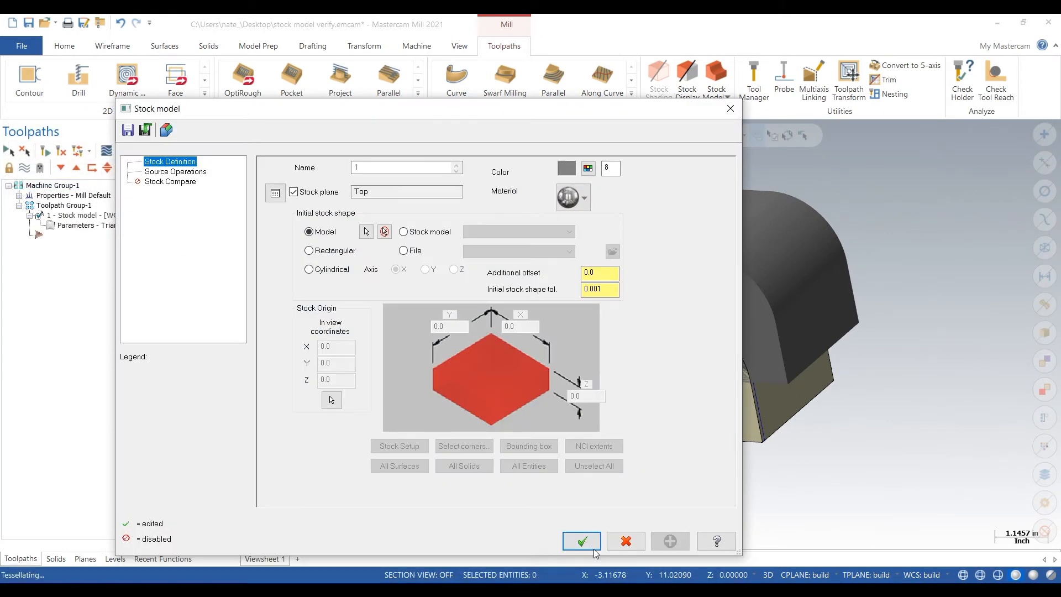
left_click(579, 540)
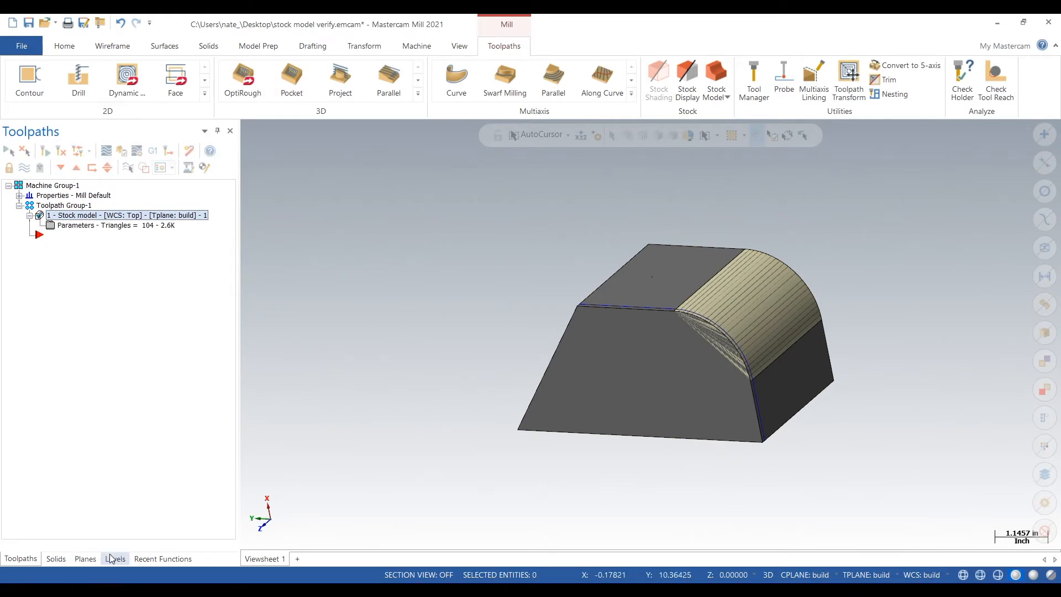
Toggle off the stock model display to reveal the green part
left_click(114, 558)
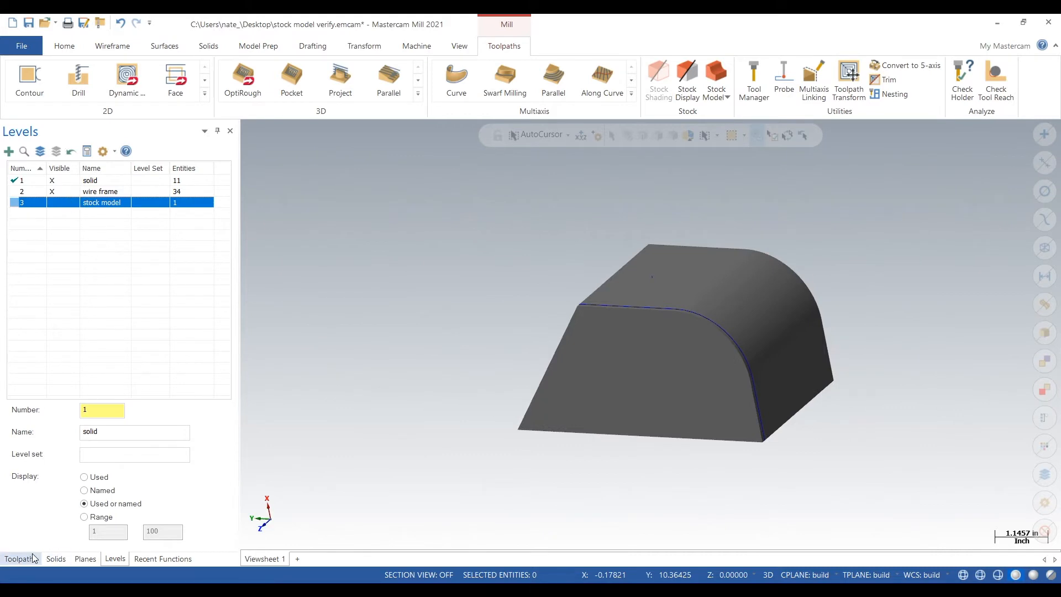
left_click(20, 558)
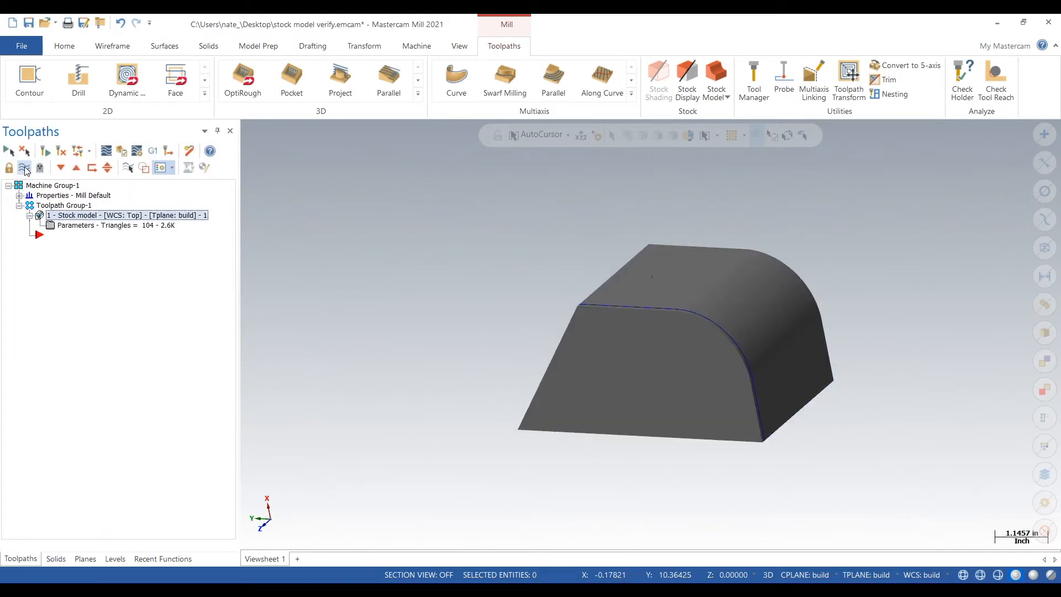
left_click(25, 167)
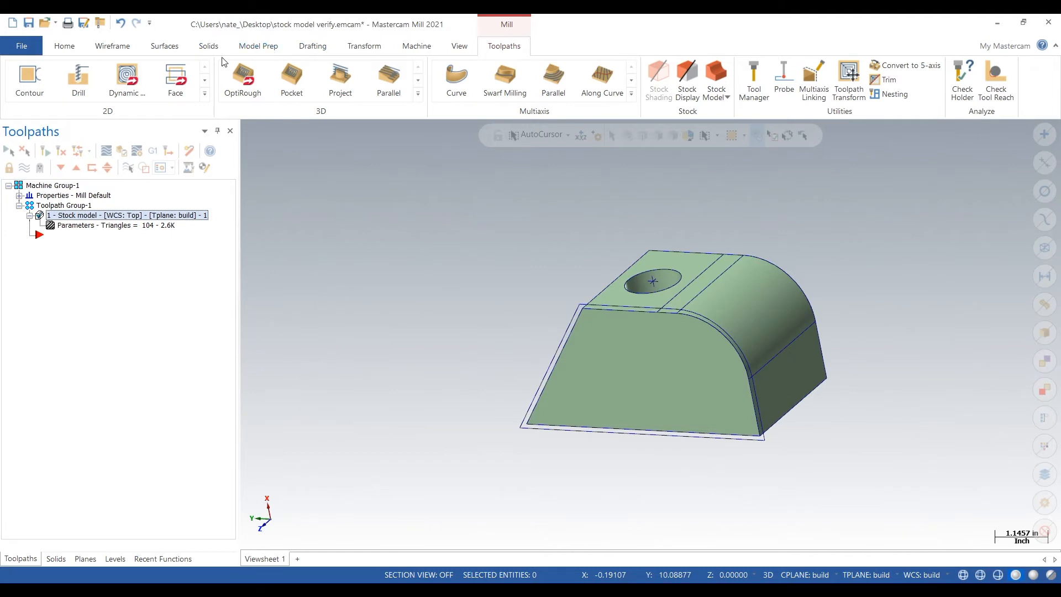
left_click(30, 79)
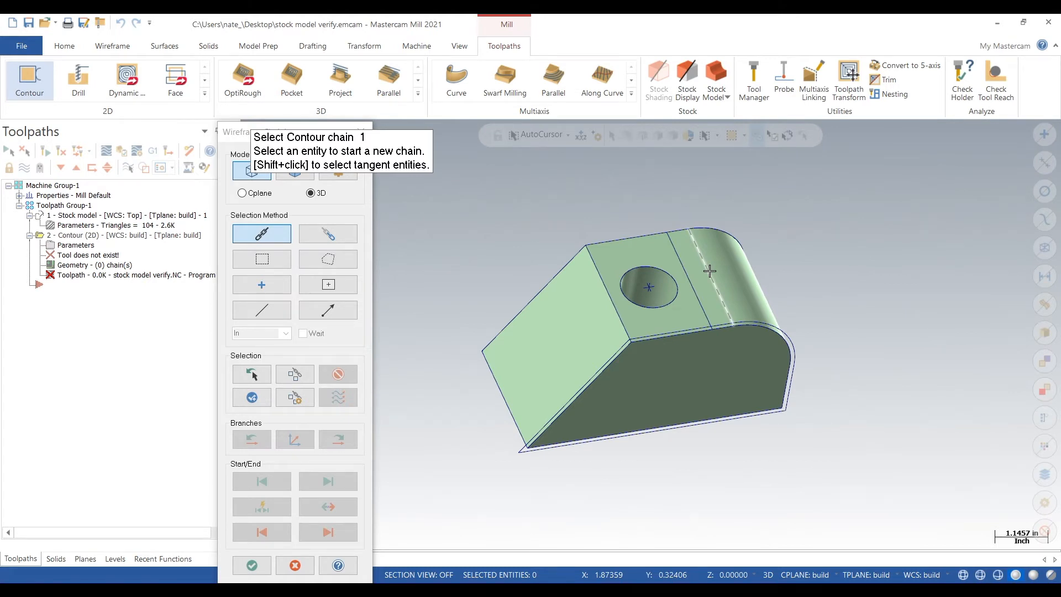
mouse_move(676, 261)
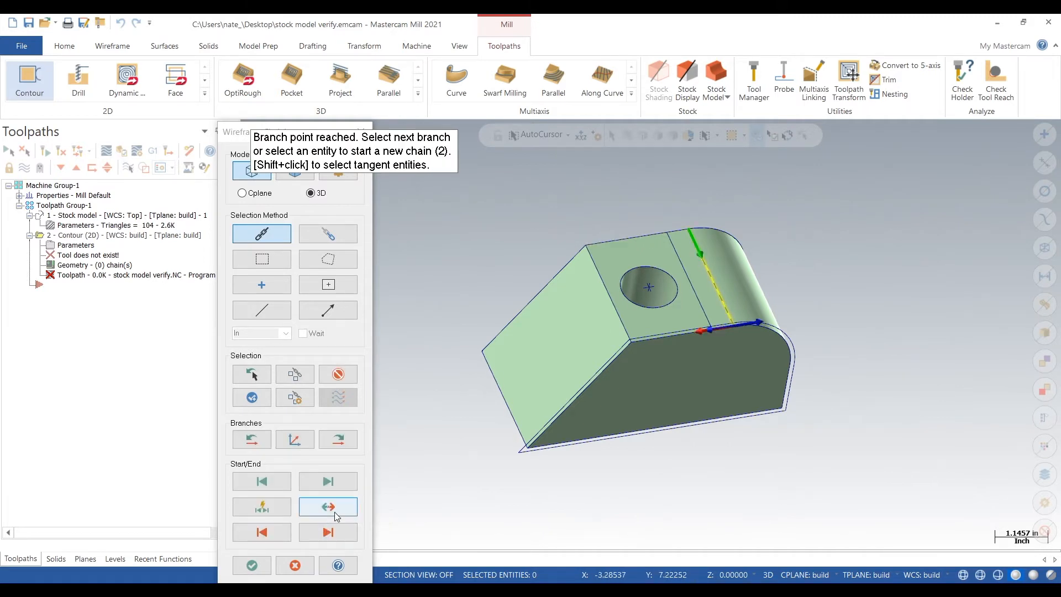
Confirm the single chained part edge for the new contour toolpath
left_click(251, 565)
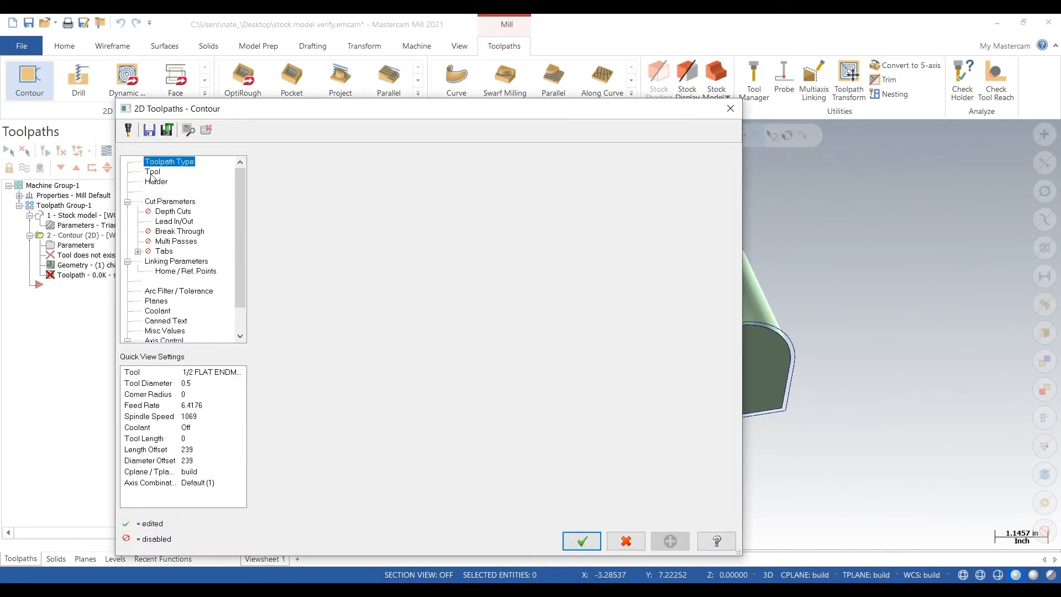
Pick the 1/2 flat endmill from the library, filtered to flat endmills, and edit it
left_click(152, 171)
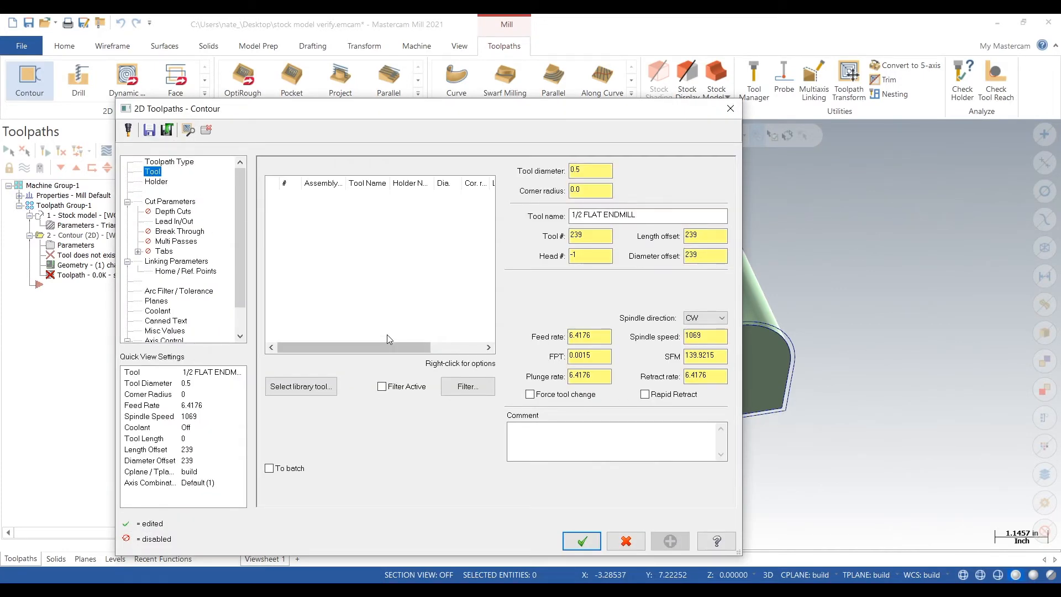
left_click(299, 386)
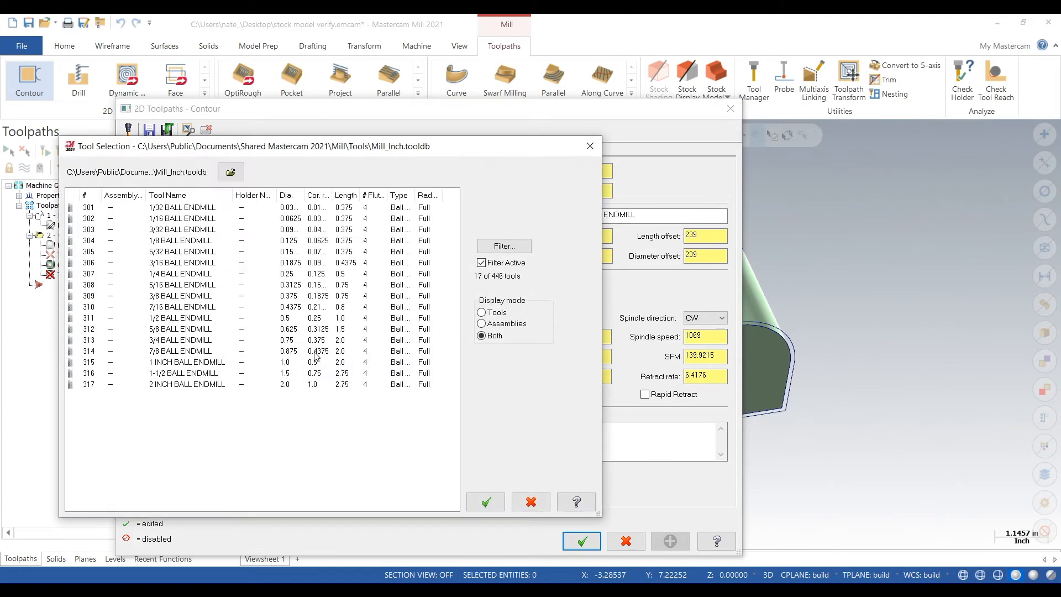
mouse_move(131, 292)
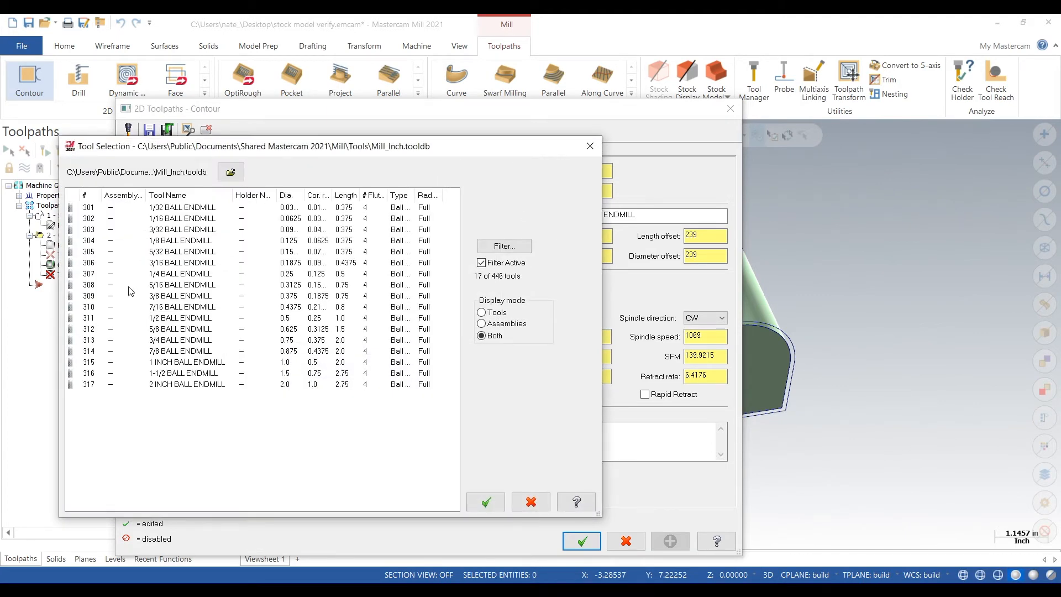
mouse_move(126, 322)
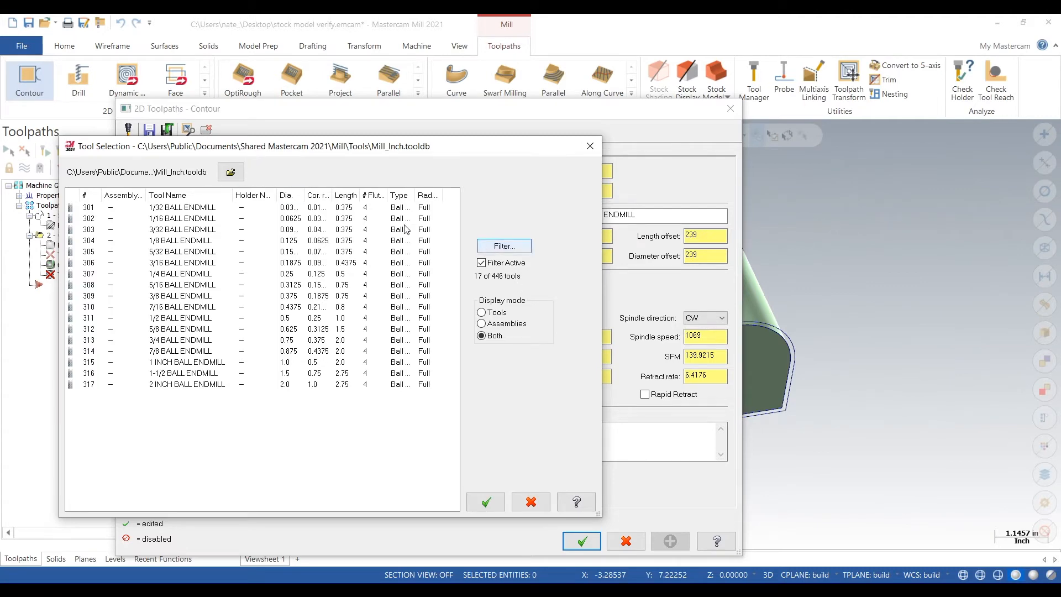
left_click(503, 245)
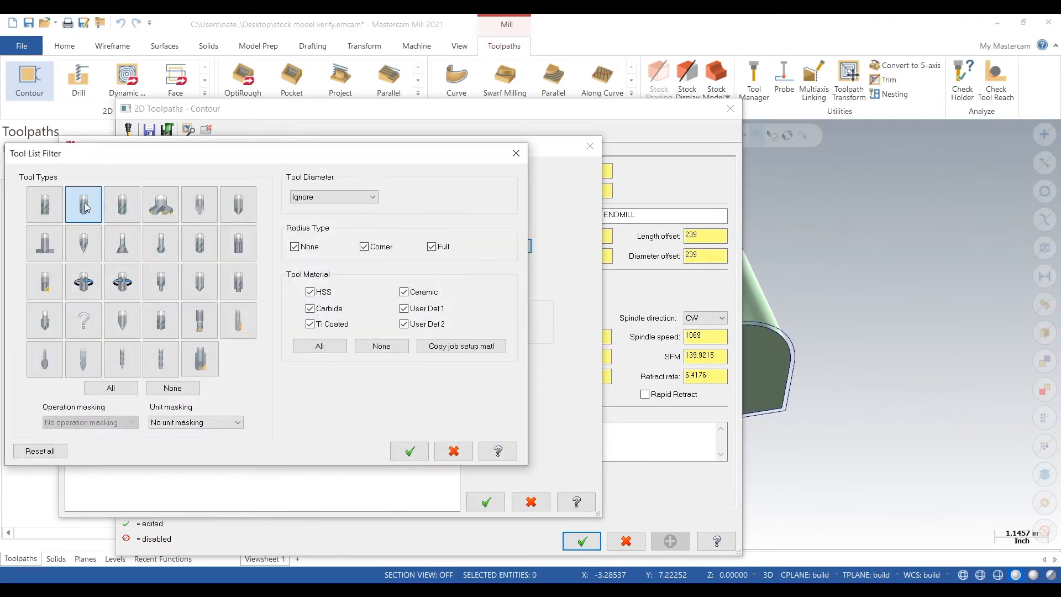
left_click(45, 203)
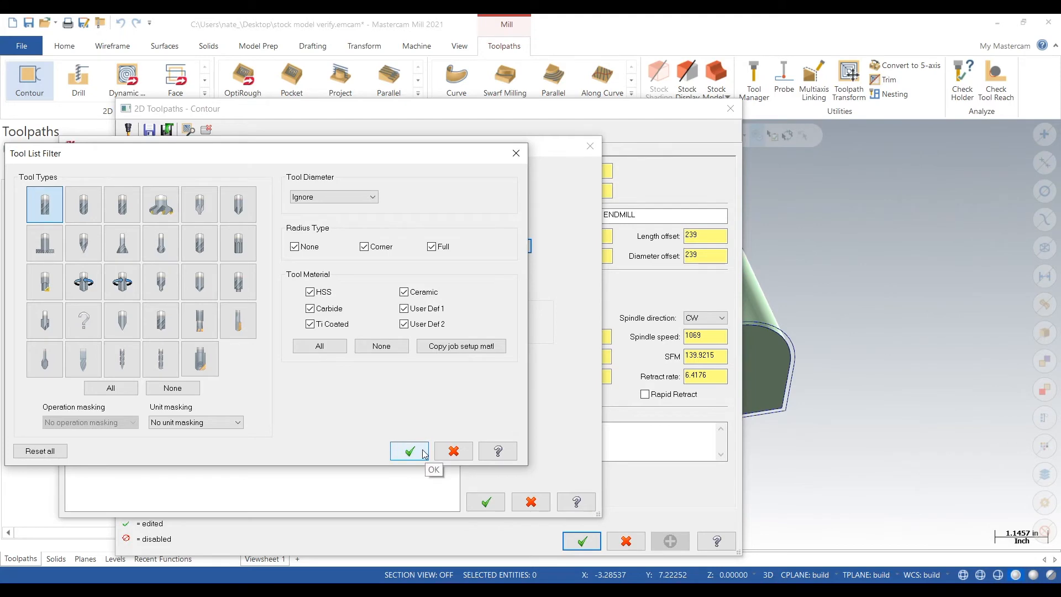
left_click(407, 450)
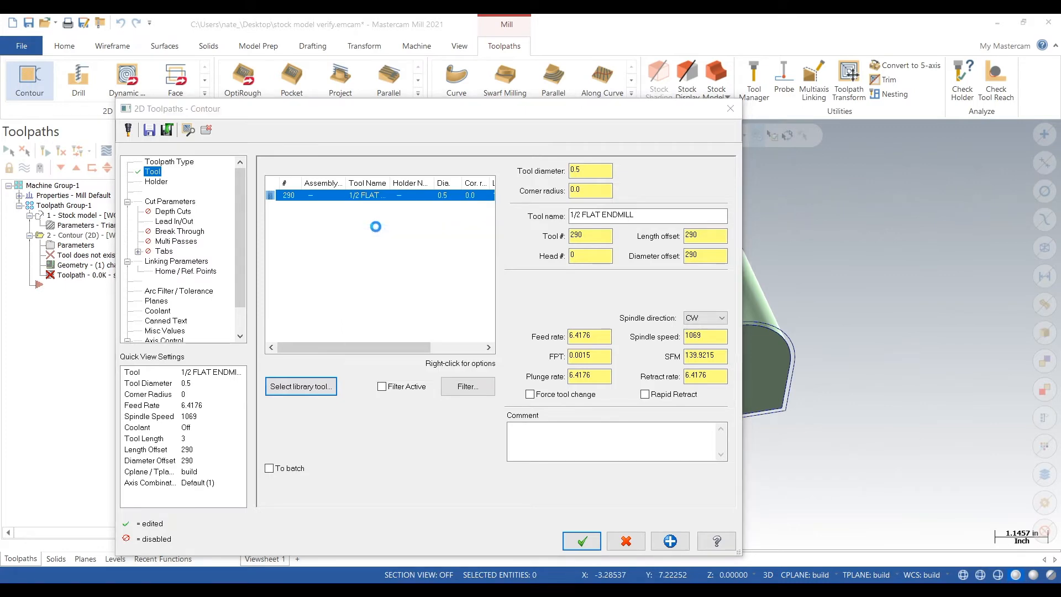
double_click(367, 195)
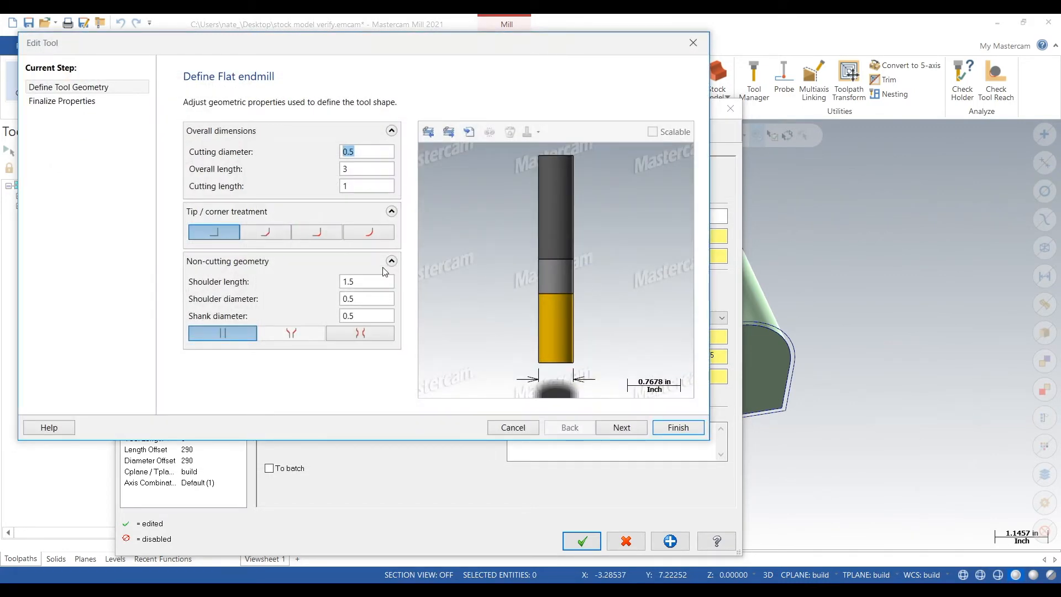
Review the endmill's 6.4176 feed and 1069 spindle speed, then bring up the speeds-and-feeds site
left_click(621, 427)
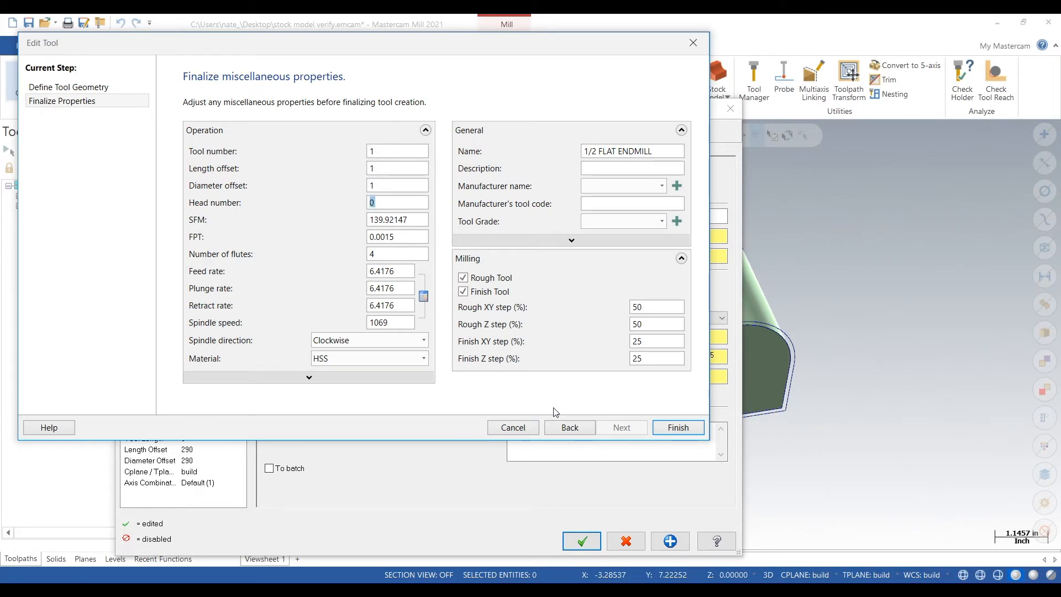
left_click(398, 235)
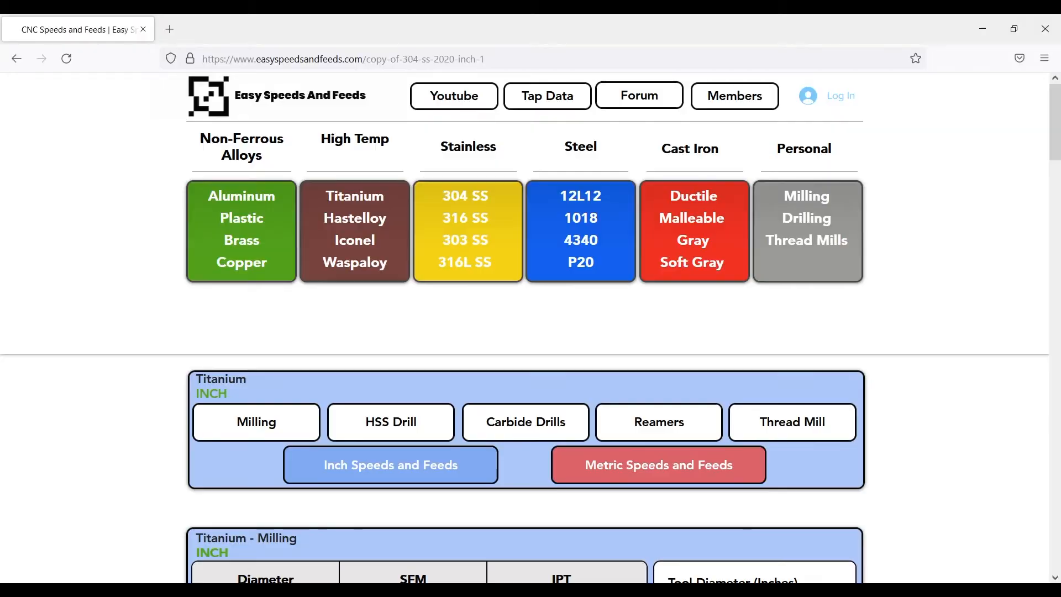
Calculate titanium milling speeds for a .500 tool at 150 SFM, 6 teeth, 0.002 IPT
scroll("down", 3)
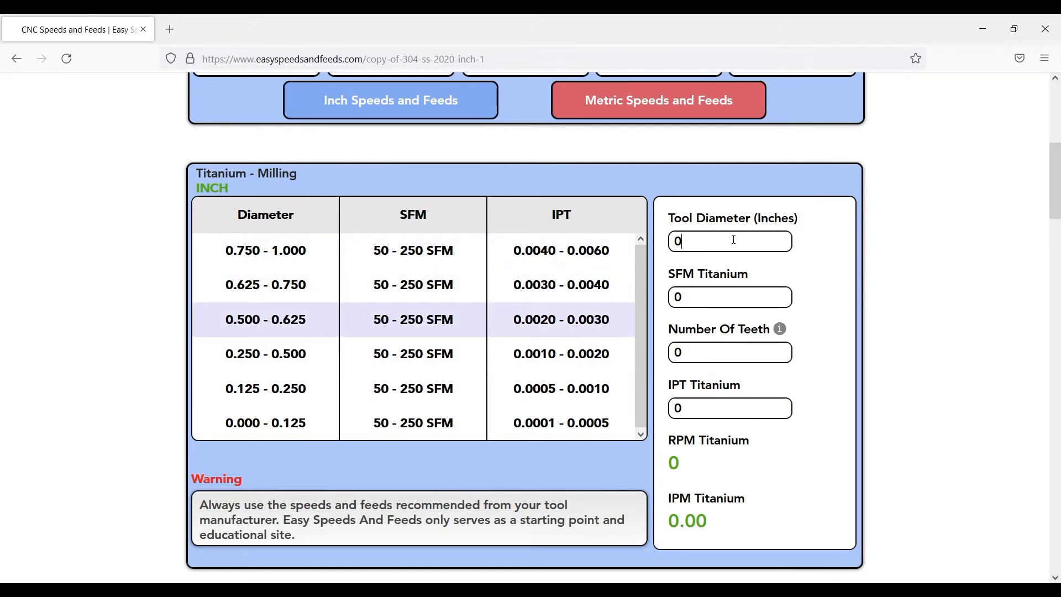
type(".500")
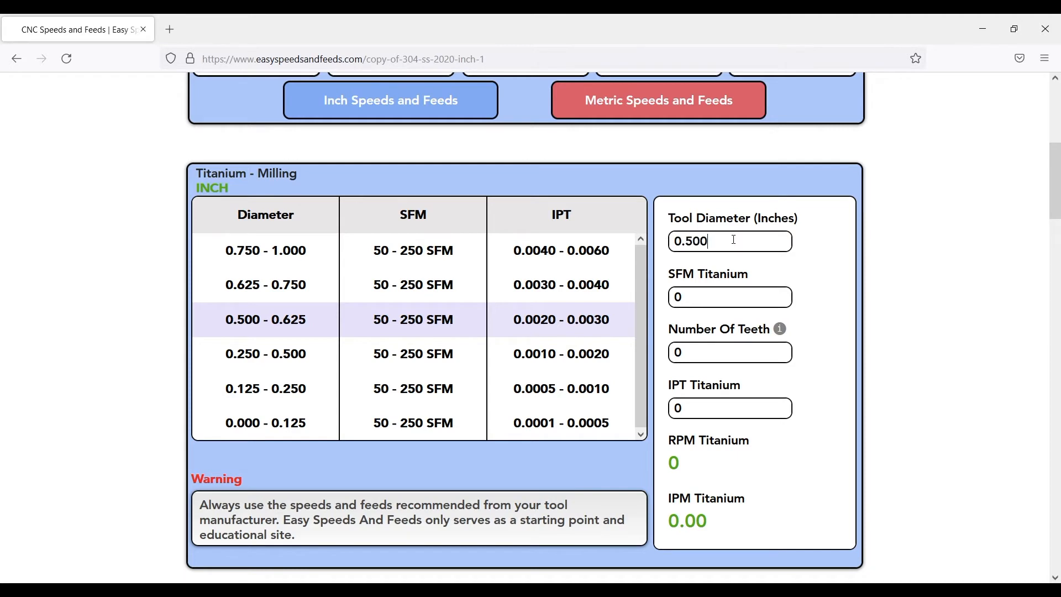
left_click(730, 297)
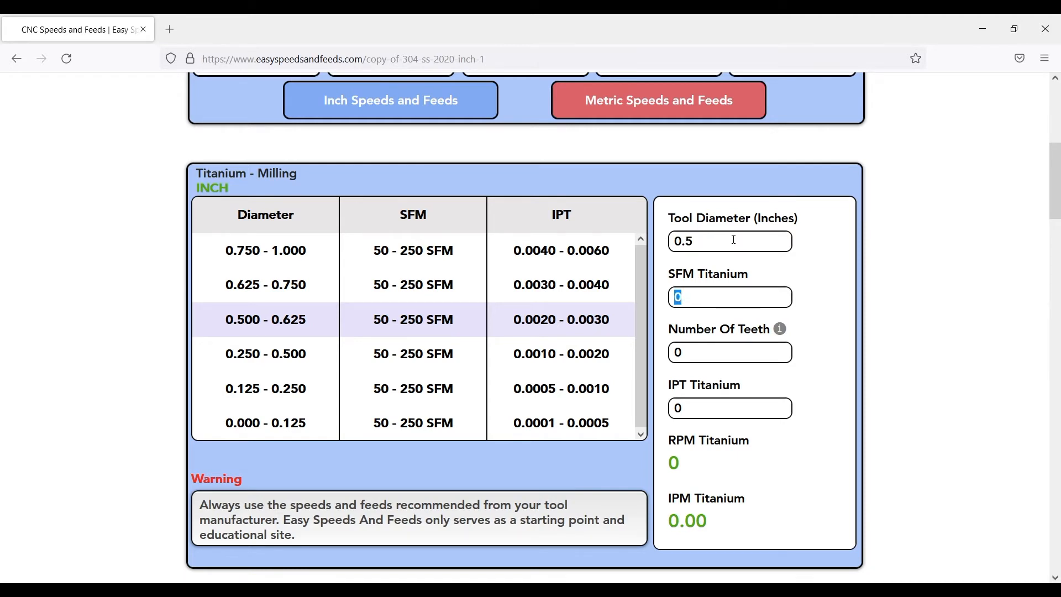
type("150")
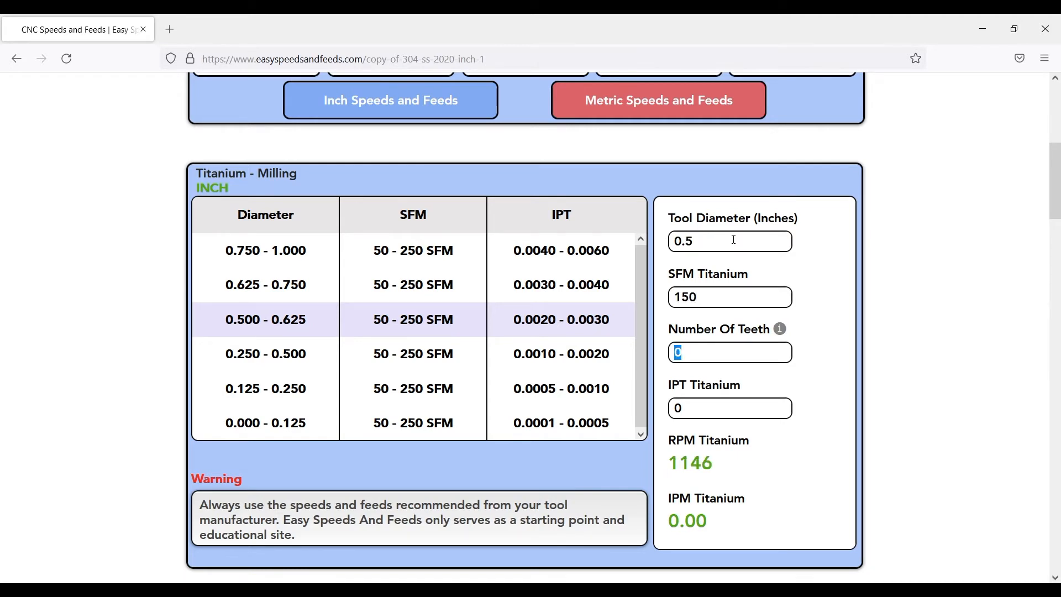
type("6")
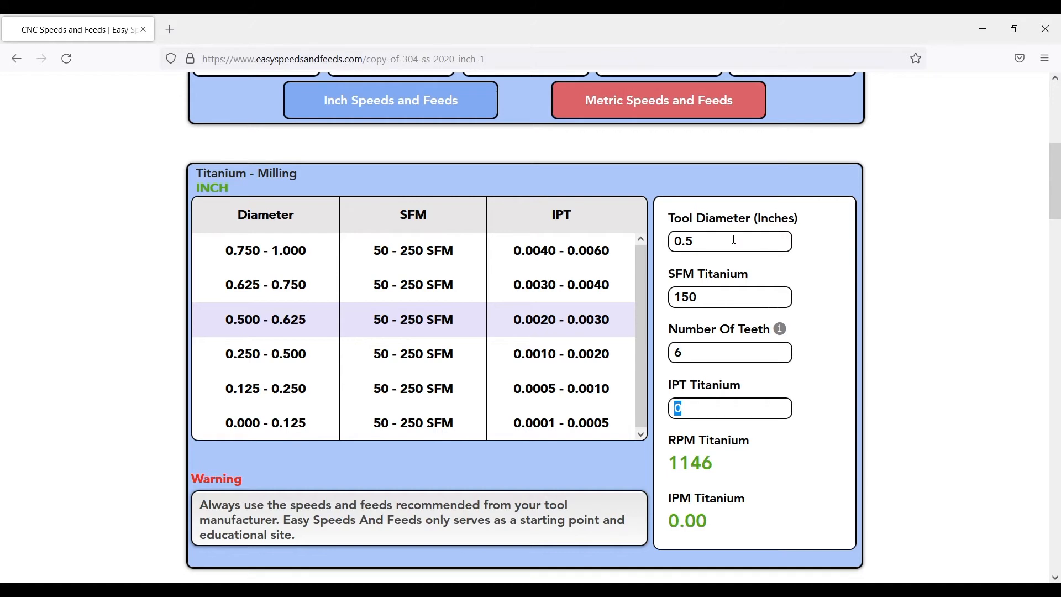
type("0.002")
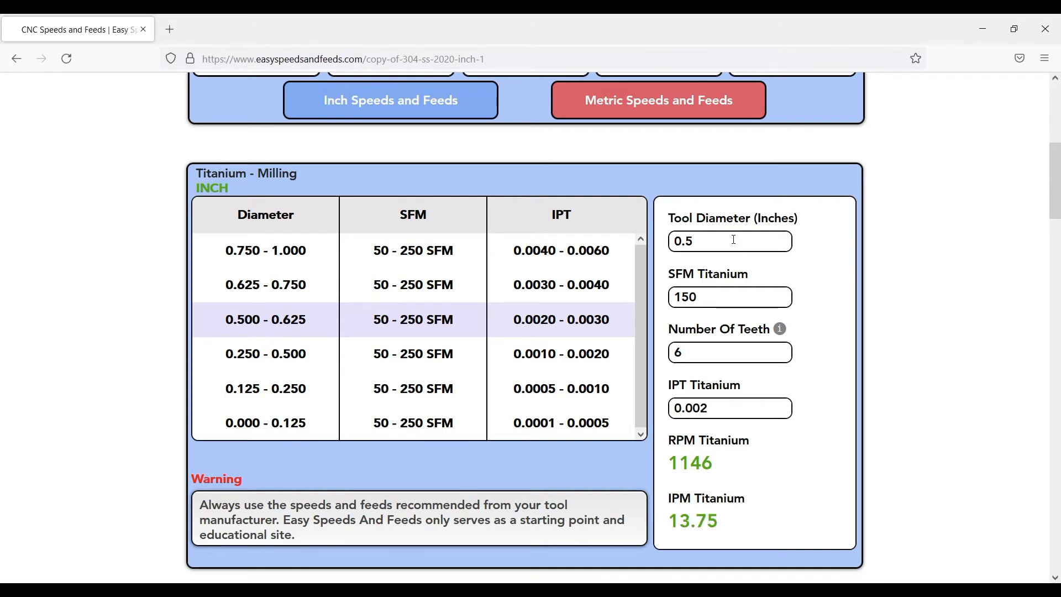
mouse_move(781, 487)
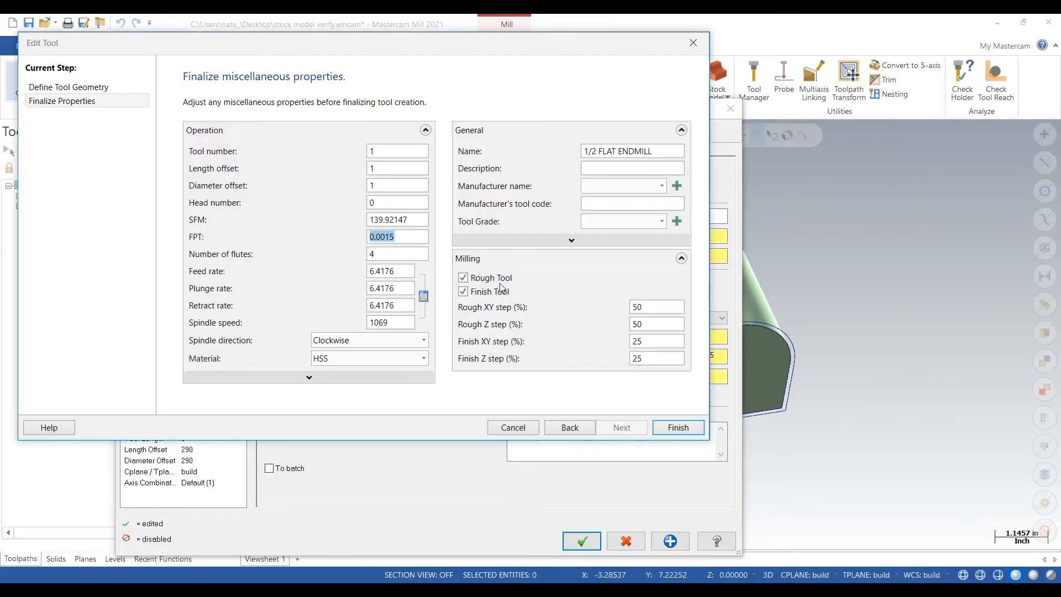
Update the endmill to 6 flutes, 150 SFM, 1146 spindle speed and 13 feed, plunge, retract
left_click(391, 322)
type("6")
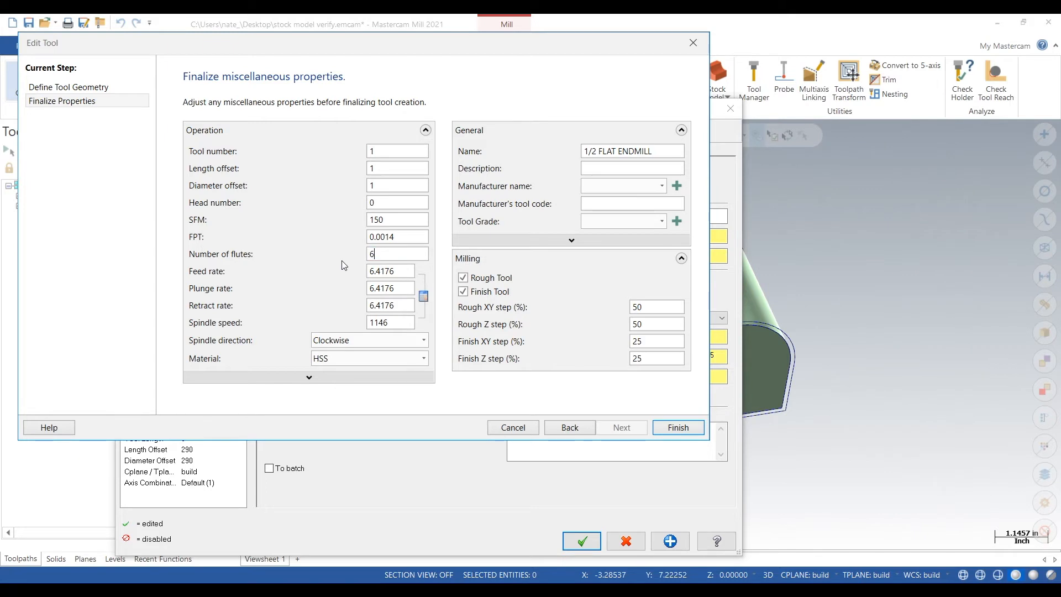
type("13")
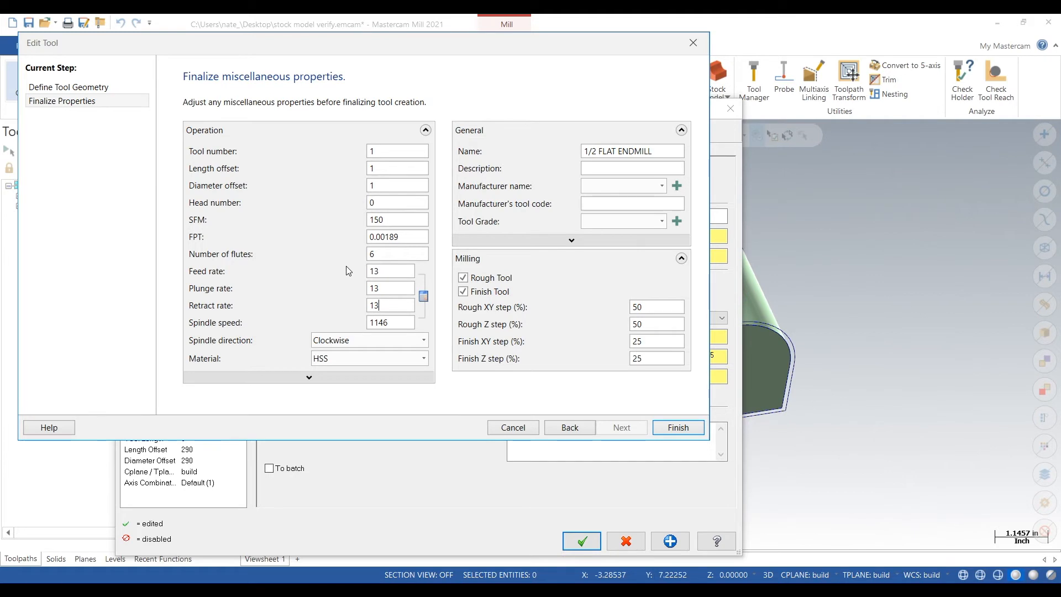
left_click(676, 427)
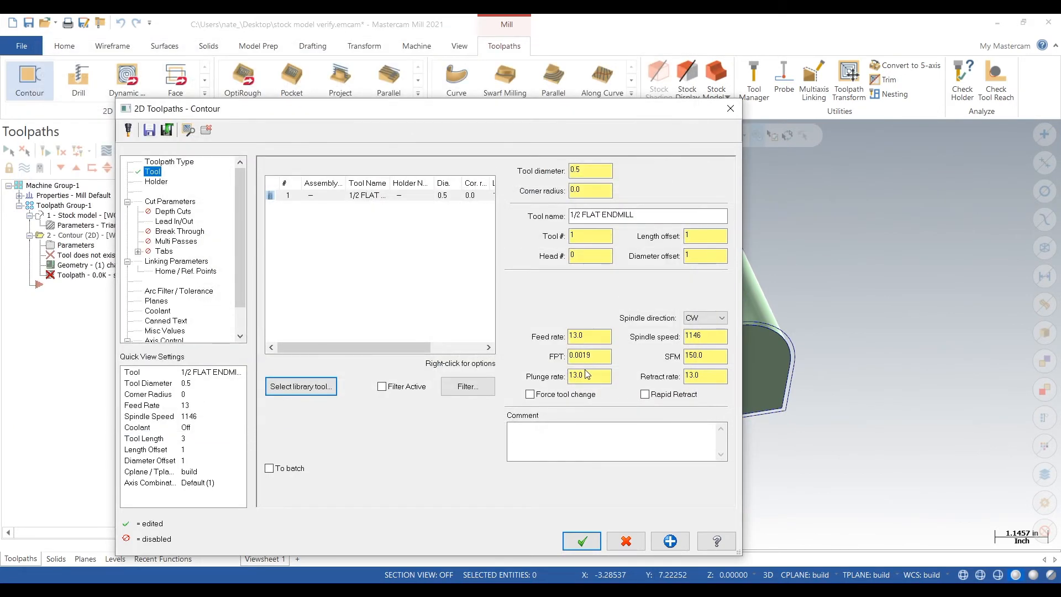
Leave 0.003 stock on the contour floors and bring up the multi-pass settings
left_click(171, 201)
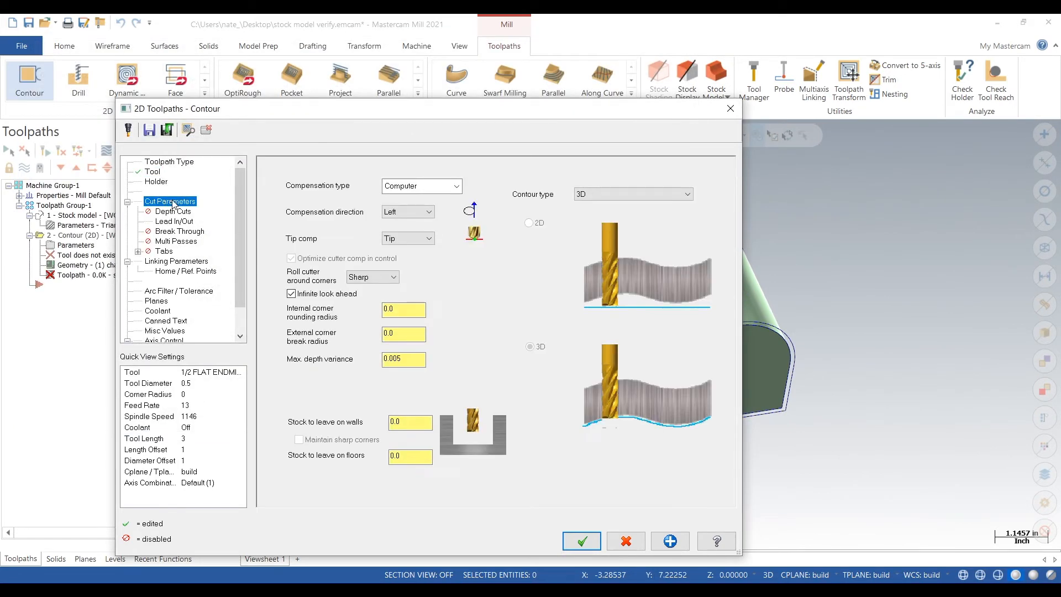
mouse_move(287, 322)
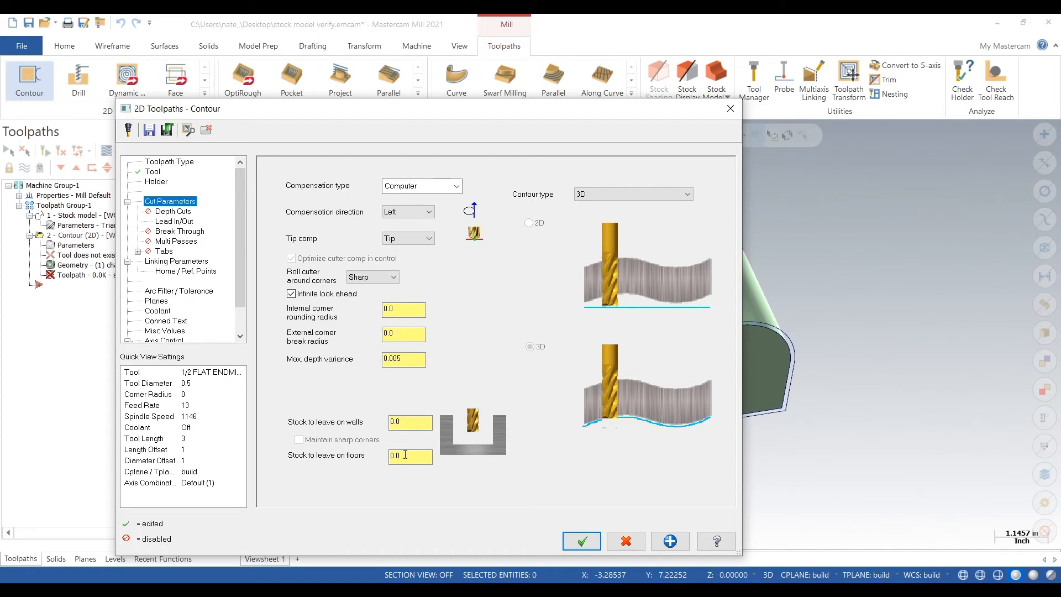
type("0.003")
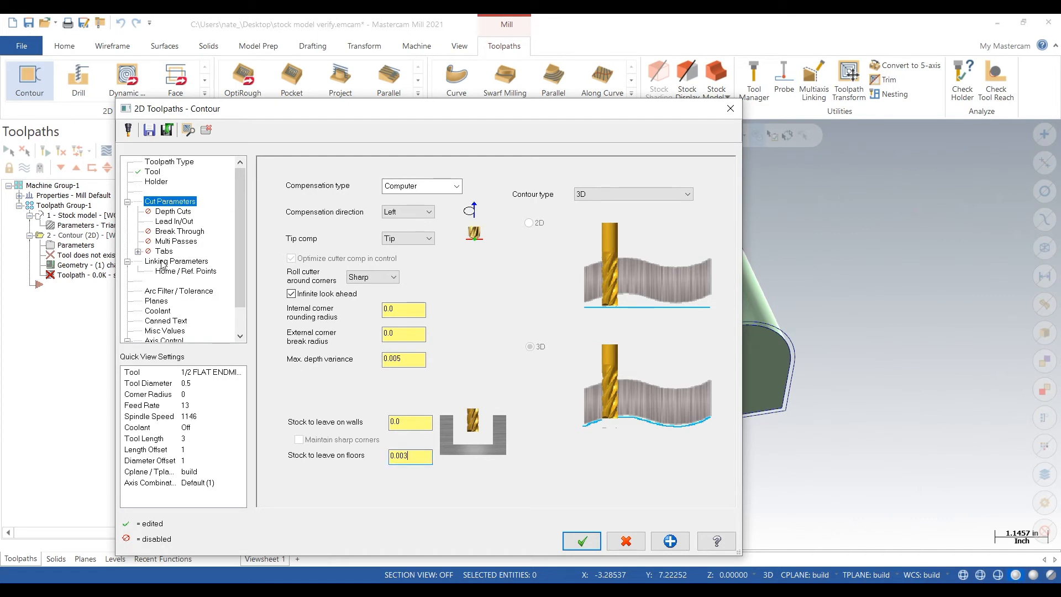
left_click(176, 262)
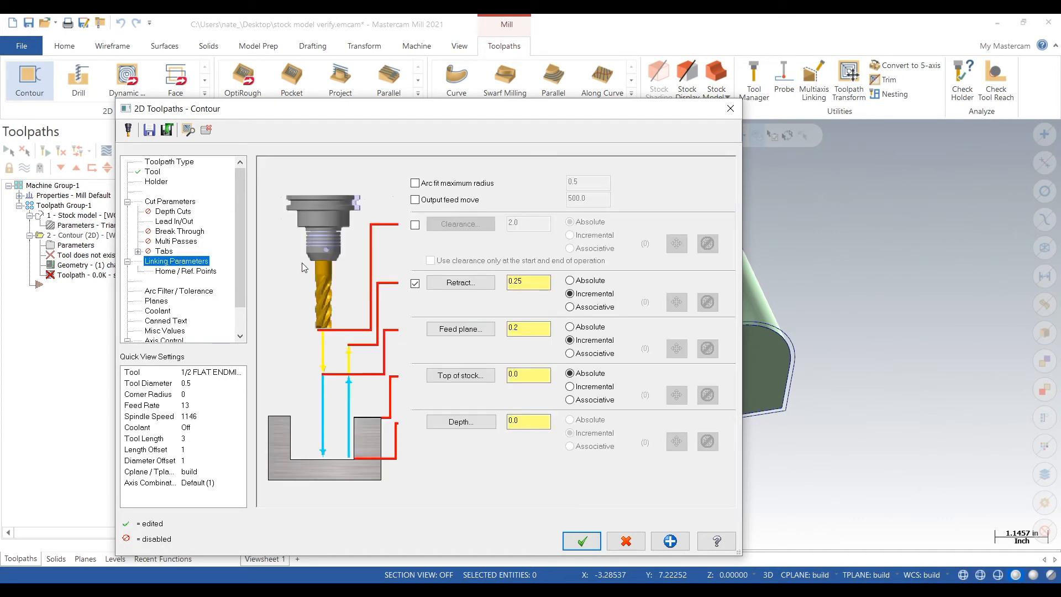
left_click(175, 241)
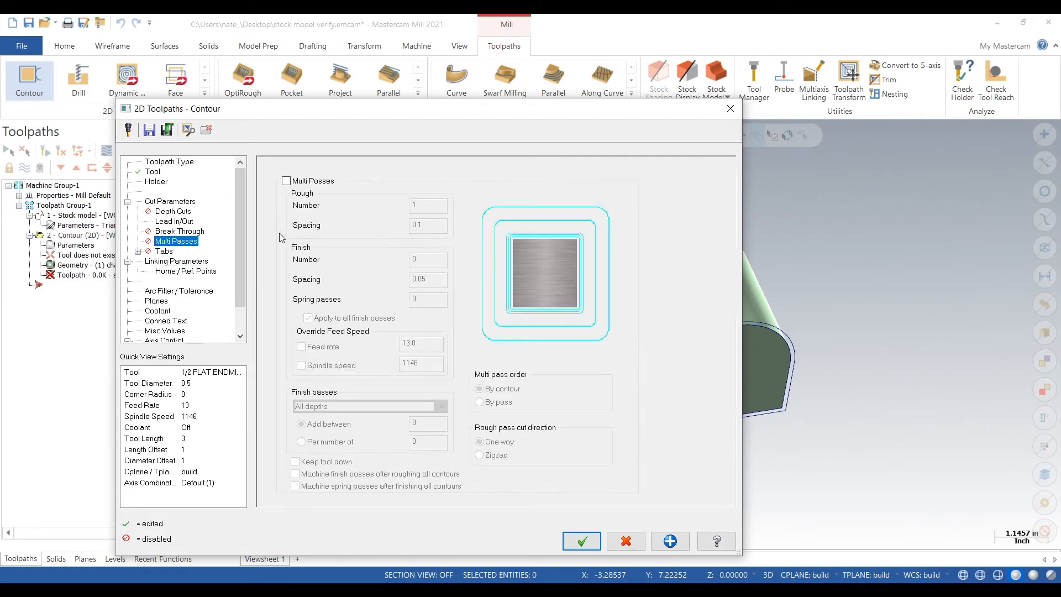
Enable 8 rough passes at 0.3 spacing and keep the 3D contour operation
left_click(287, 181)
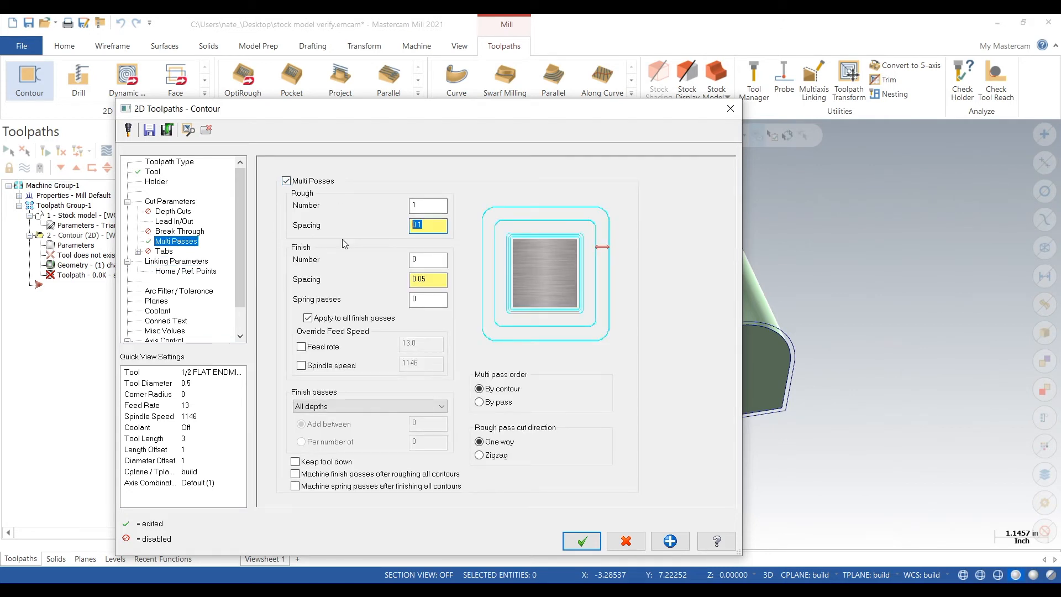
type("0.3")
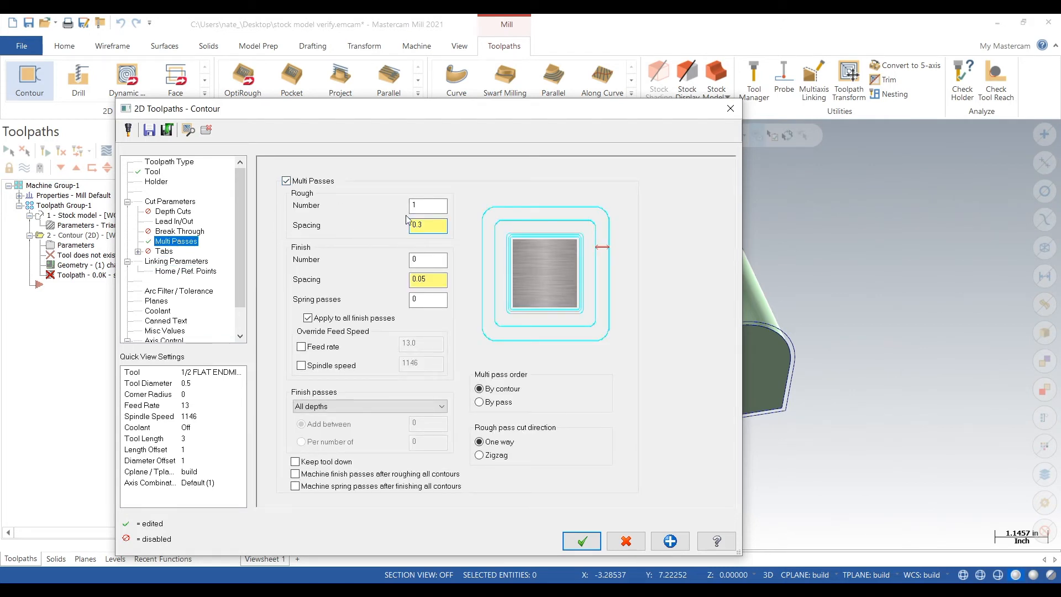
type("8")
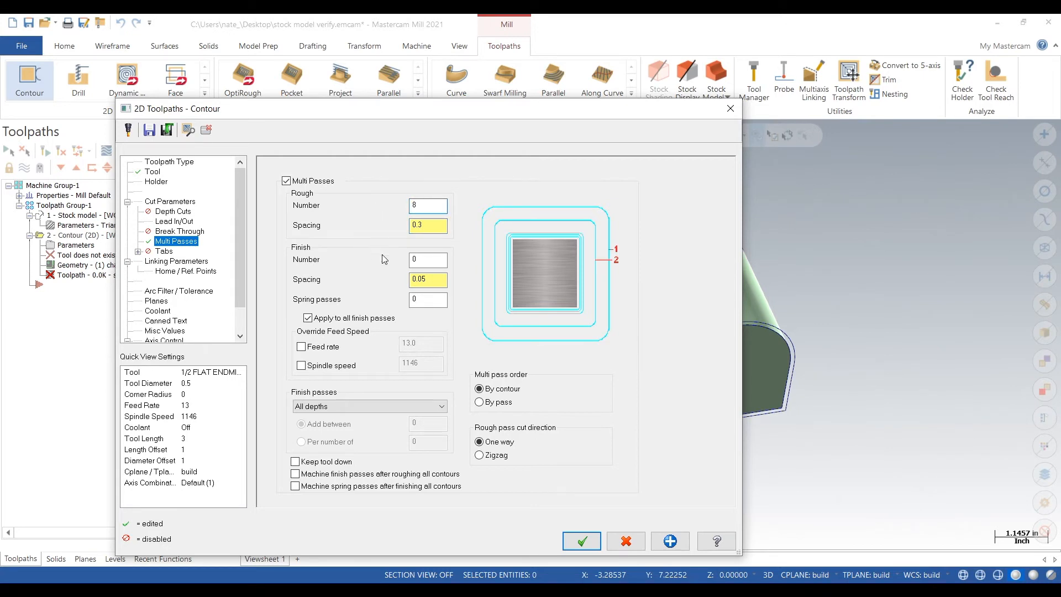
left_click(427, 278)
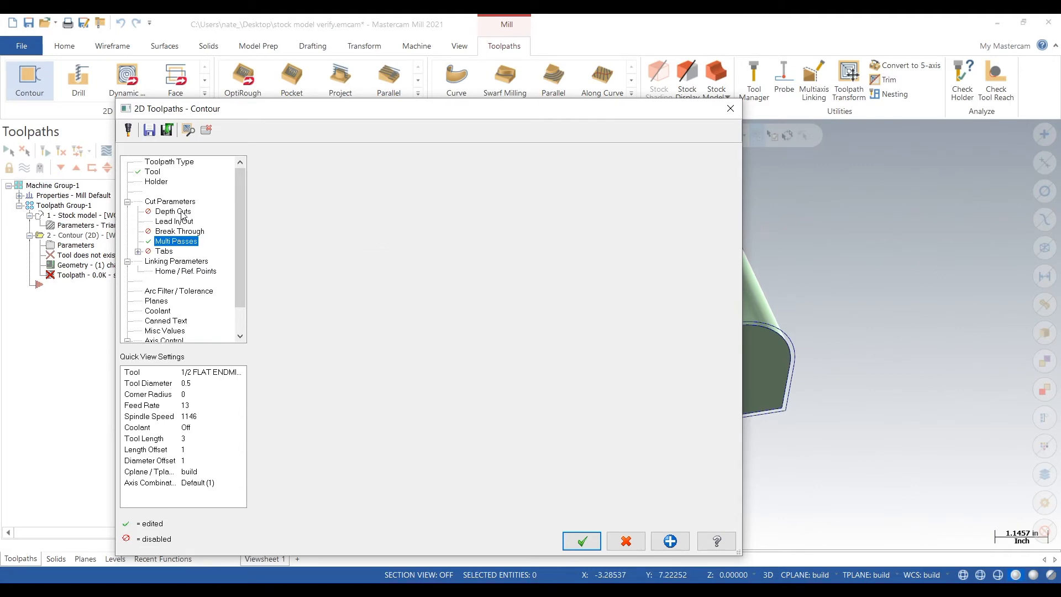
left_click(581, 540)
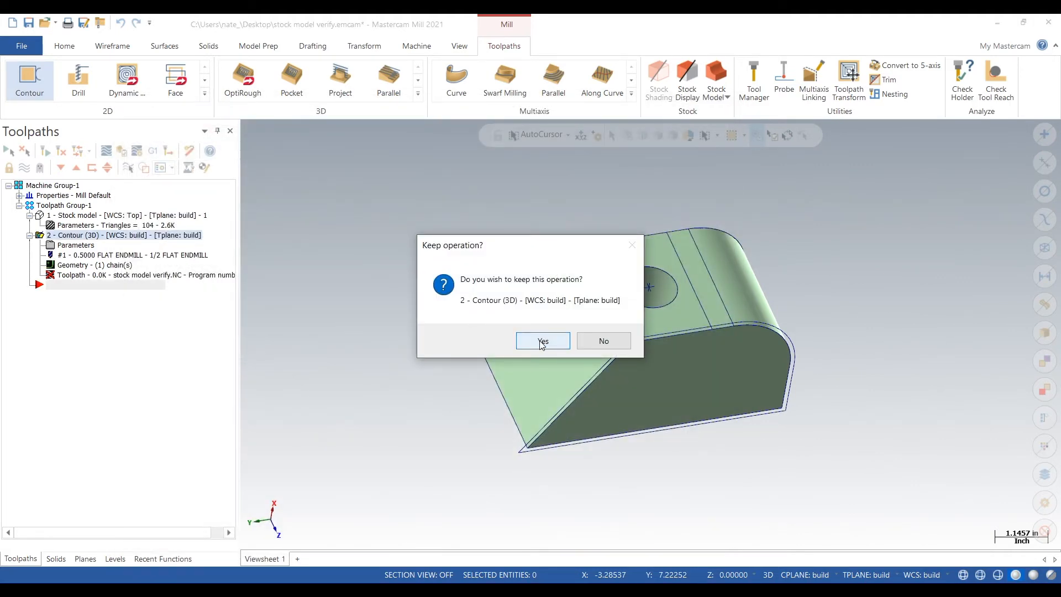
left_click(542, 340)
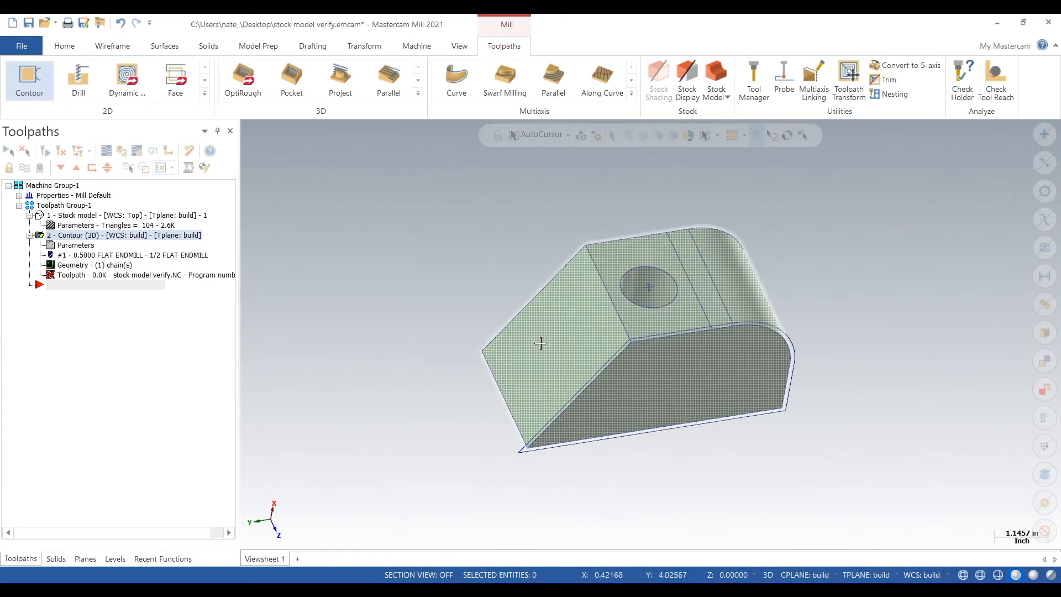
left_click(160, 167)
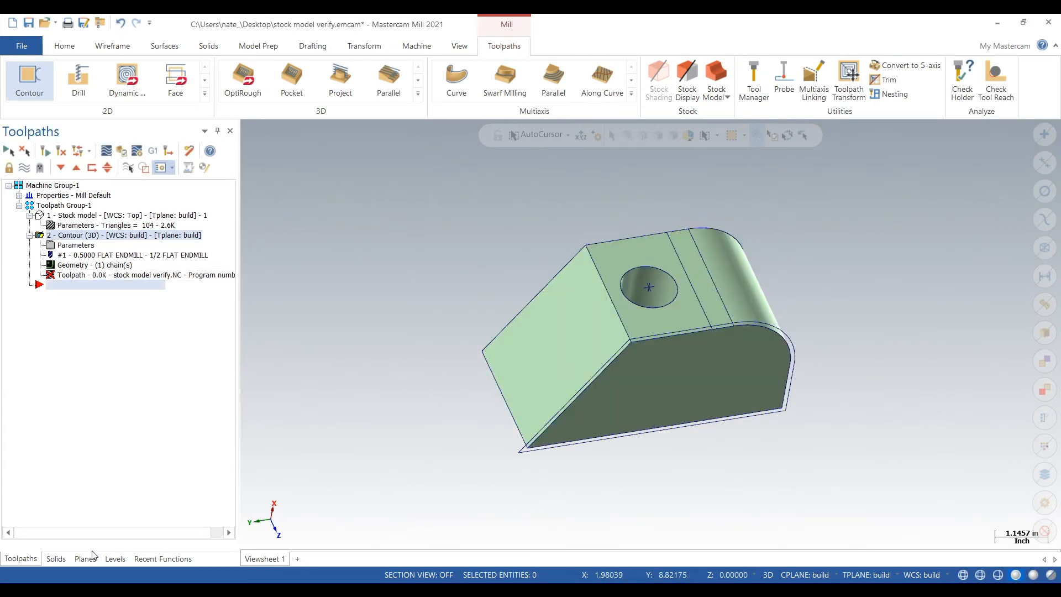
Move the build plane origin onto the model at X 0.0, Y 1.5, Z 1.4242424
left_click(84, 558)
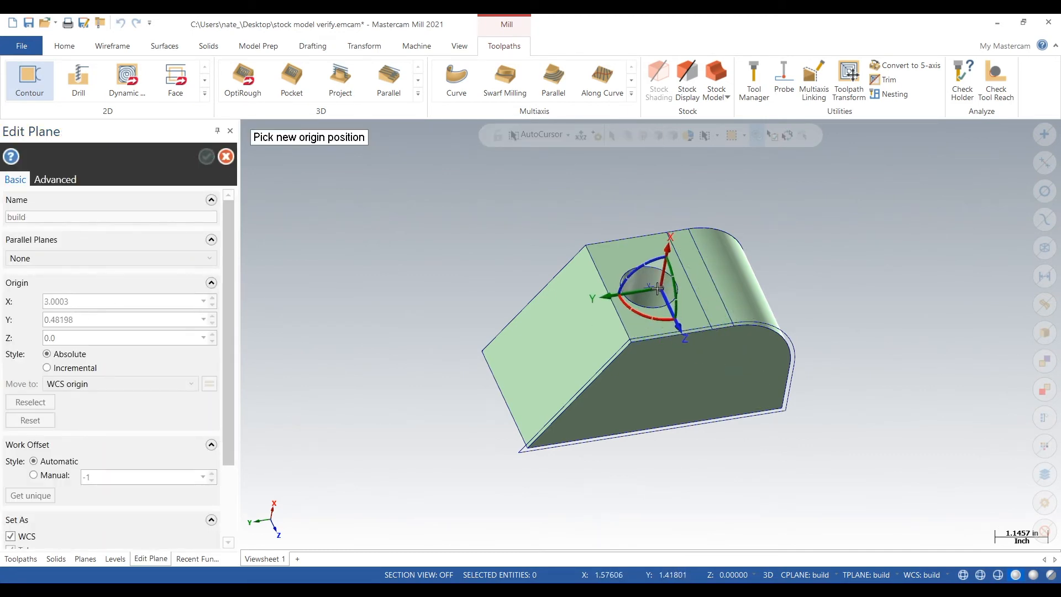
left_click(660, 287)
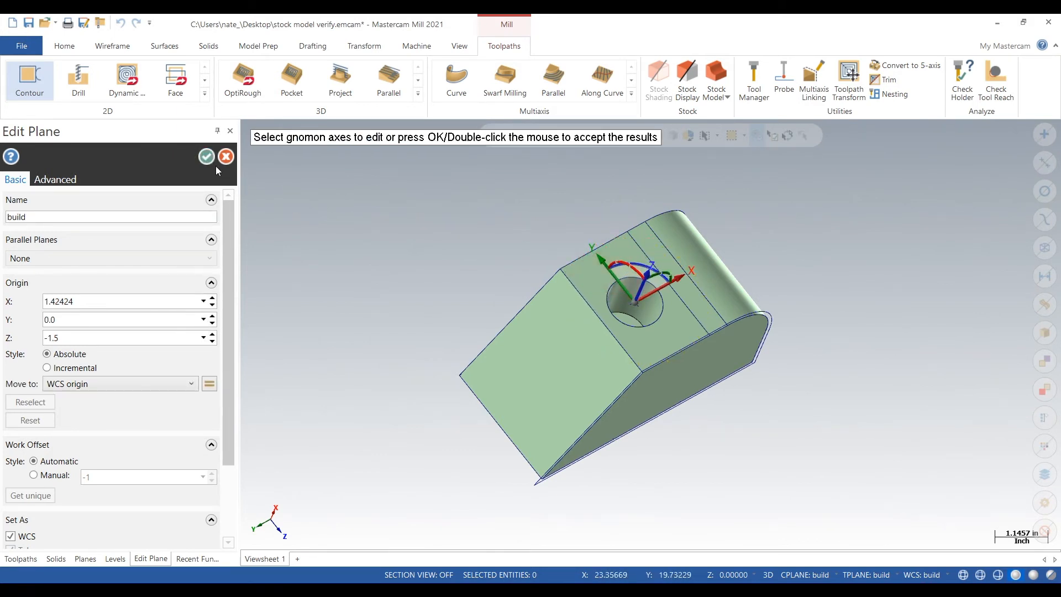
left_click(206, 157)
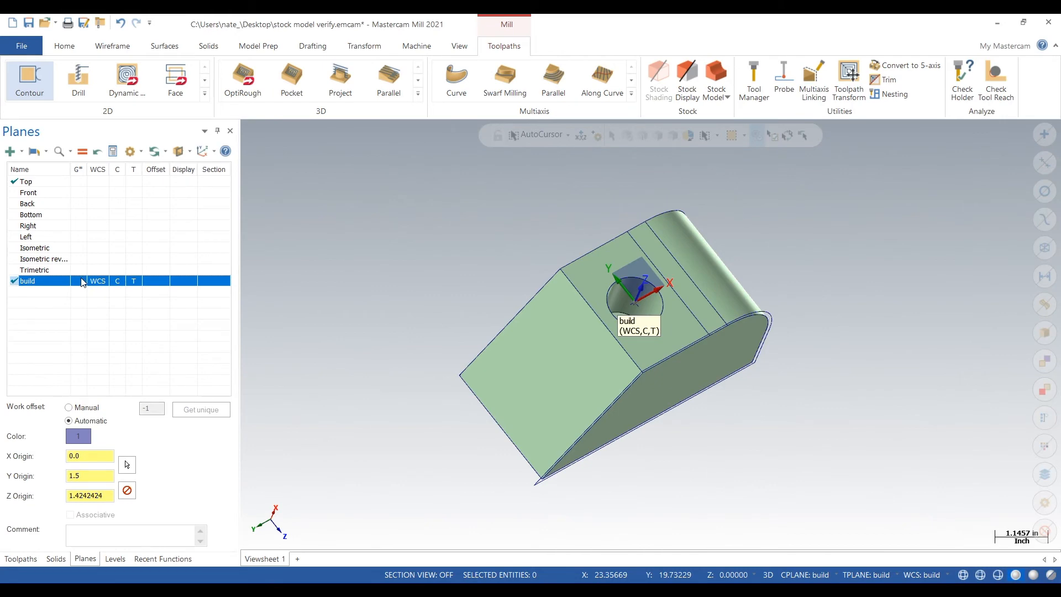
left_click(20, 558)
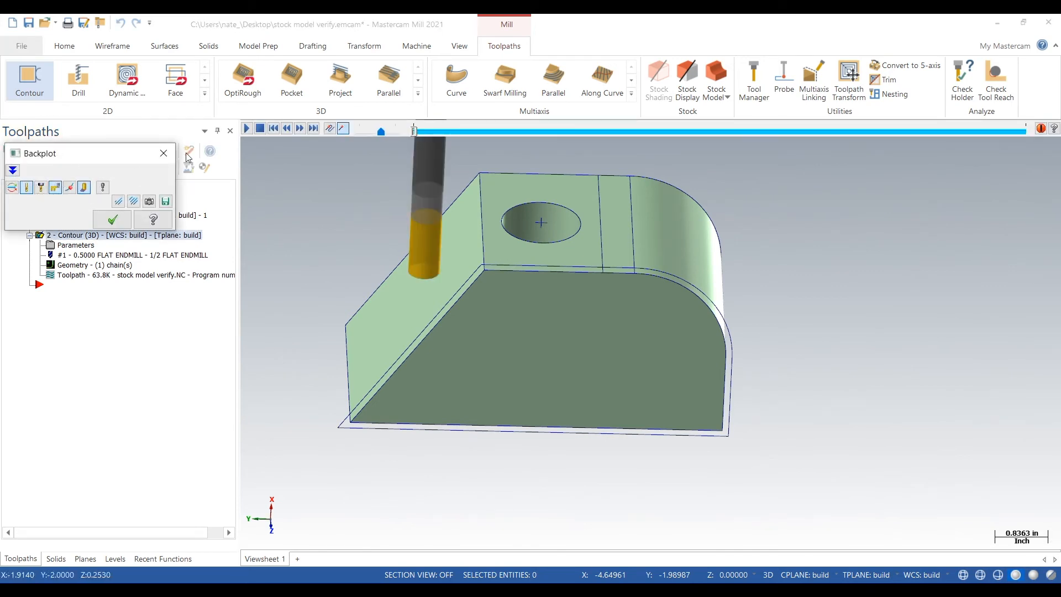
Play and scrub the contour toolpath backplot around the hole, then close it
left_click(246, 127)
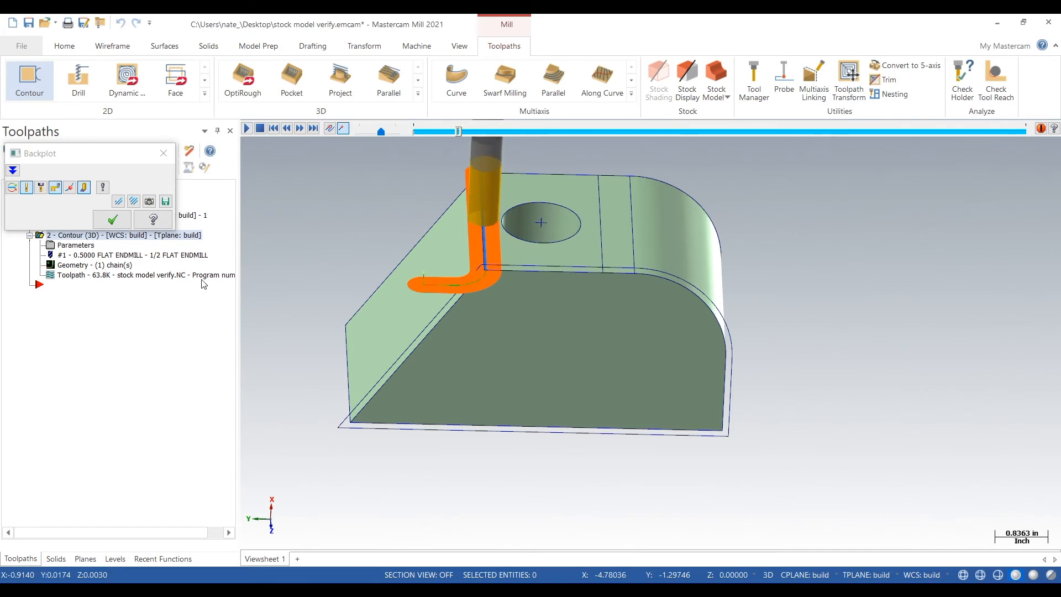
left_click_drag(461, 132, 496, 132)
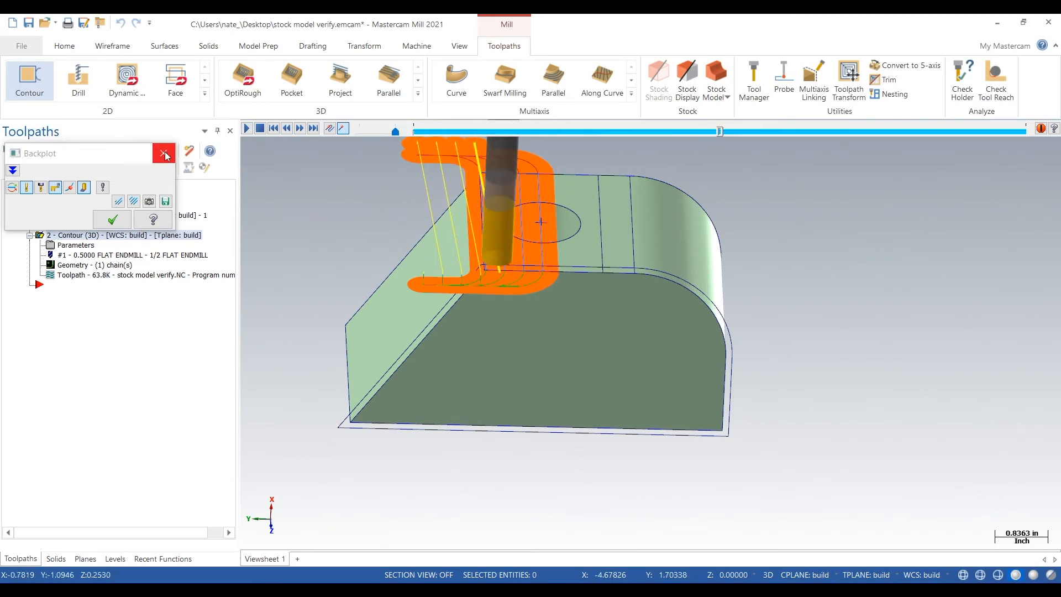
left_click(164, 153)
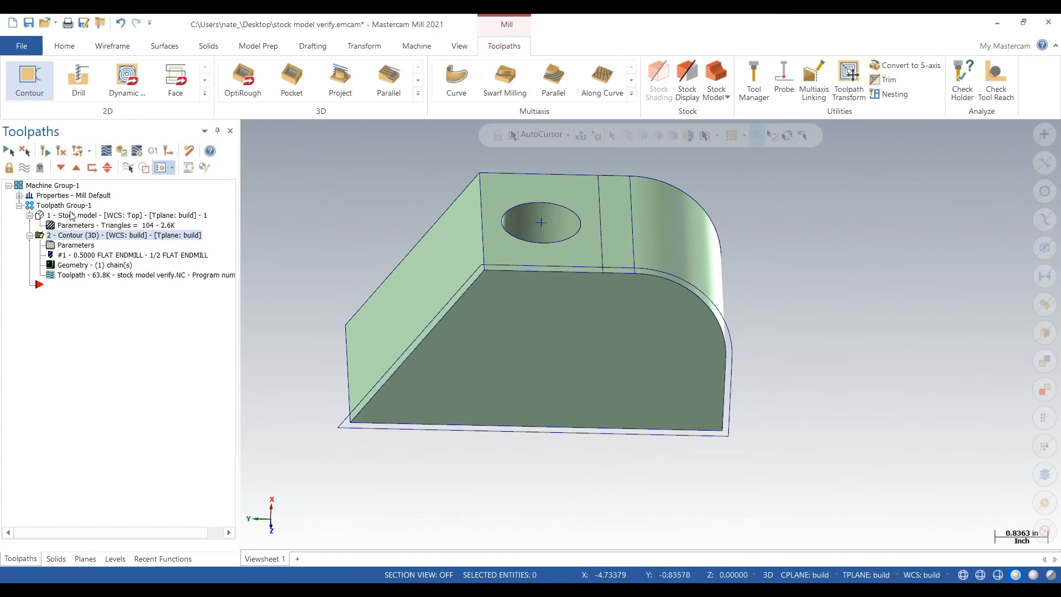
mouse_move(73, 214)
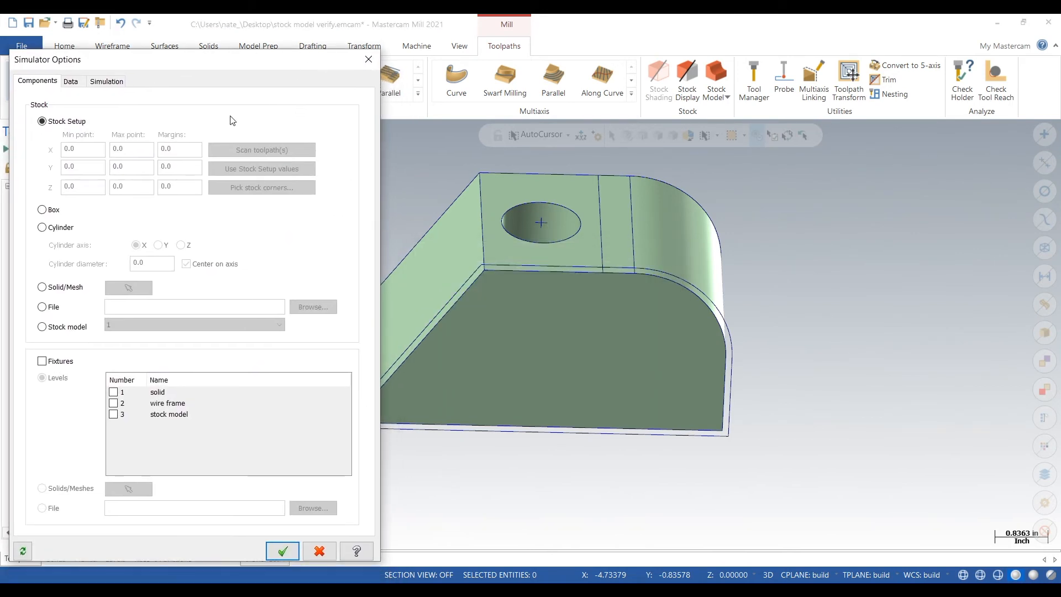
Use stock model 1 as the simulation stock, then glance at Levels and return to Toolpaths
left_click(42, 327)
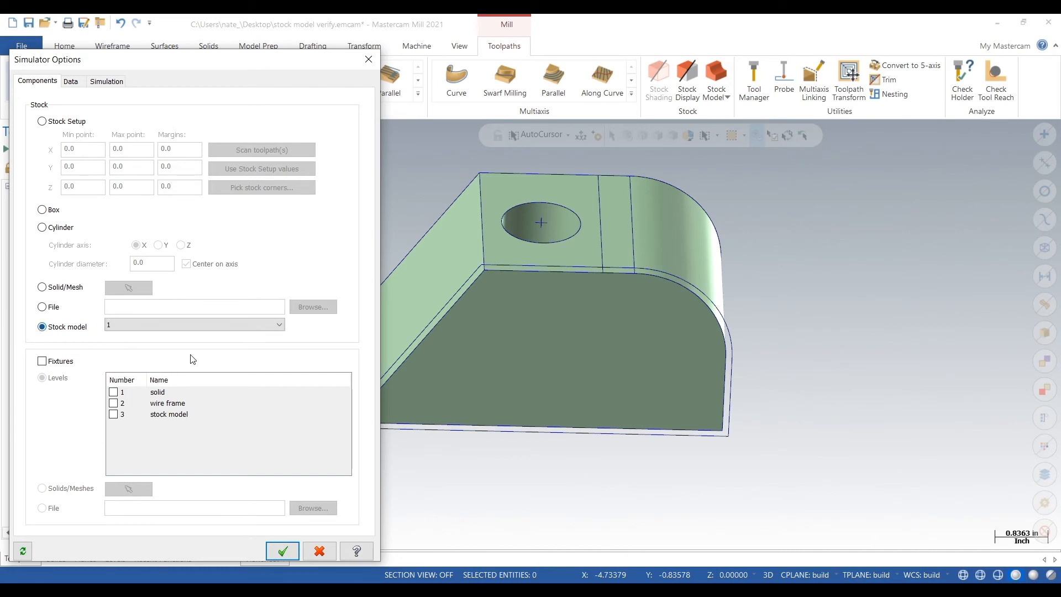
left_click(277, 324)
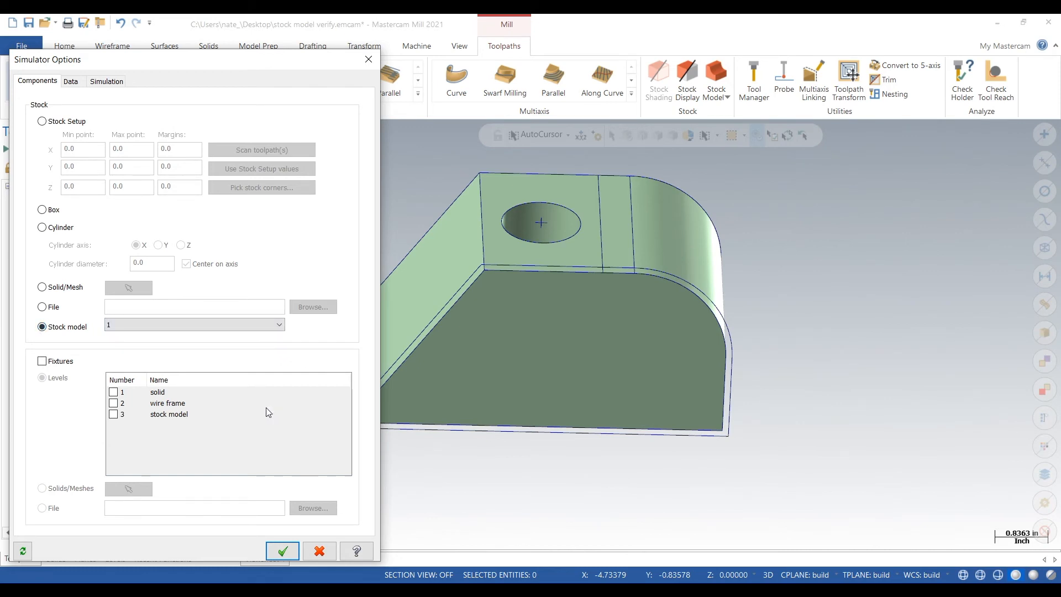
left_click(283, 551)
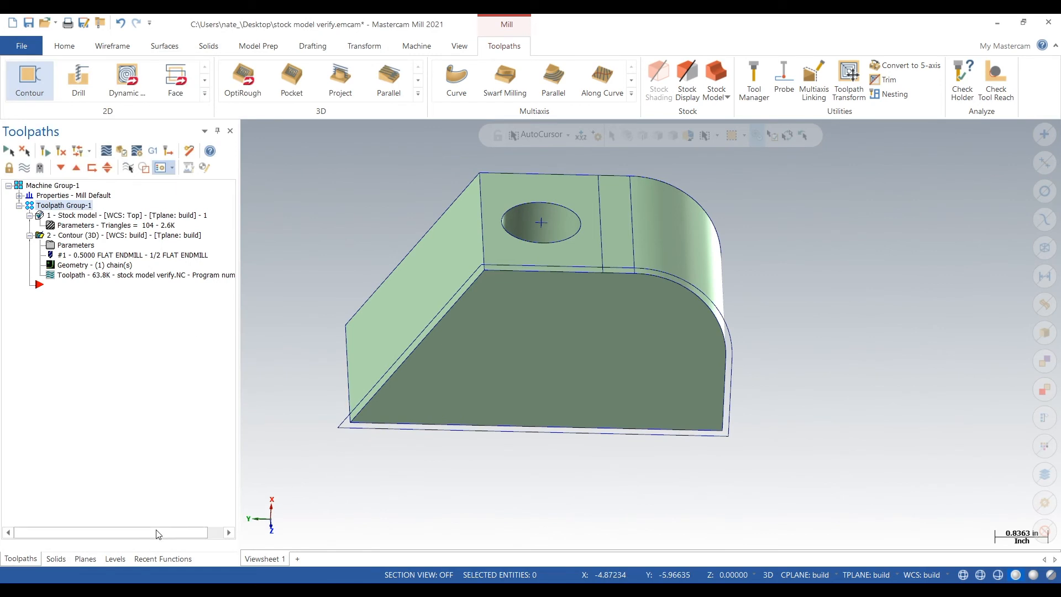
left_click(114, 558)
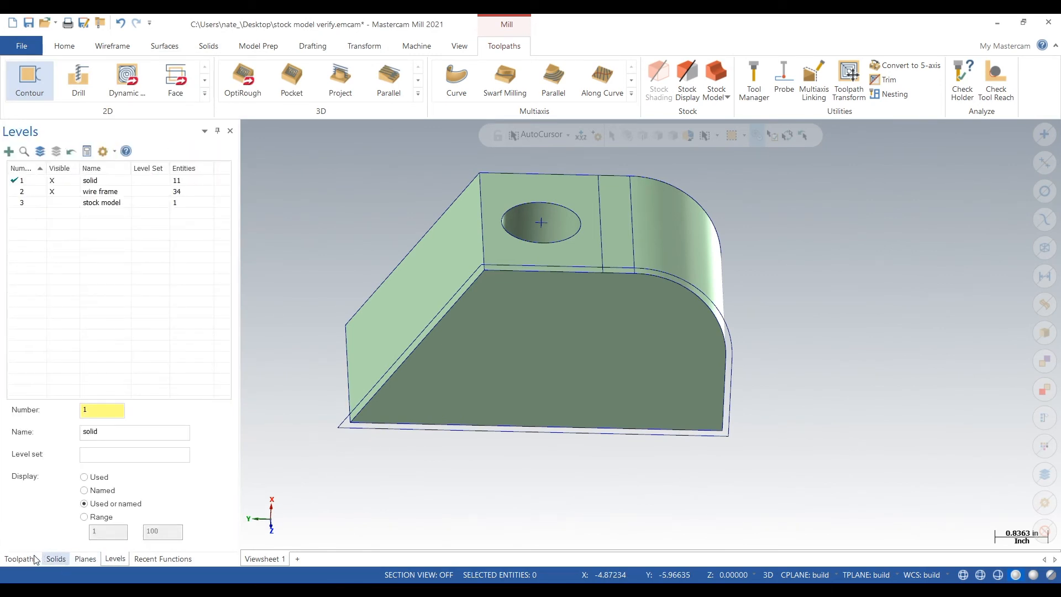
left_click(21, 558)
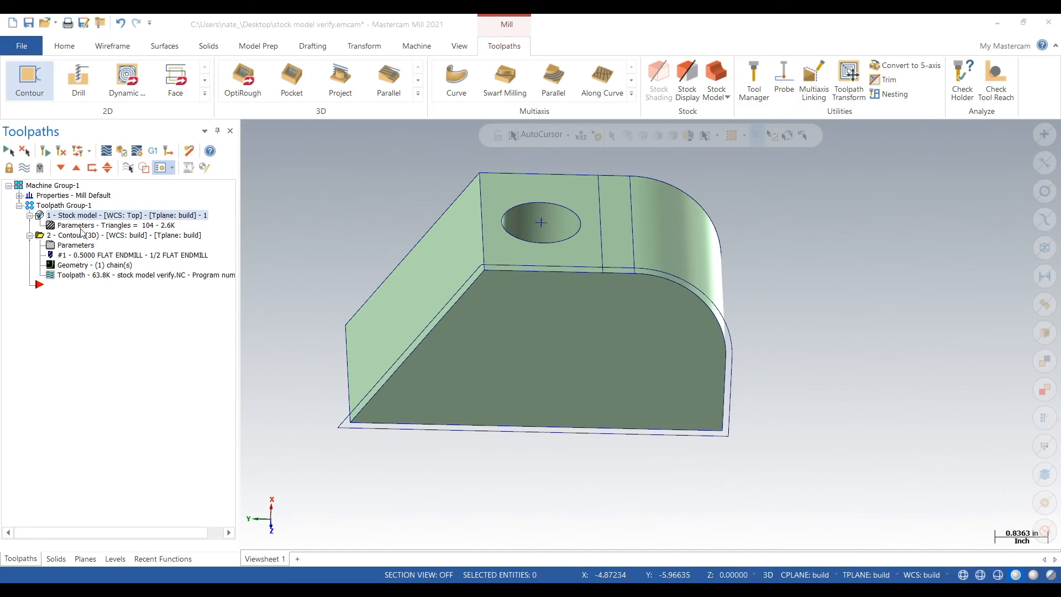
Set the 'stock + 0.100' stock model as the Simulator's stock and confirm the options
double_click(75, 226)
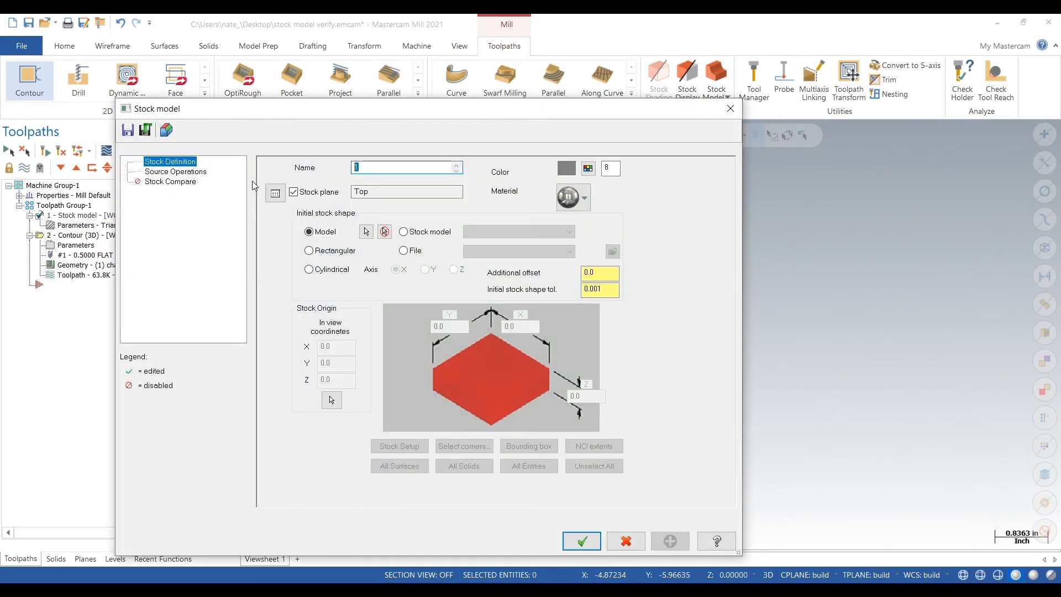
type("s")
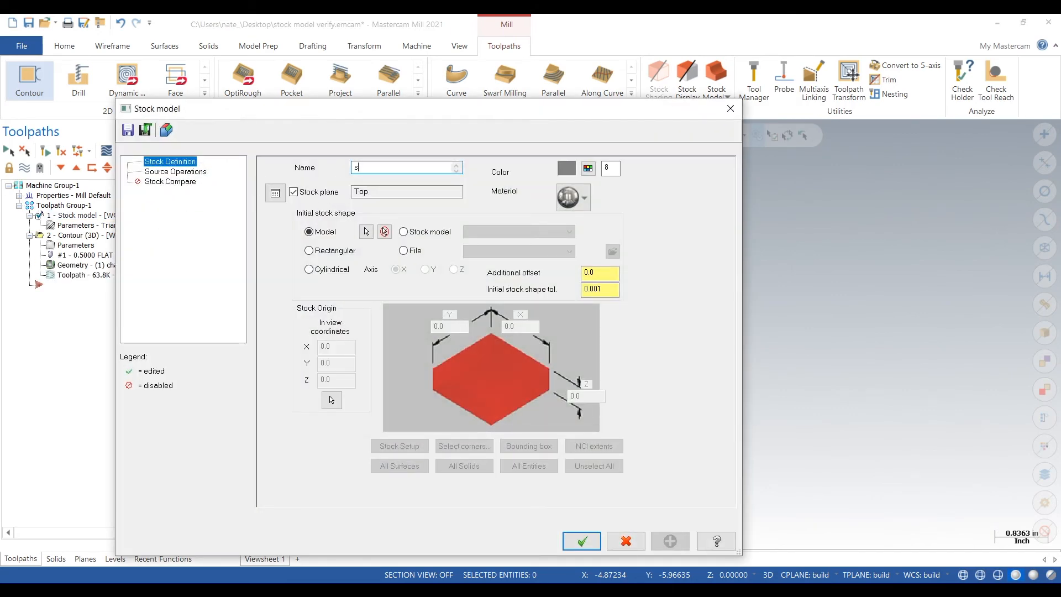
type("tock")
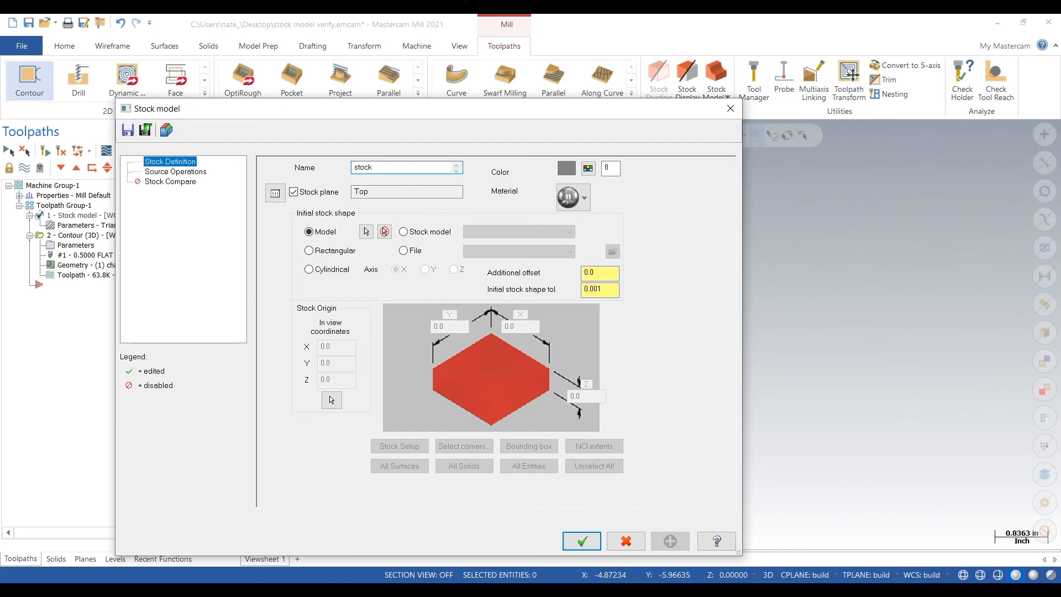
type("+ 0.100")
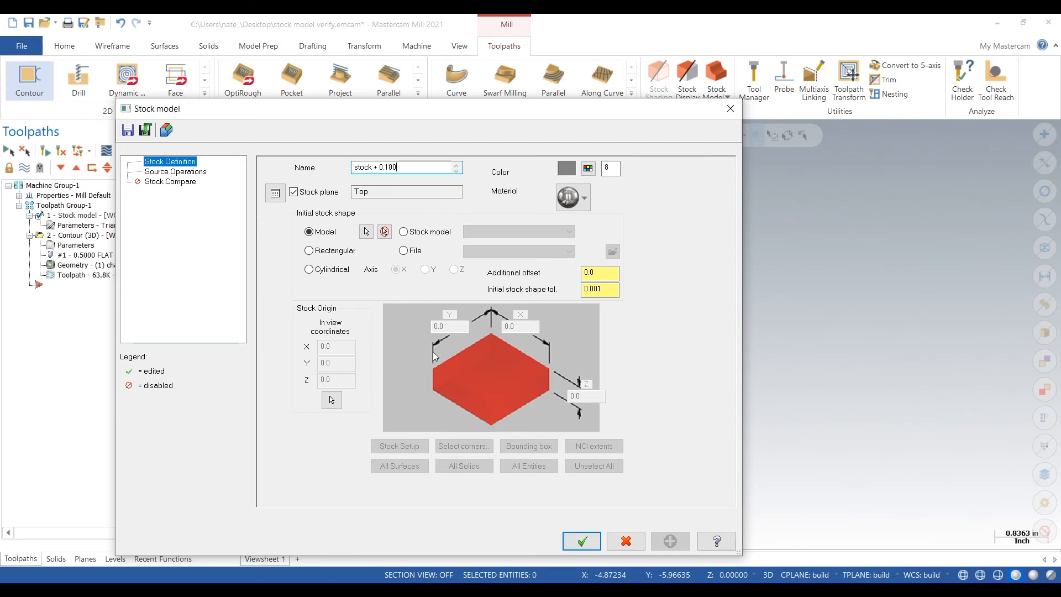
left_click(581, 540)
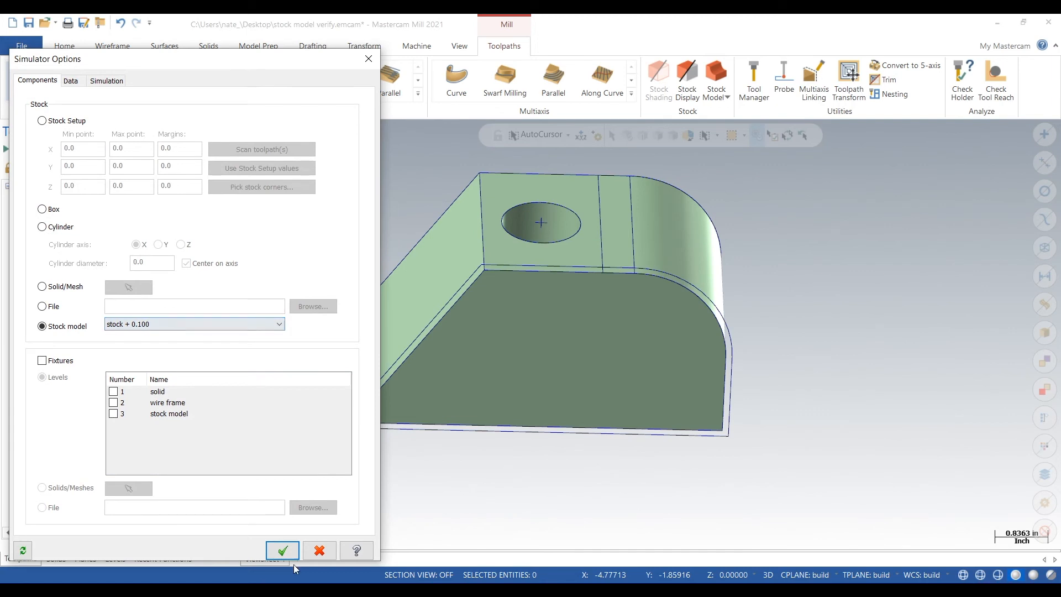
left_click(282, 549)
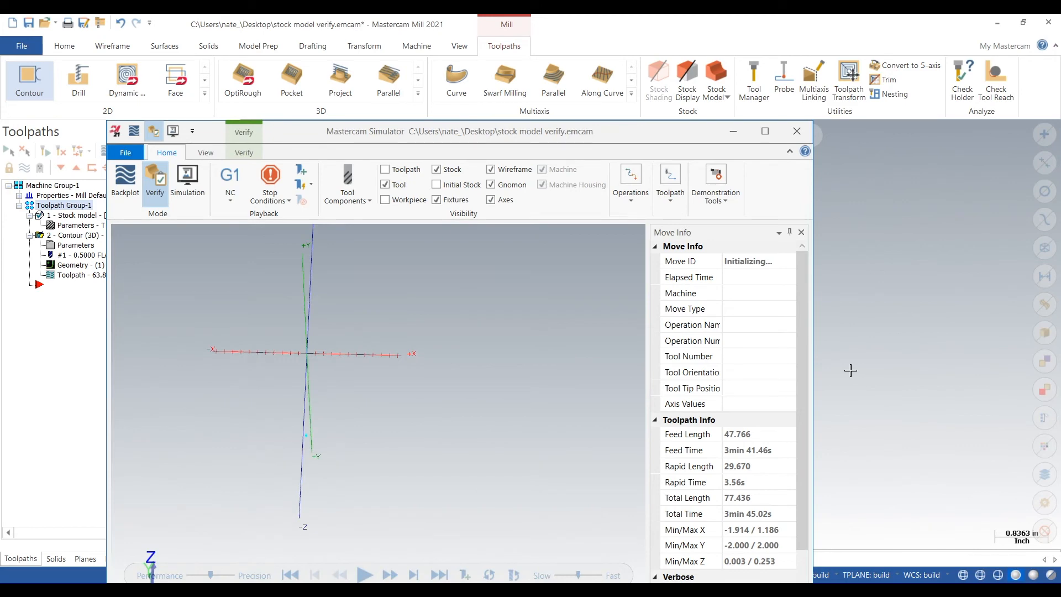
Maximize the Simulator and play the contour toolpath through all 87 moves in Verify
left_click(364, 580)
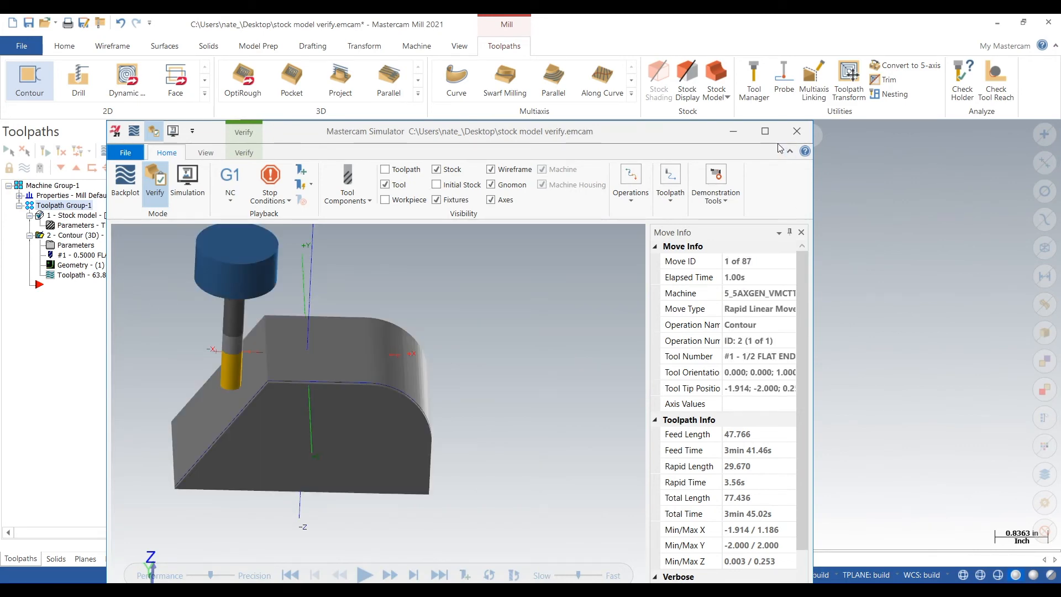
left_click(765, 132)
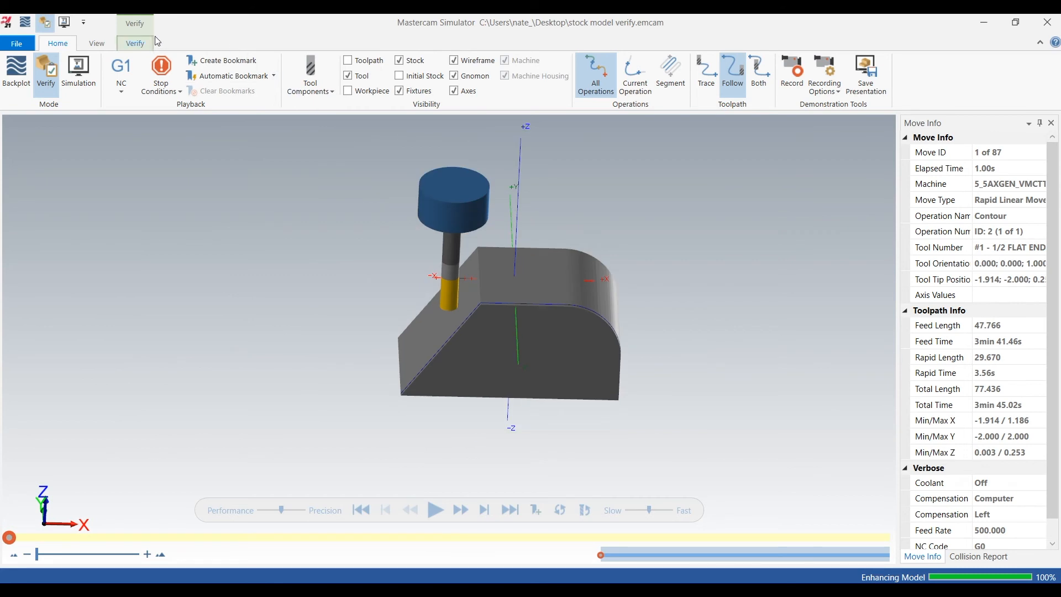
left_click(133, 43)
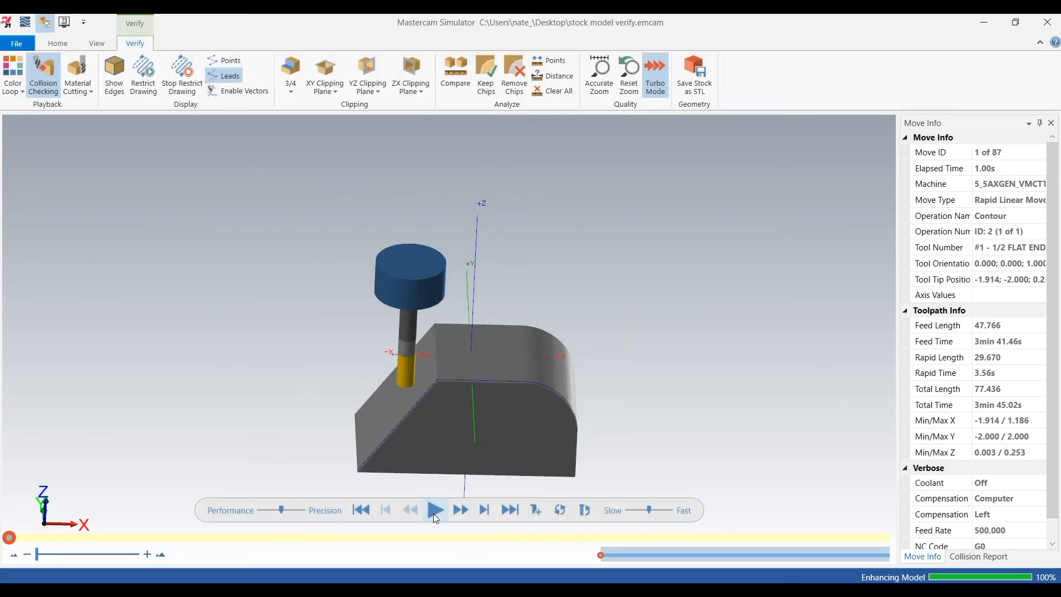
left_click(435, 510)
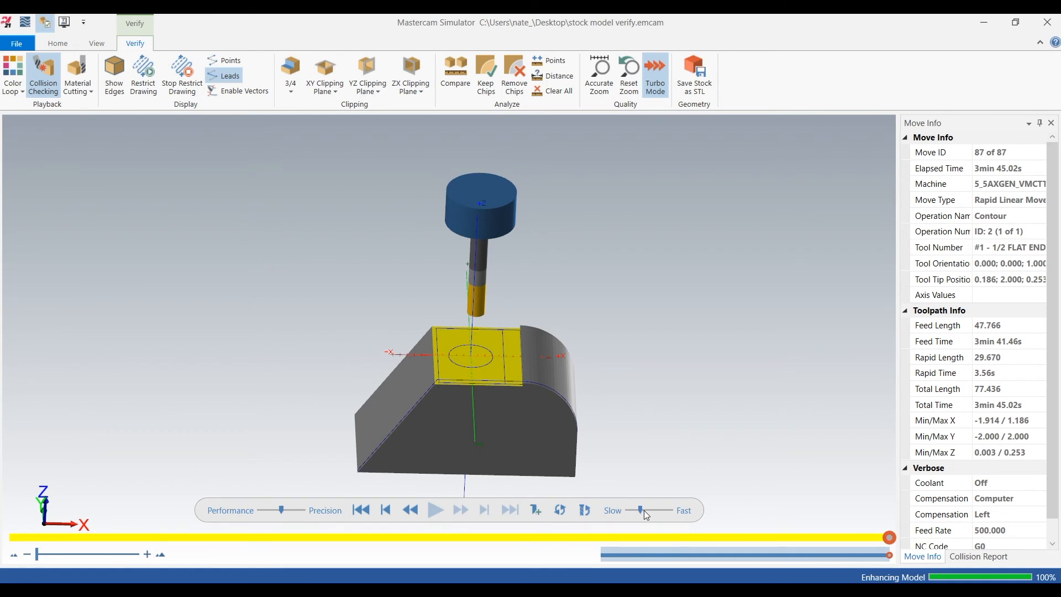
left_click(436, 510)
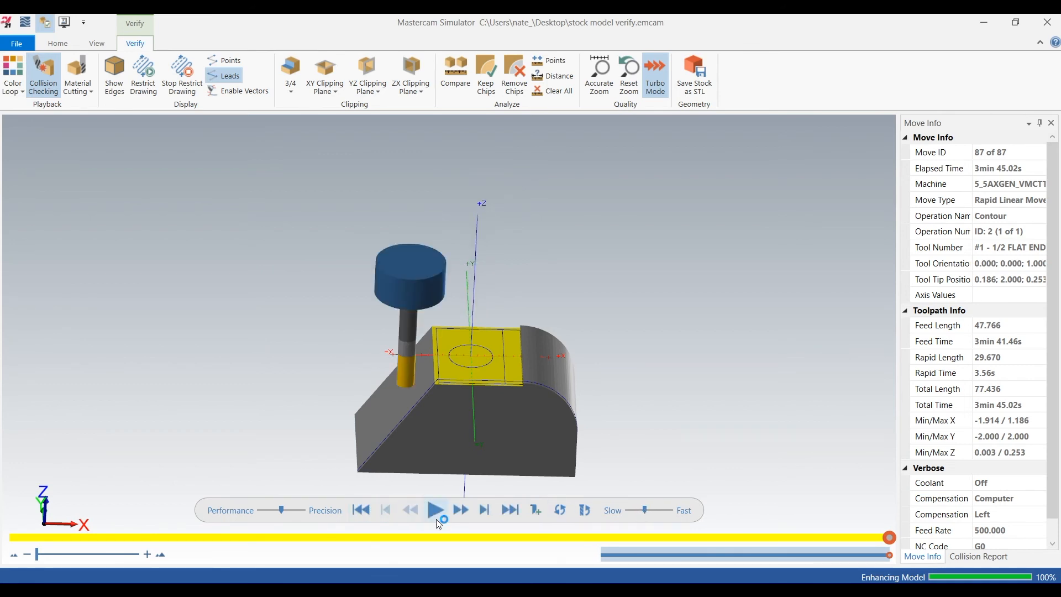
left_click(436, 510)
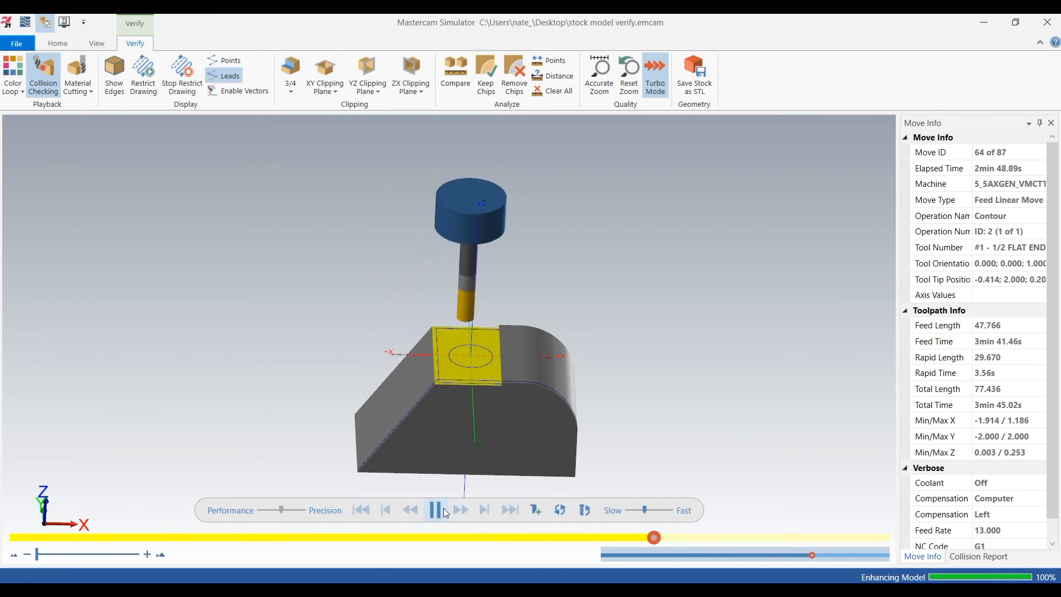
left_click(435, 509)
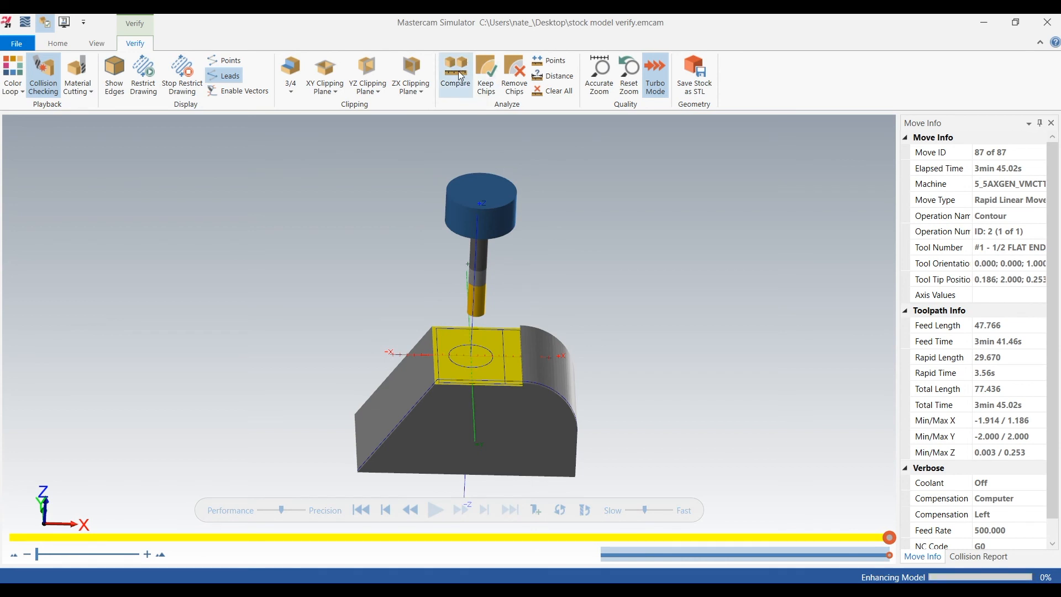
Run Compare of the simulated stock against the workpiece
left_click(455, 74)
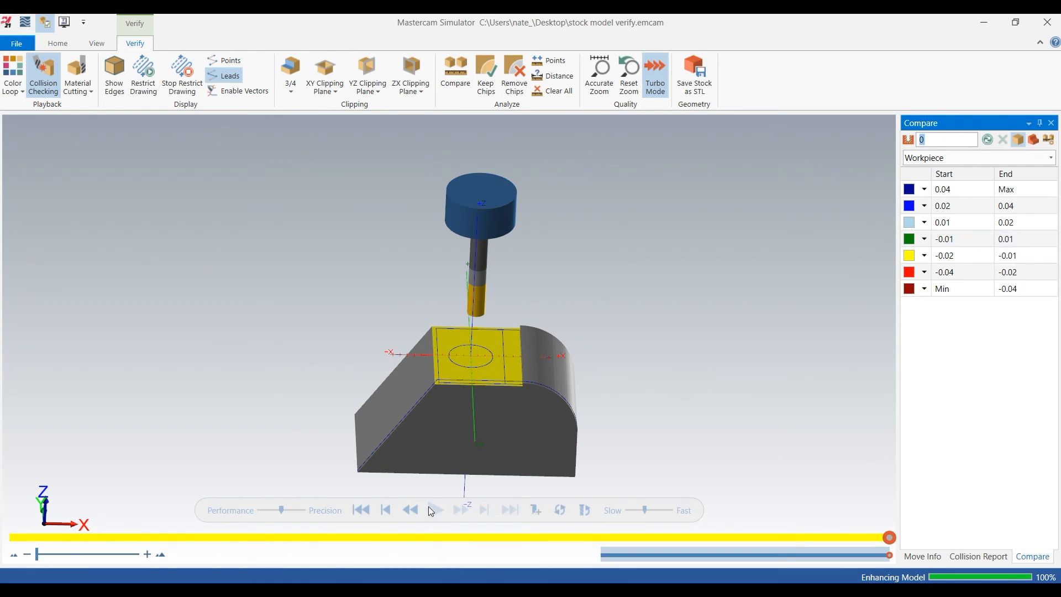
left_click(436, 510)
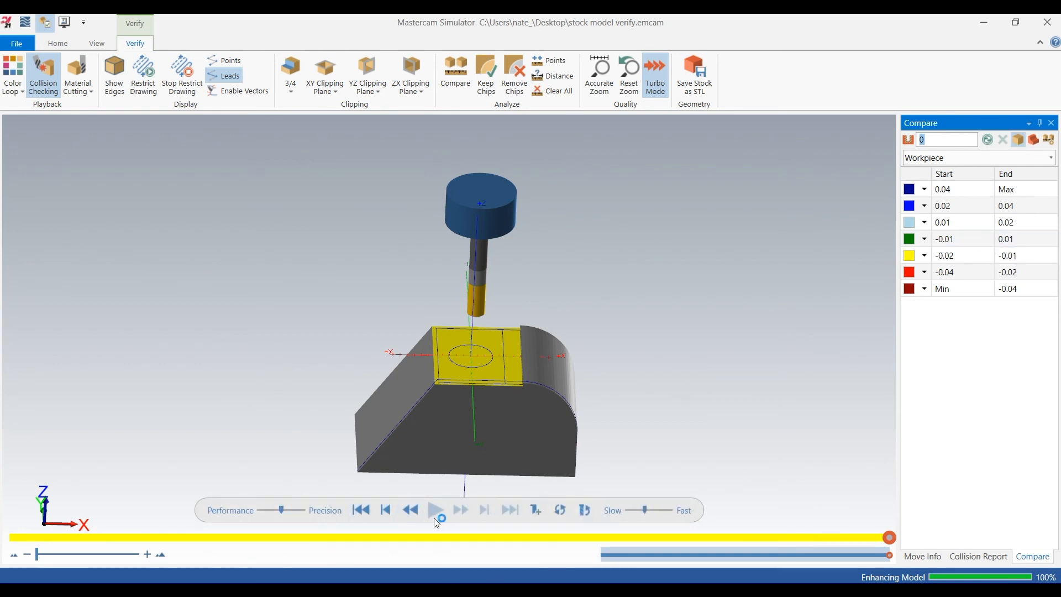
left_click(435, 510)
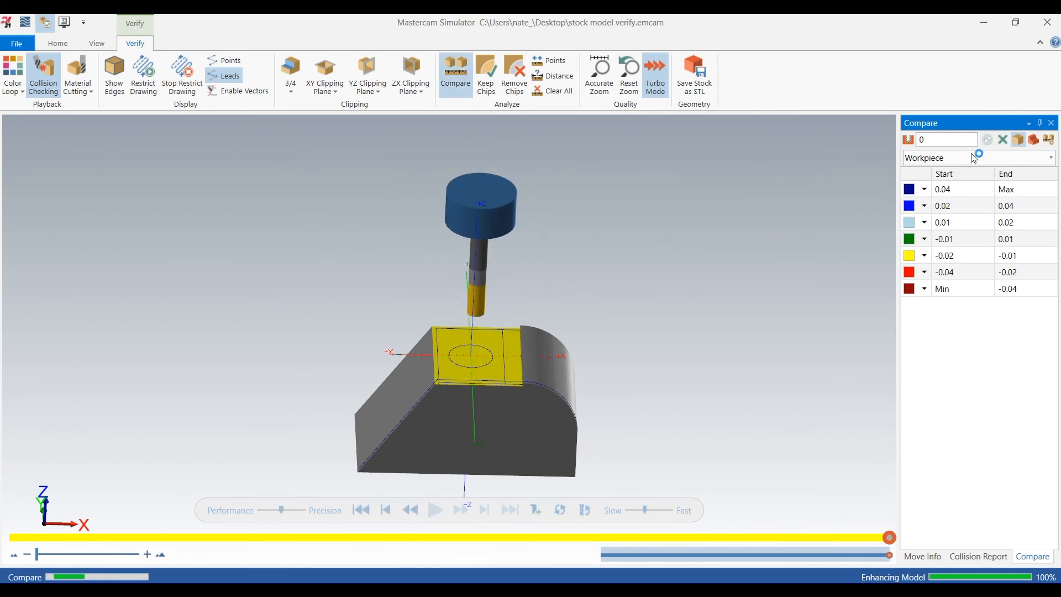
mouse_move(656, 215)
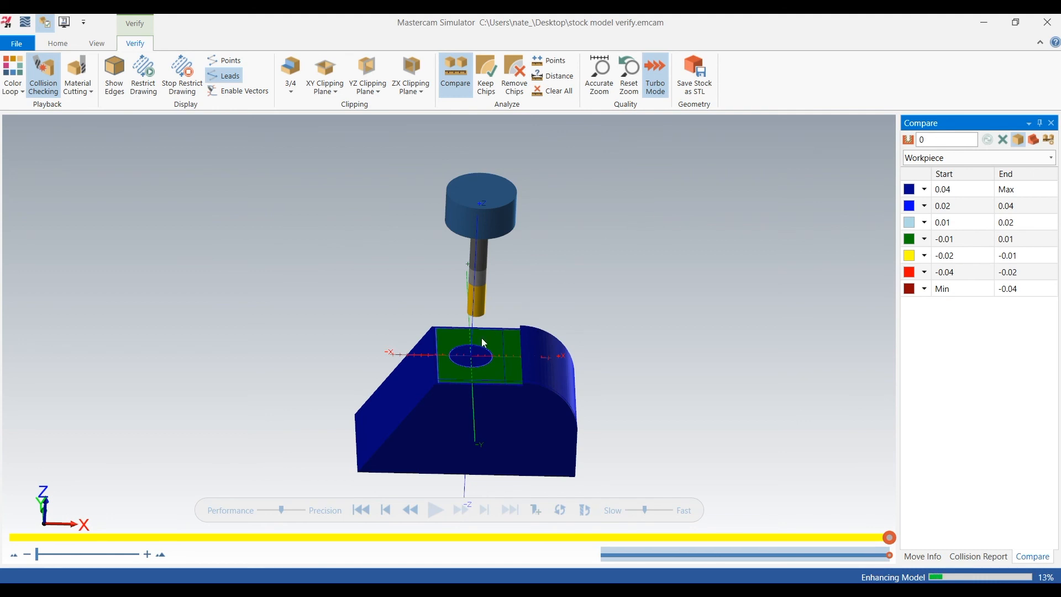
mouse_move(496, 376)
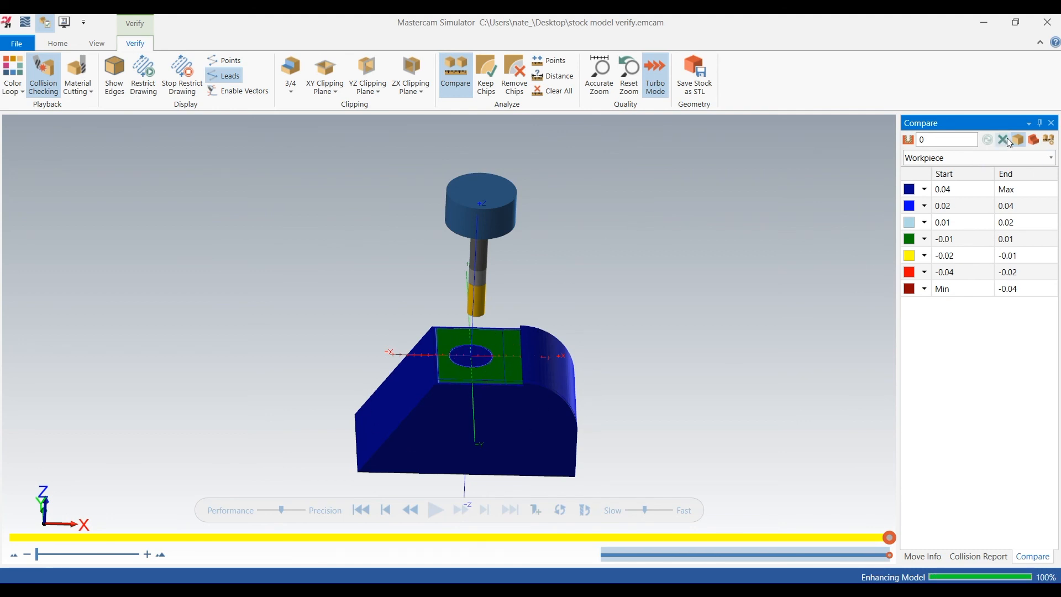
Set the compare tolerance to 0.002 and recalculate the comparison
left_click(1013, 139)
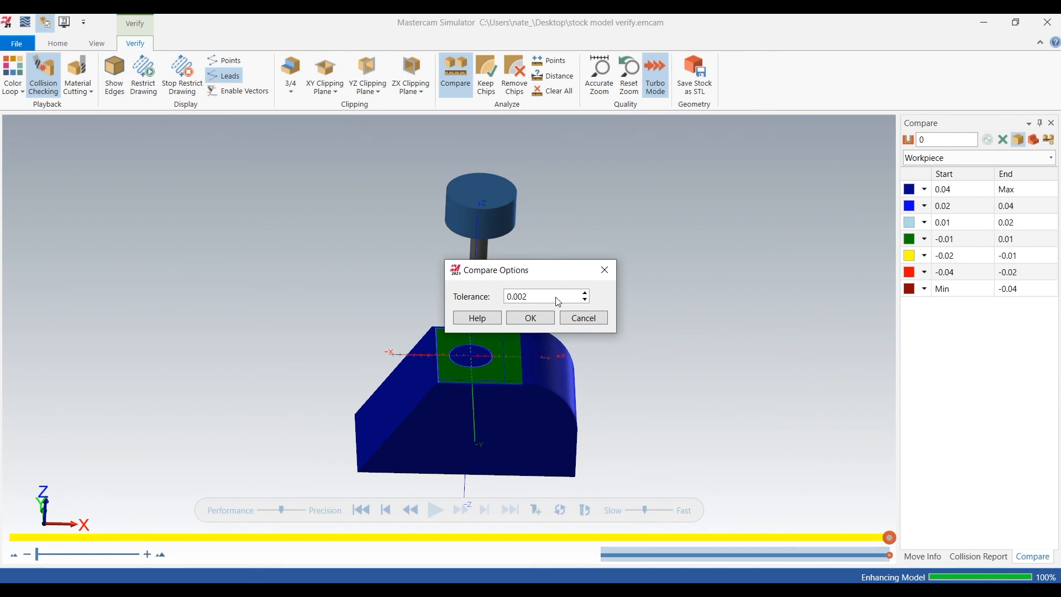
left_click(530, 317)
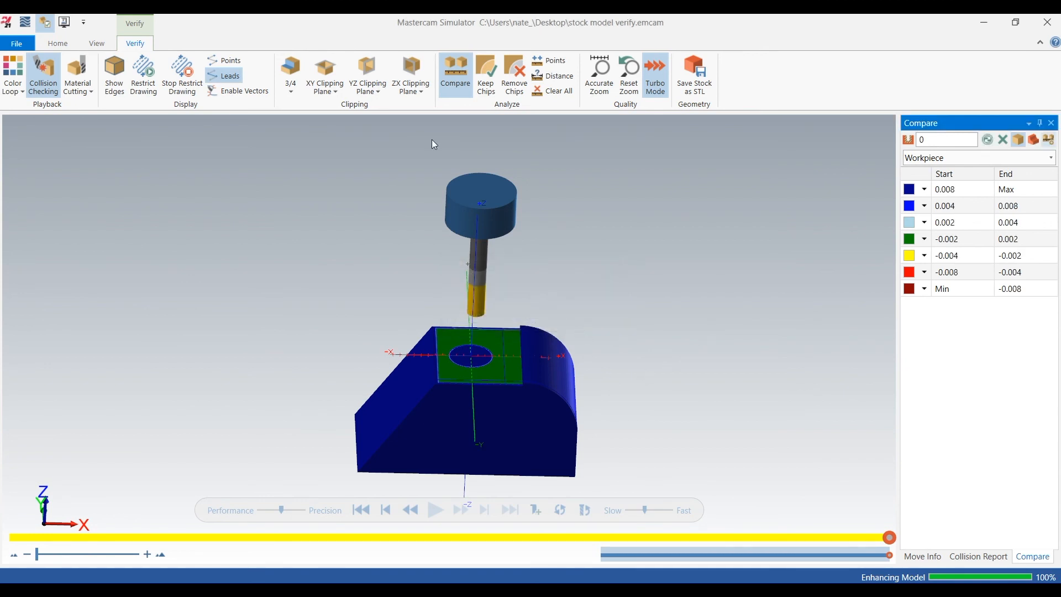
left_click(436, 509)
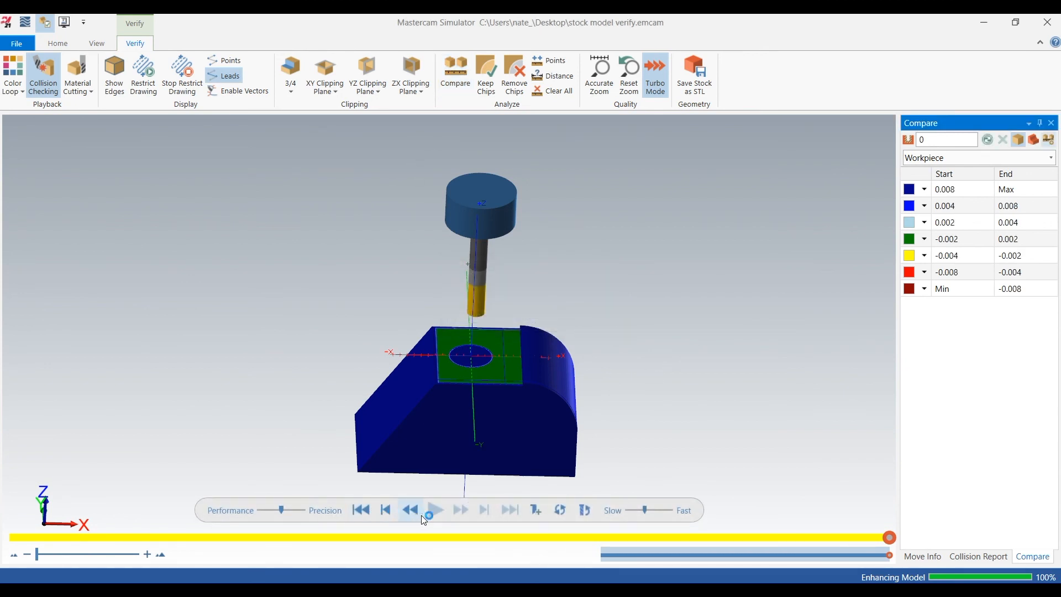
left_click(435, 509)
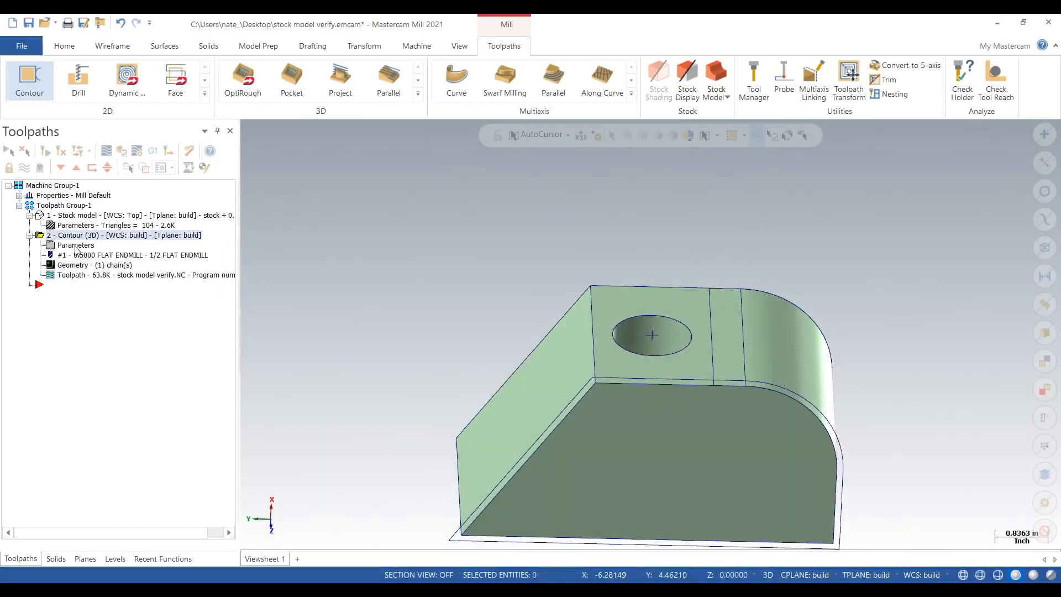
Change the contour toolpath's stock to leave on floors from 0.003 to 0.0
double_click(76, 245)
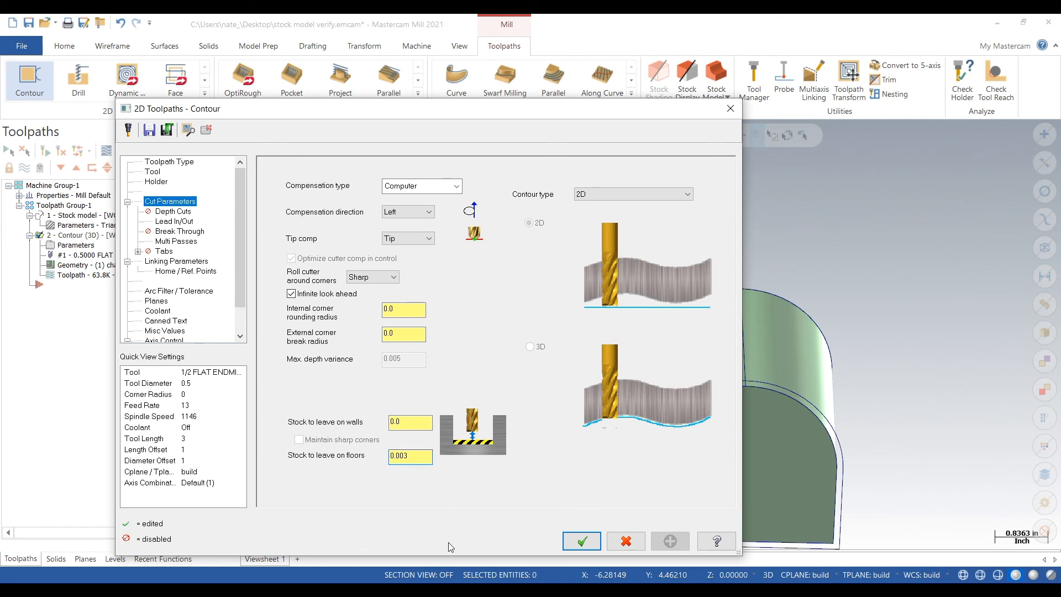
mouse_move(455, 544)
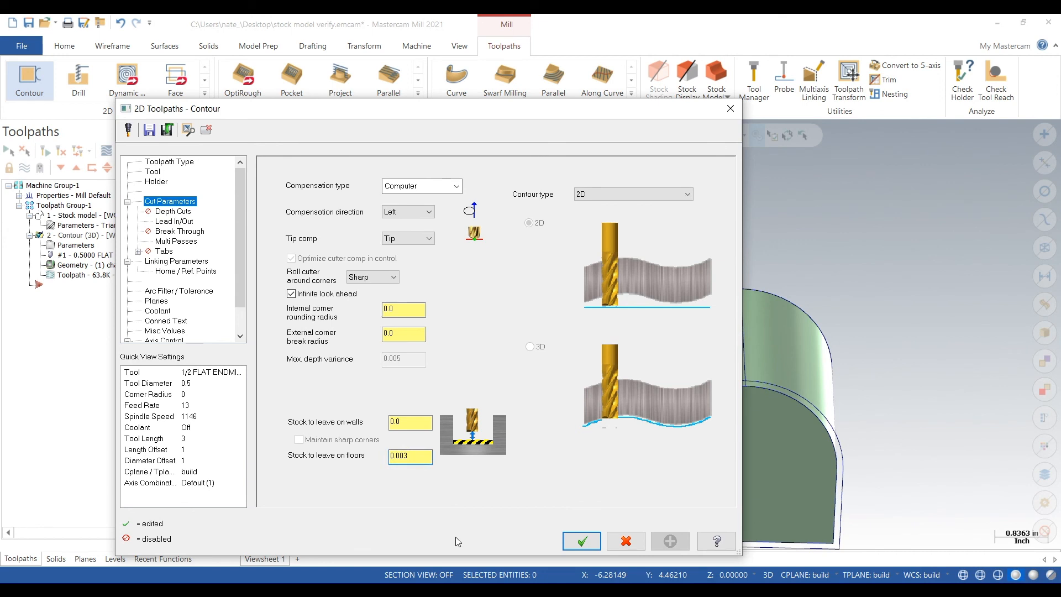
left_click(410, 422)
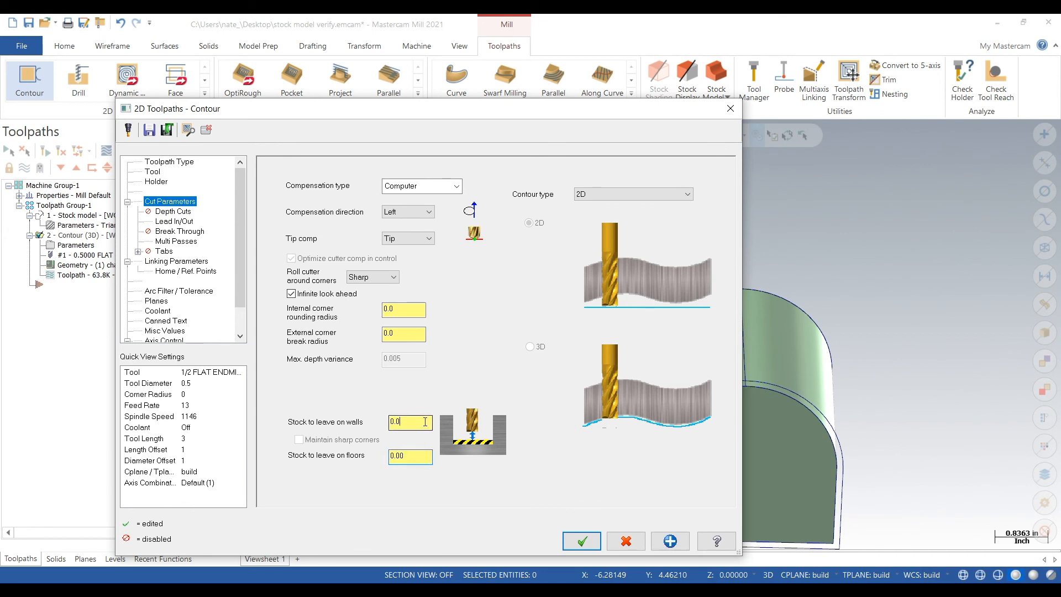
left_click(580, 540)
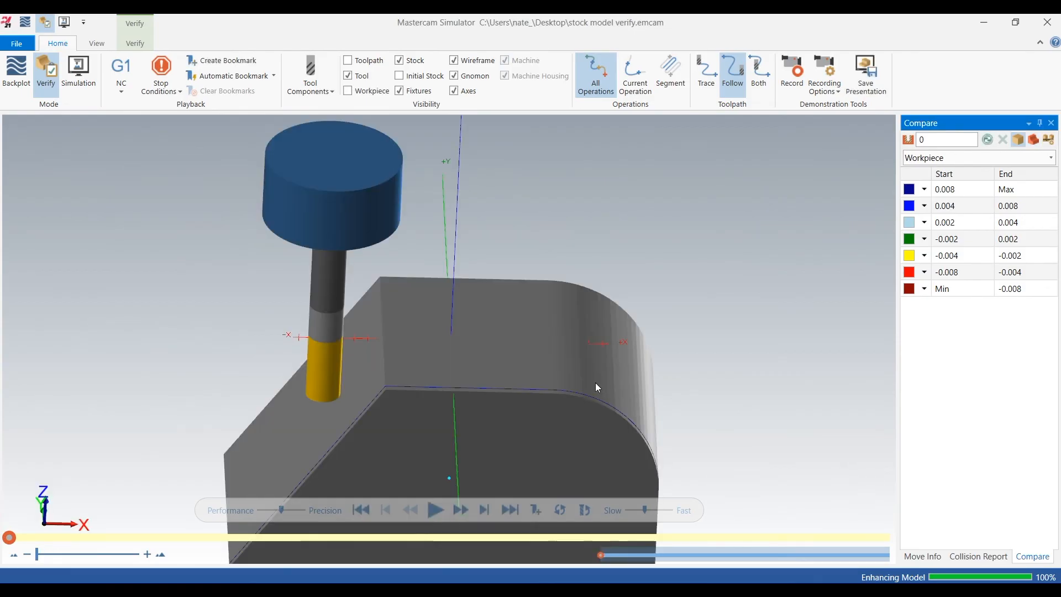
Replay the edited contour toolpath so Compare recalculates the machined top face
left_click(434, 509)
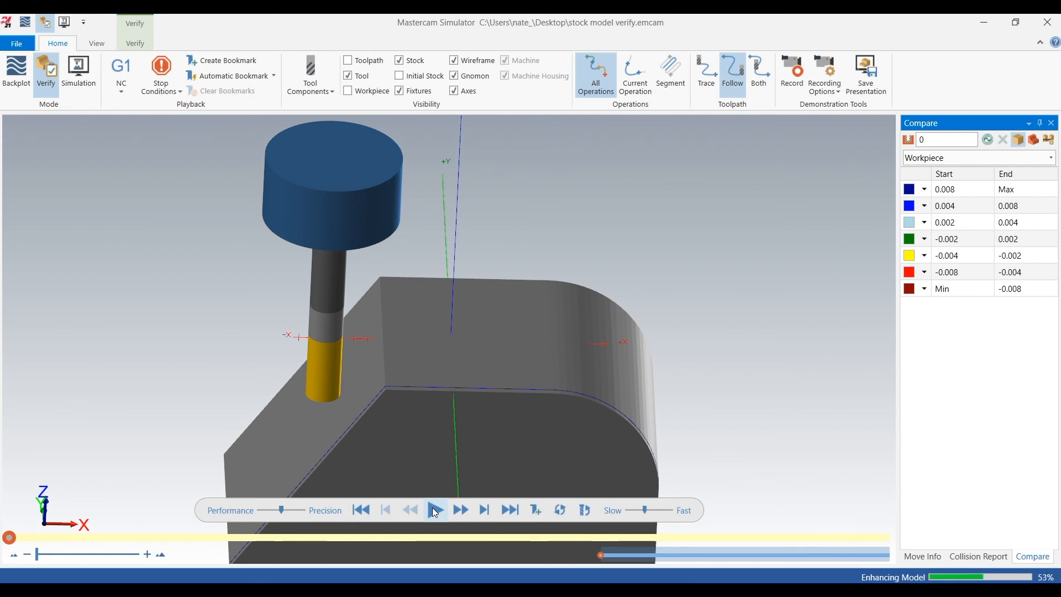
mouse_move(434, 509)
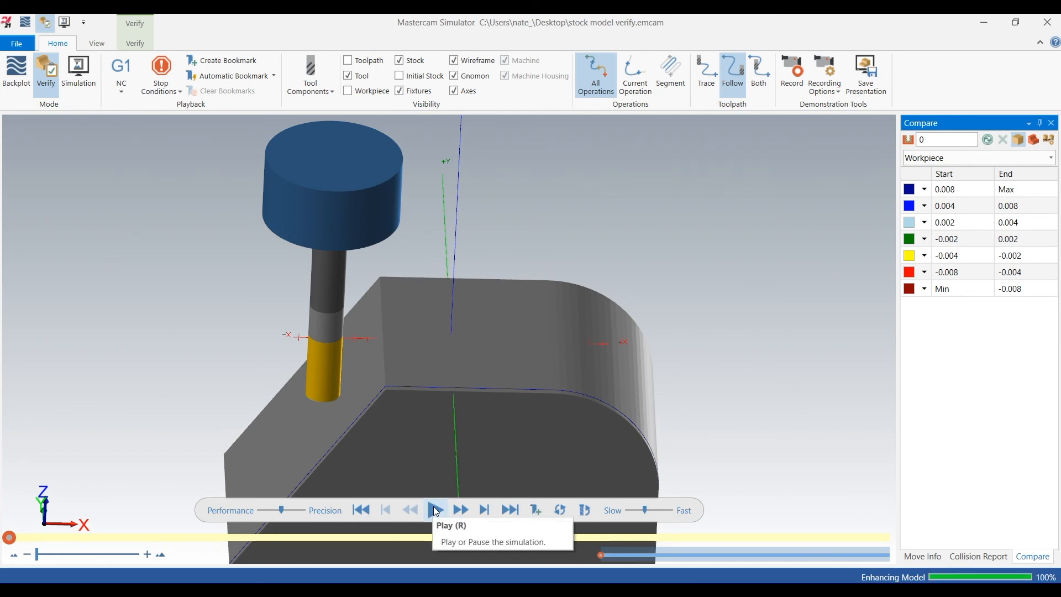
left_click(435, 510)
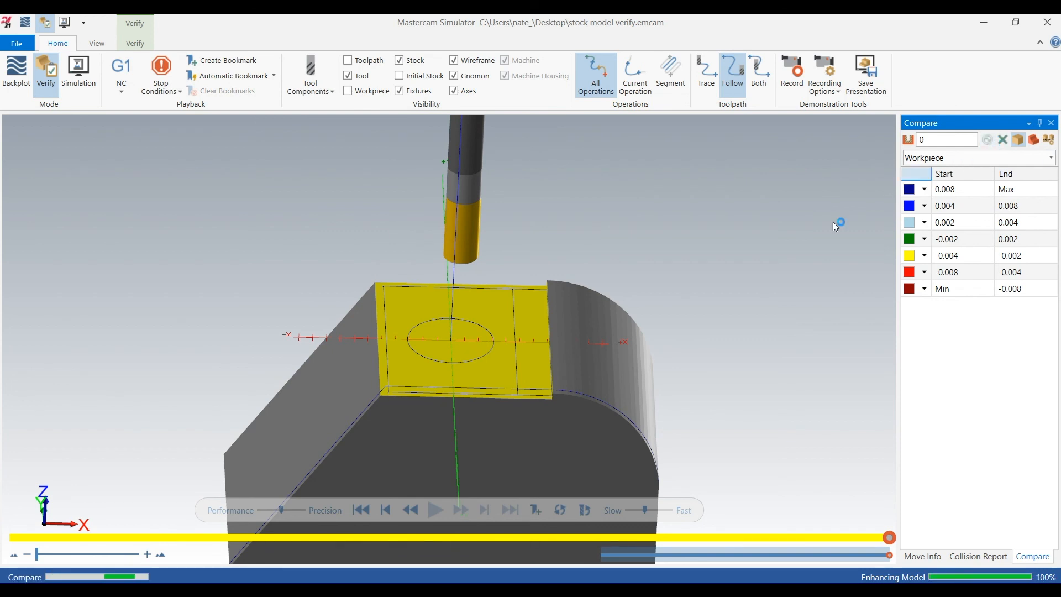
mouse_move(726, 286)
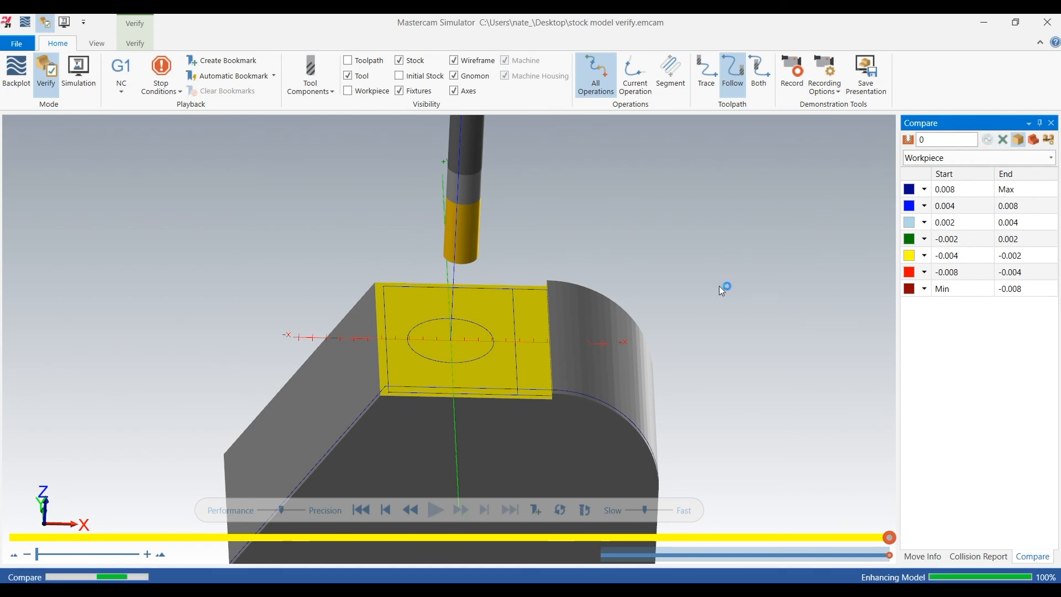